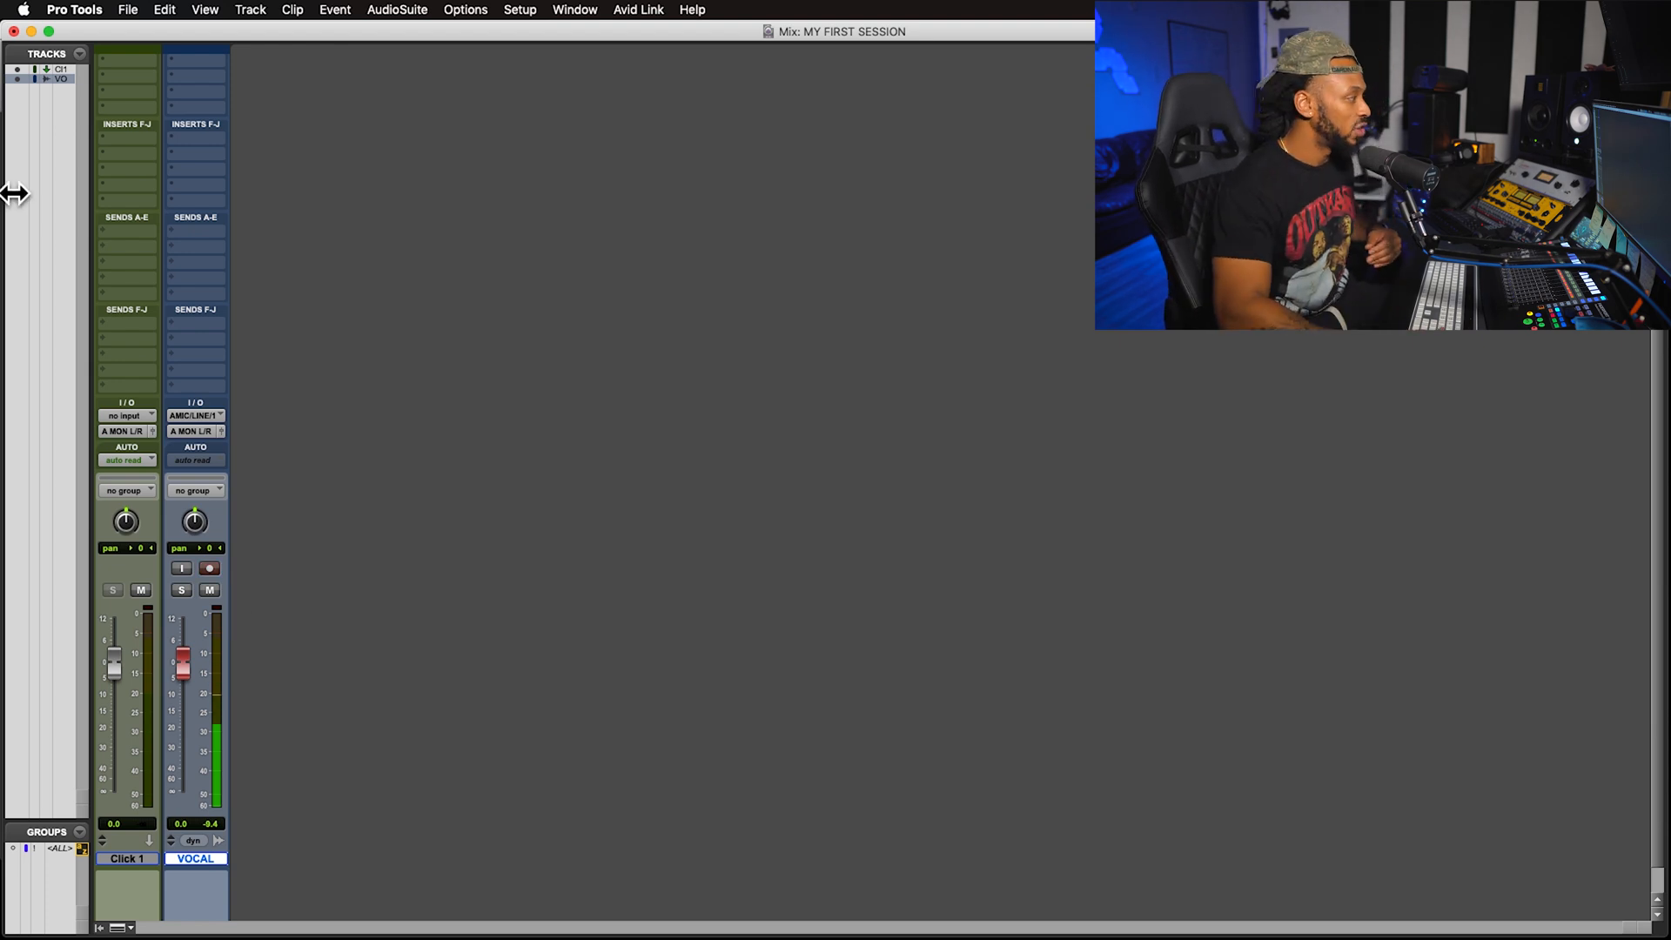
Close the current session and bring up the Dashboard for a new session
left_click(210, 590)
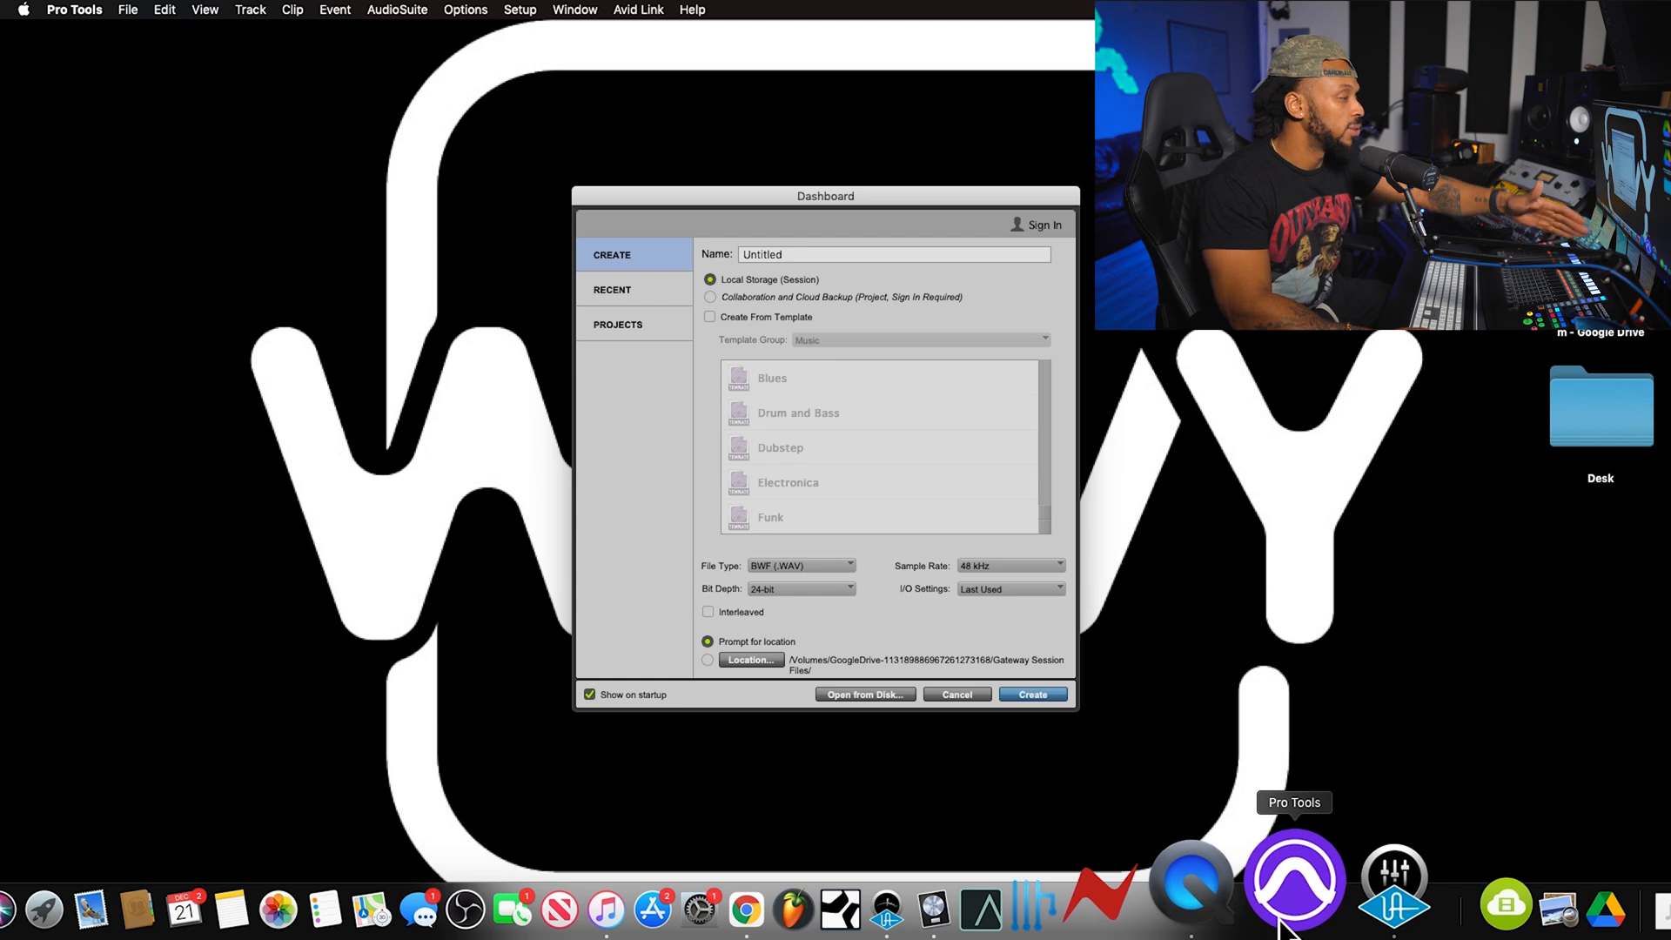
mouse_move(847, 218)
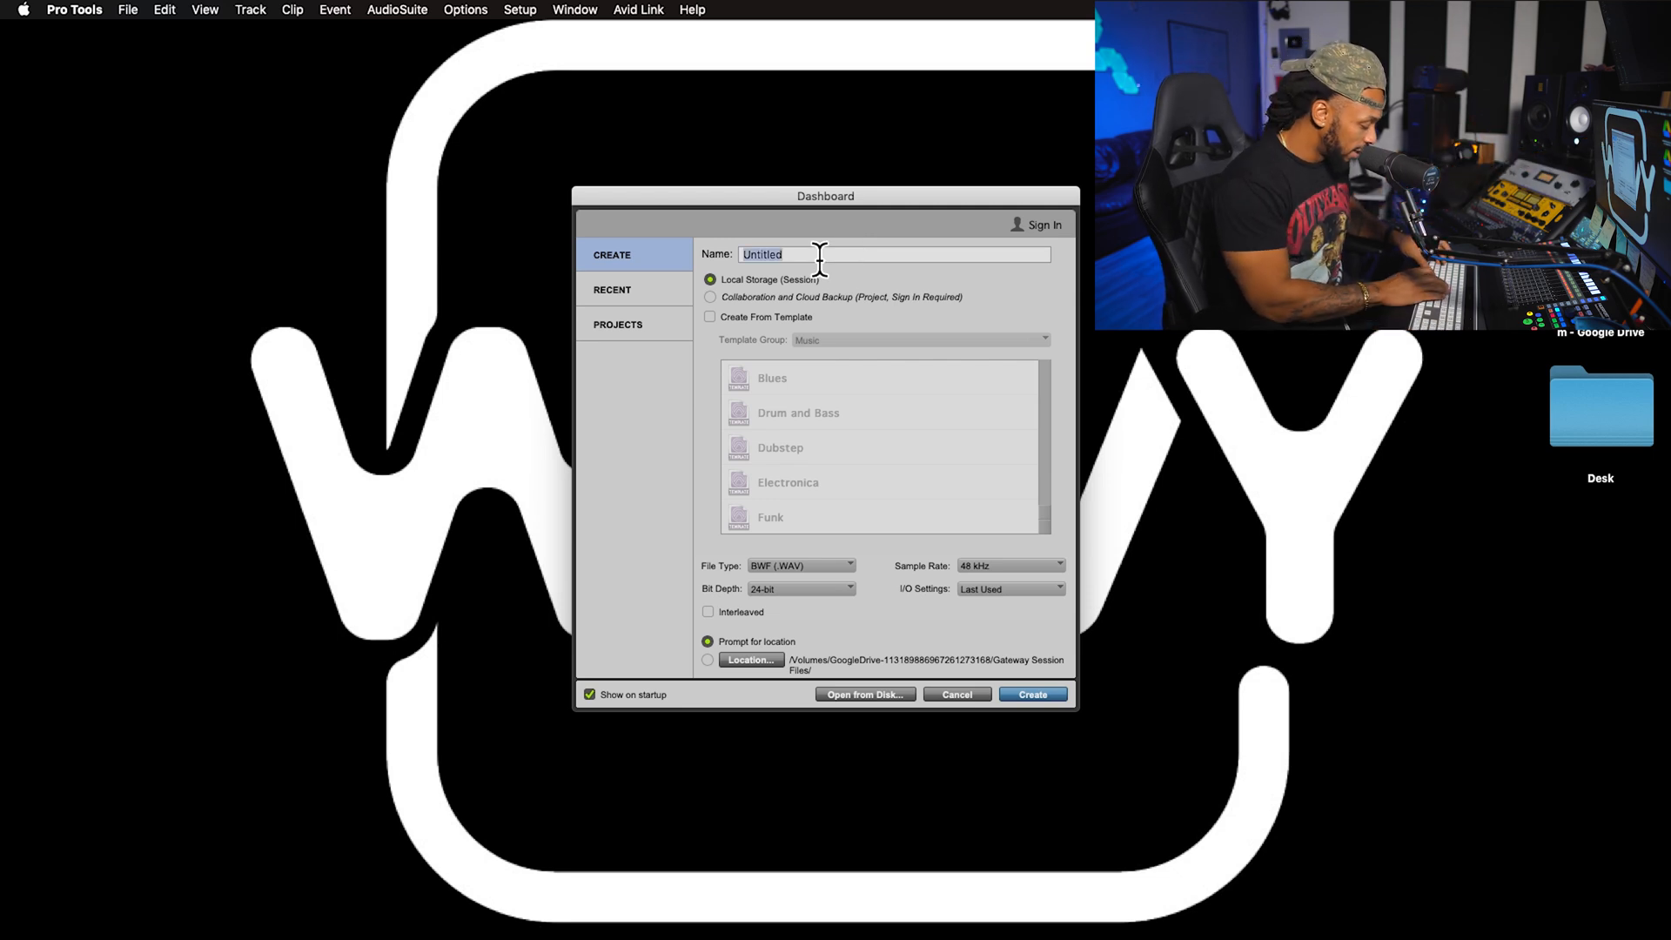
Enter 'MY FIRST SESSION' as the session name, correcting the mistyped letters
type("MY FIRST")
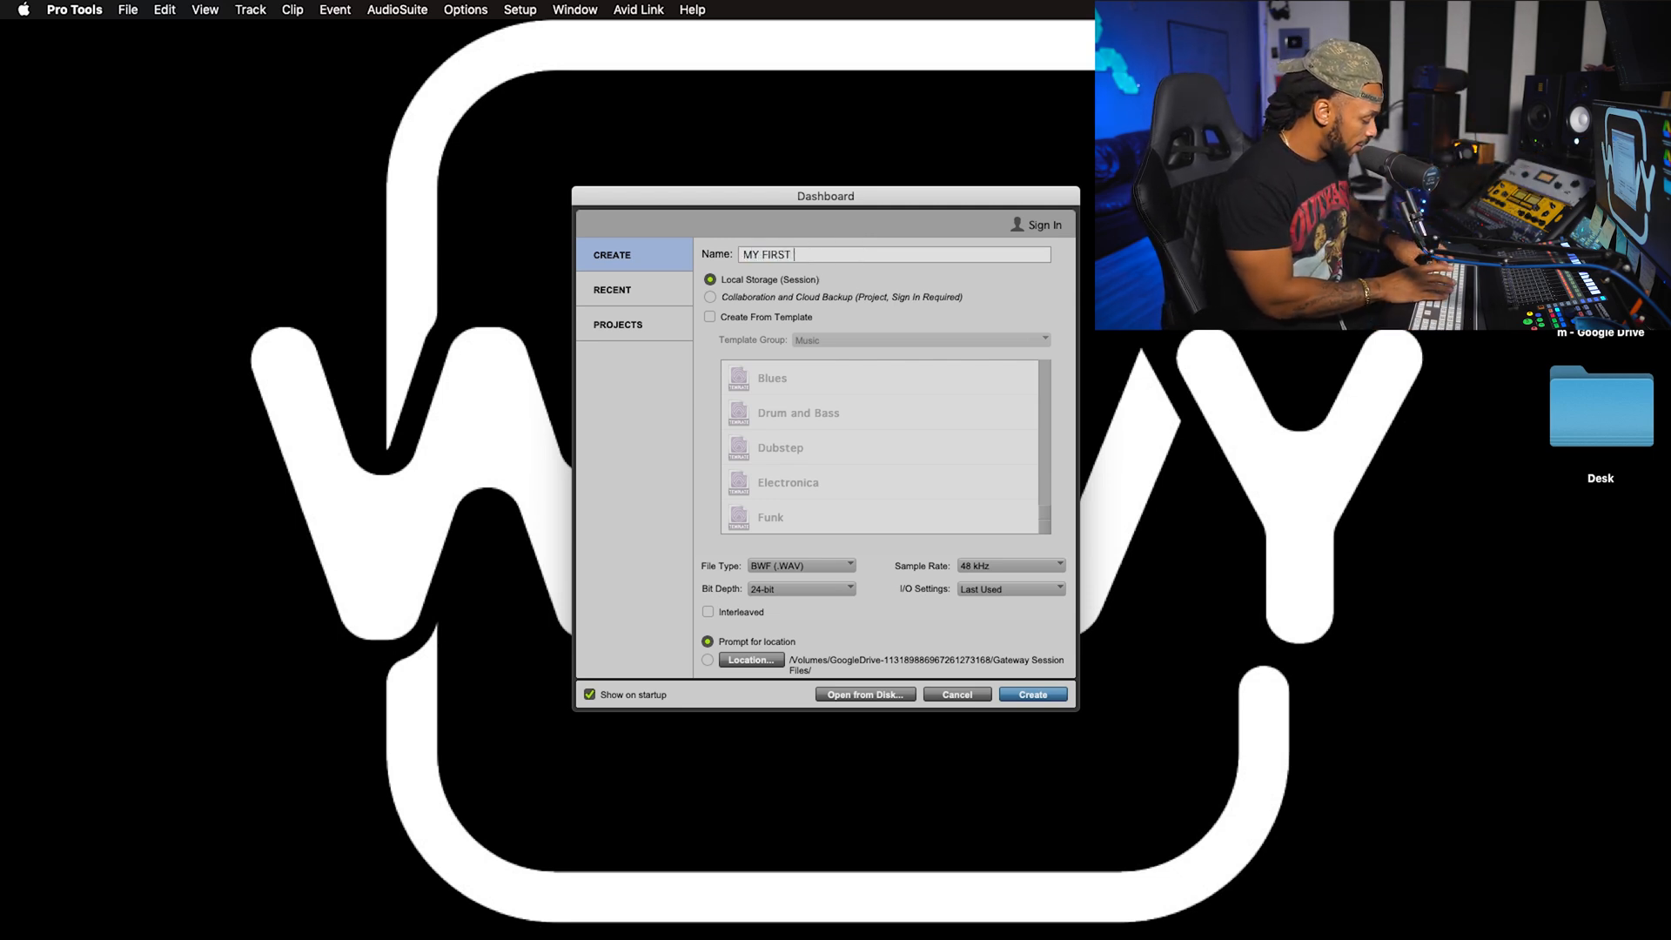
type("ESSIONM")
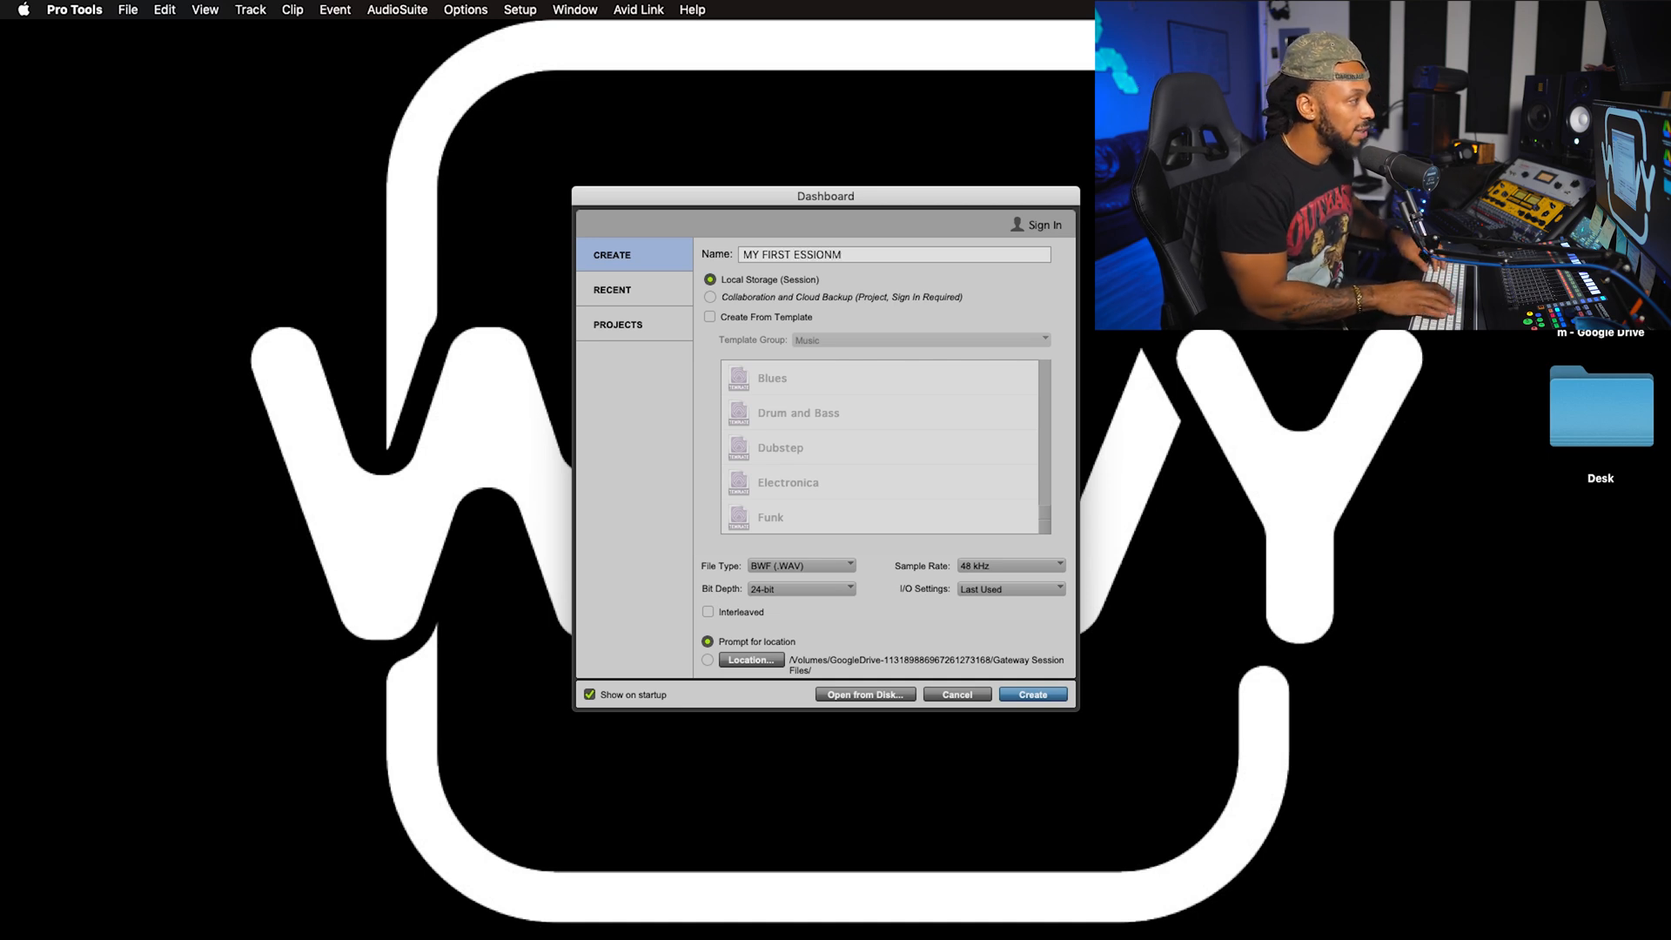
key("Backspace")
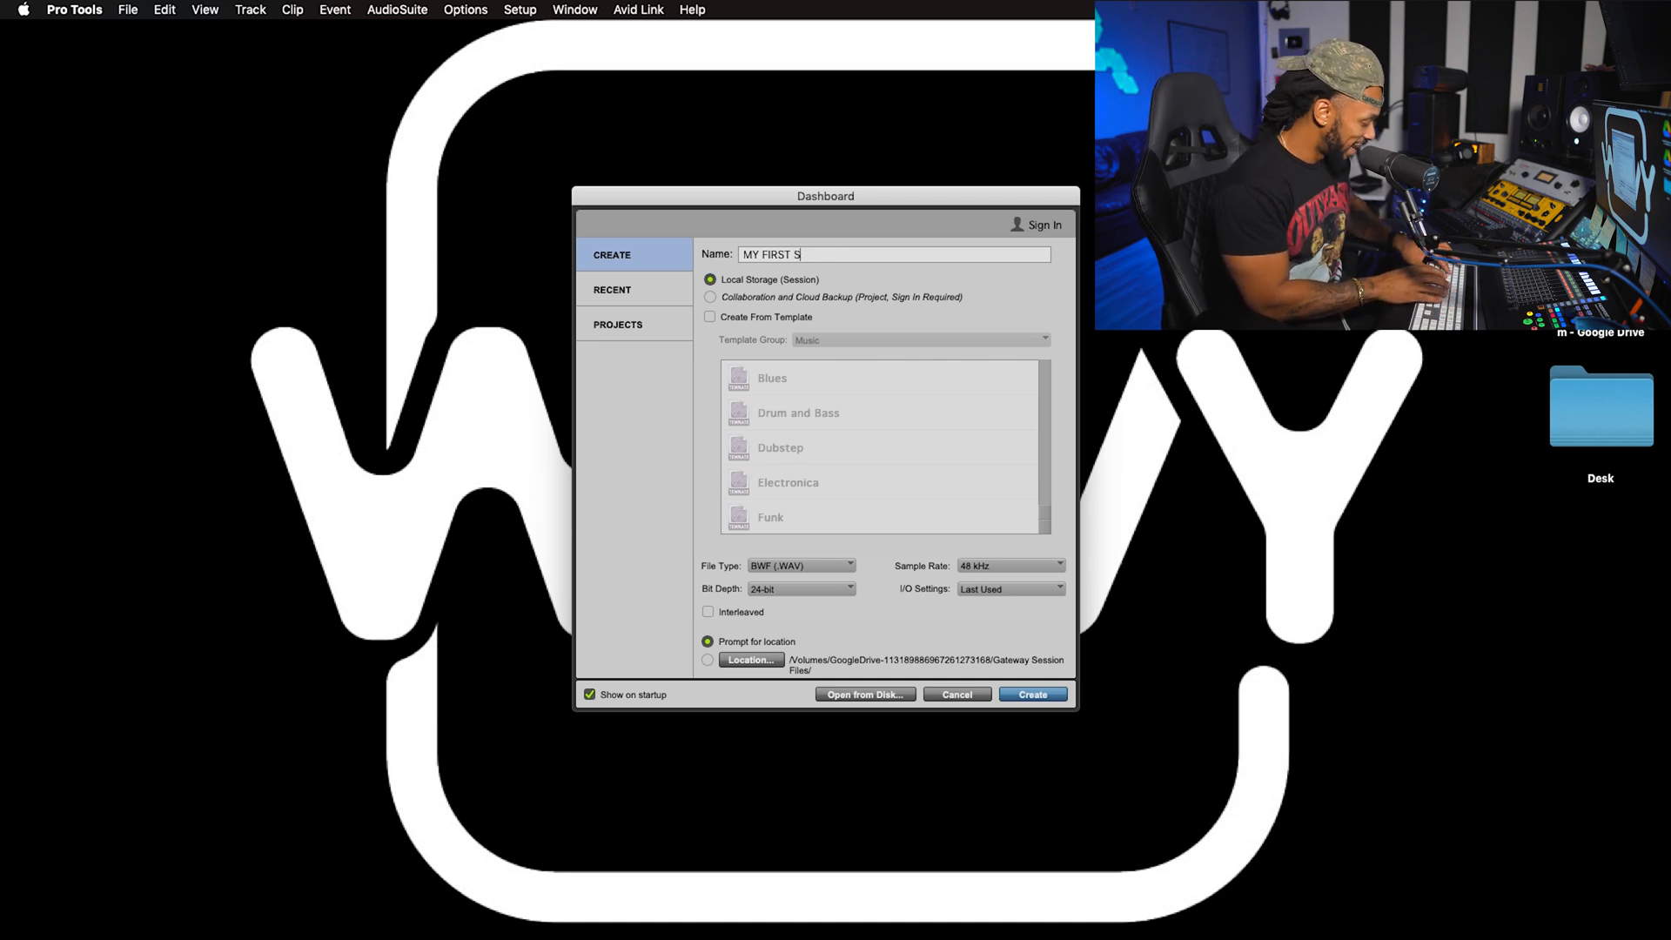
type("ESSION")
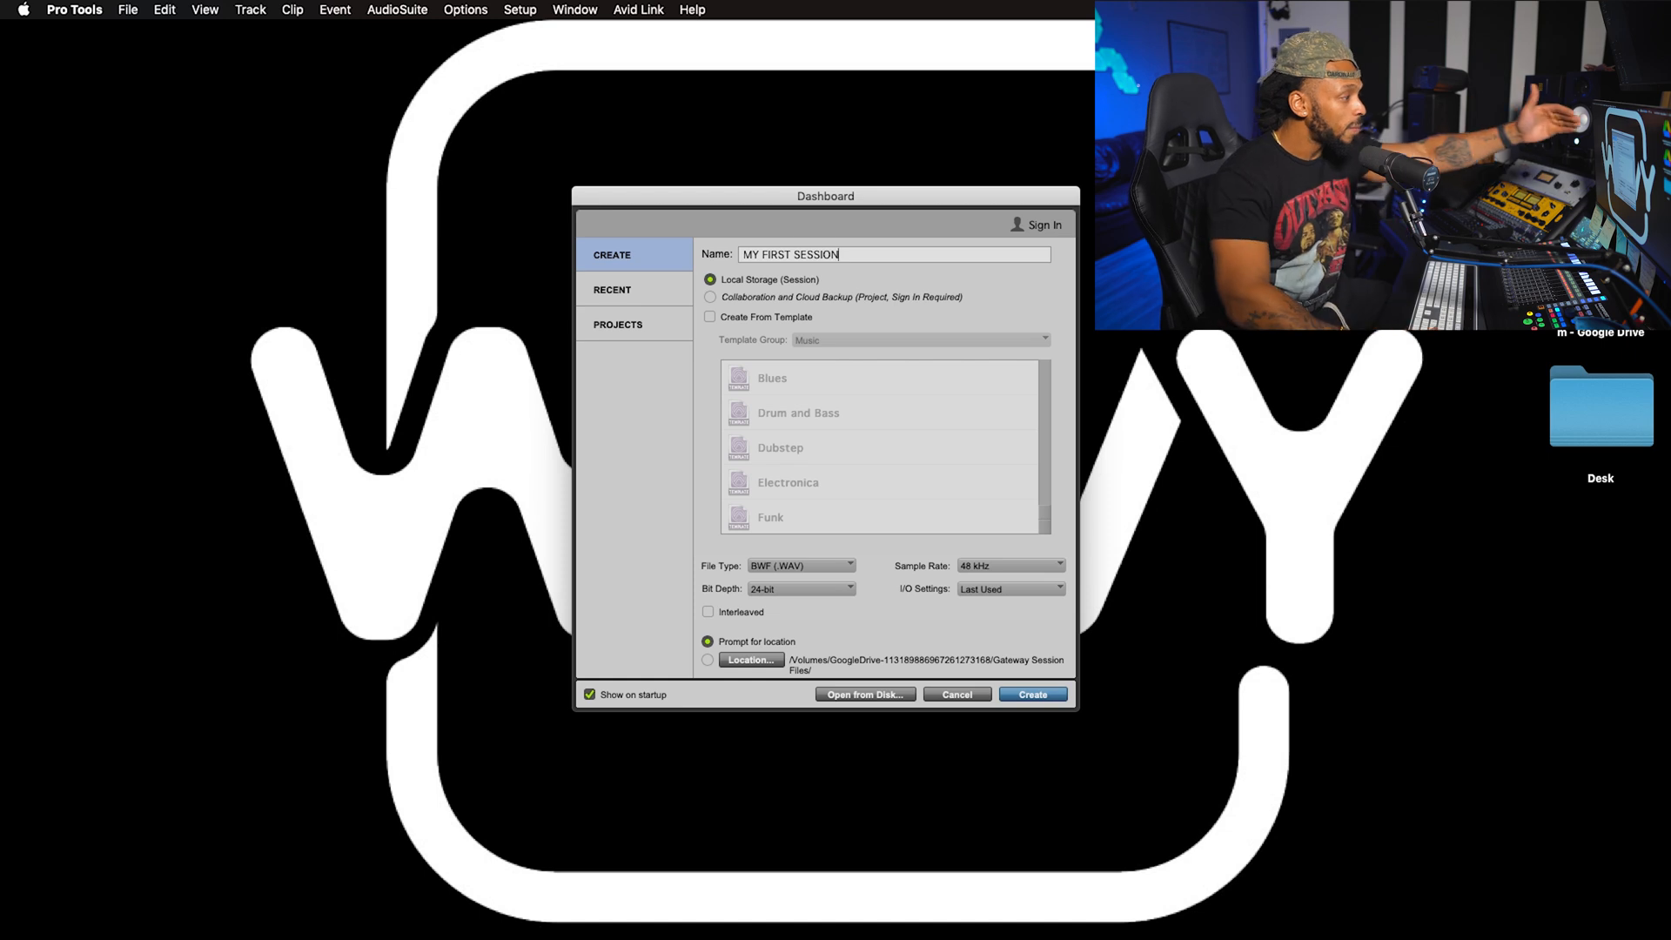
mouse_move(807, 232)
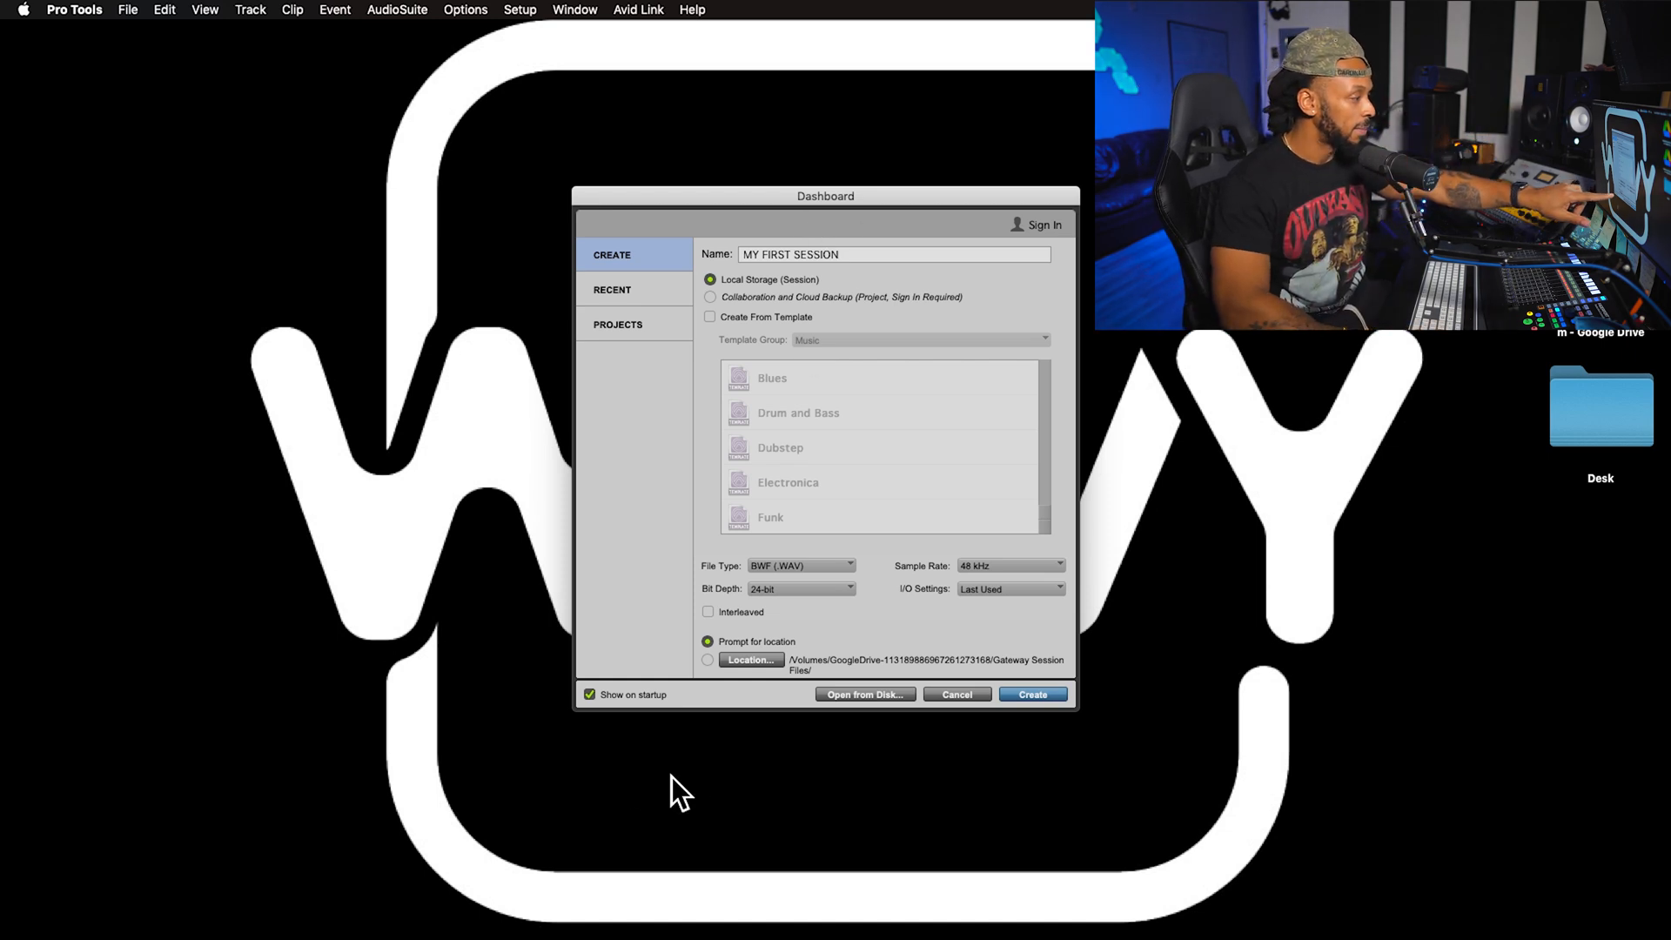
mouse_move(726, 690)
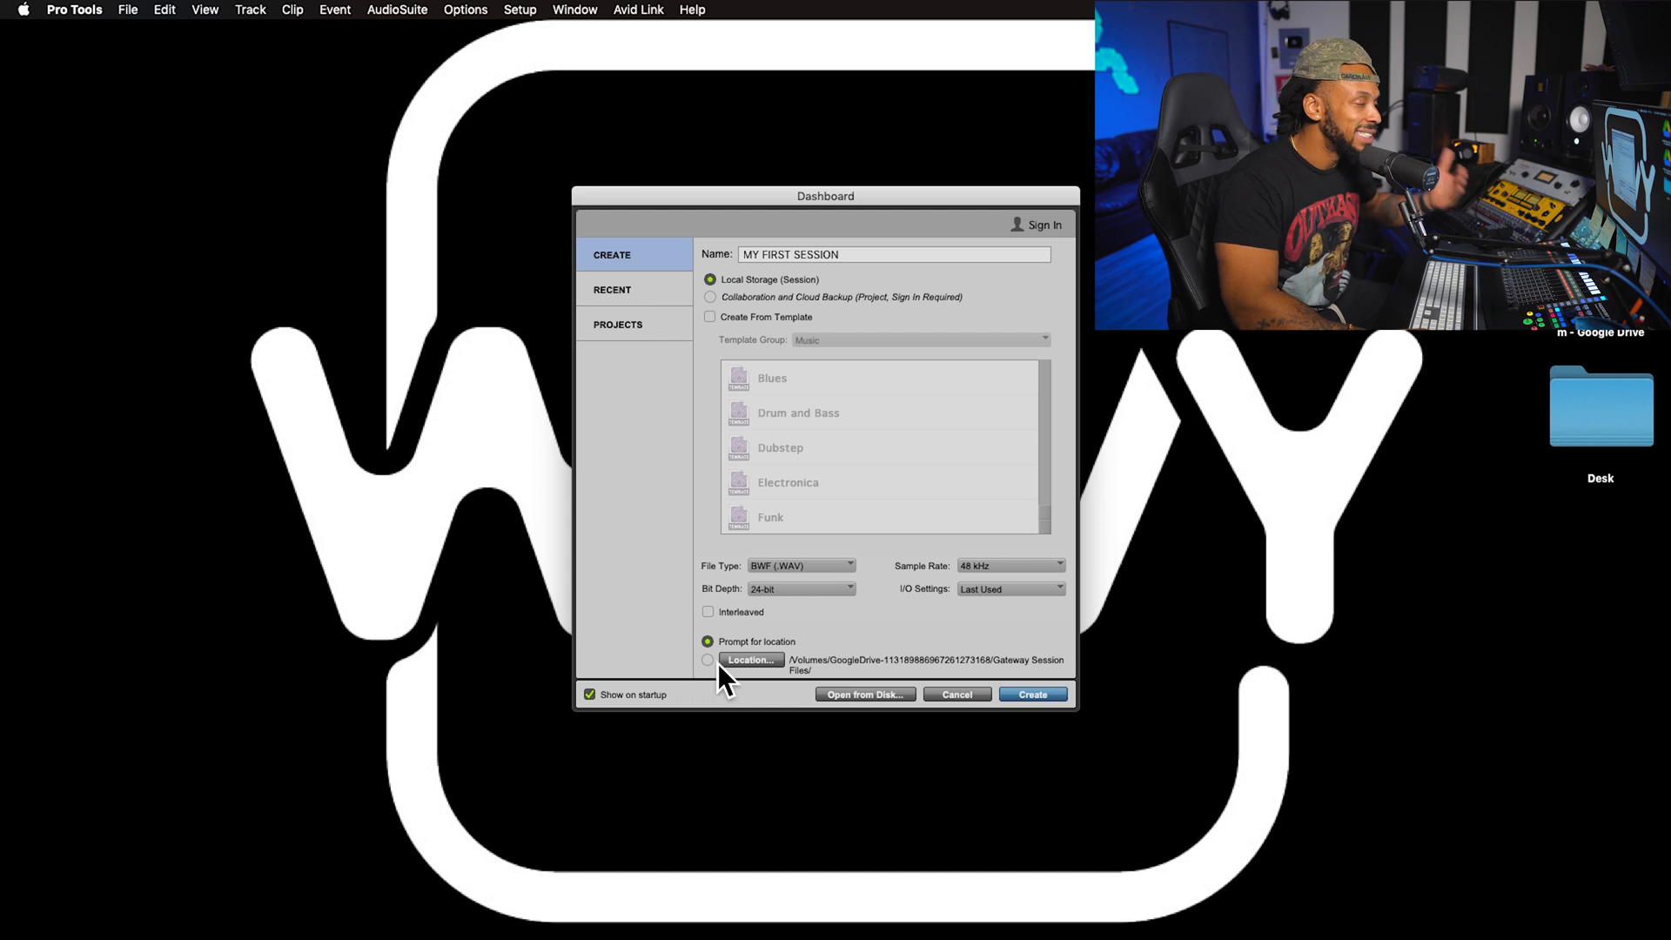
left_click(708, 660)
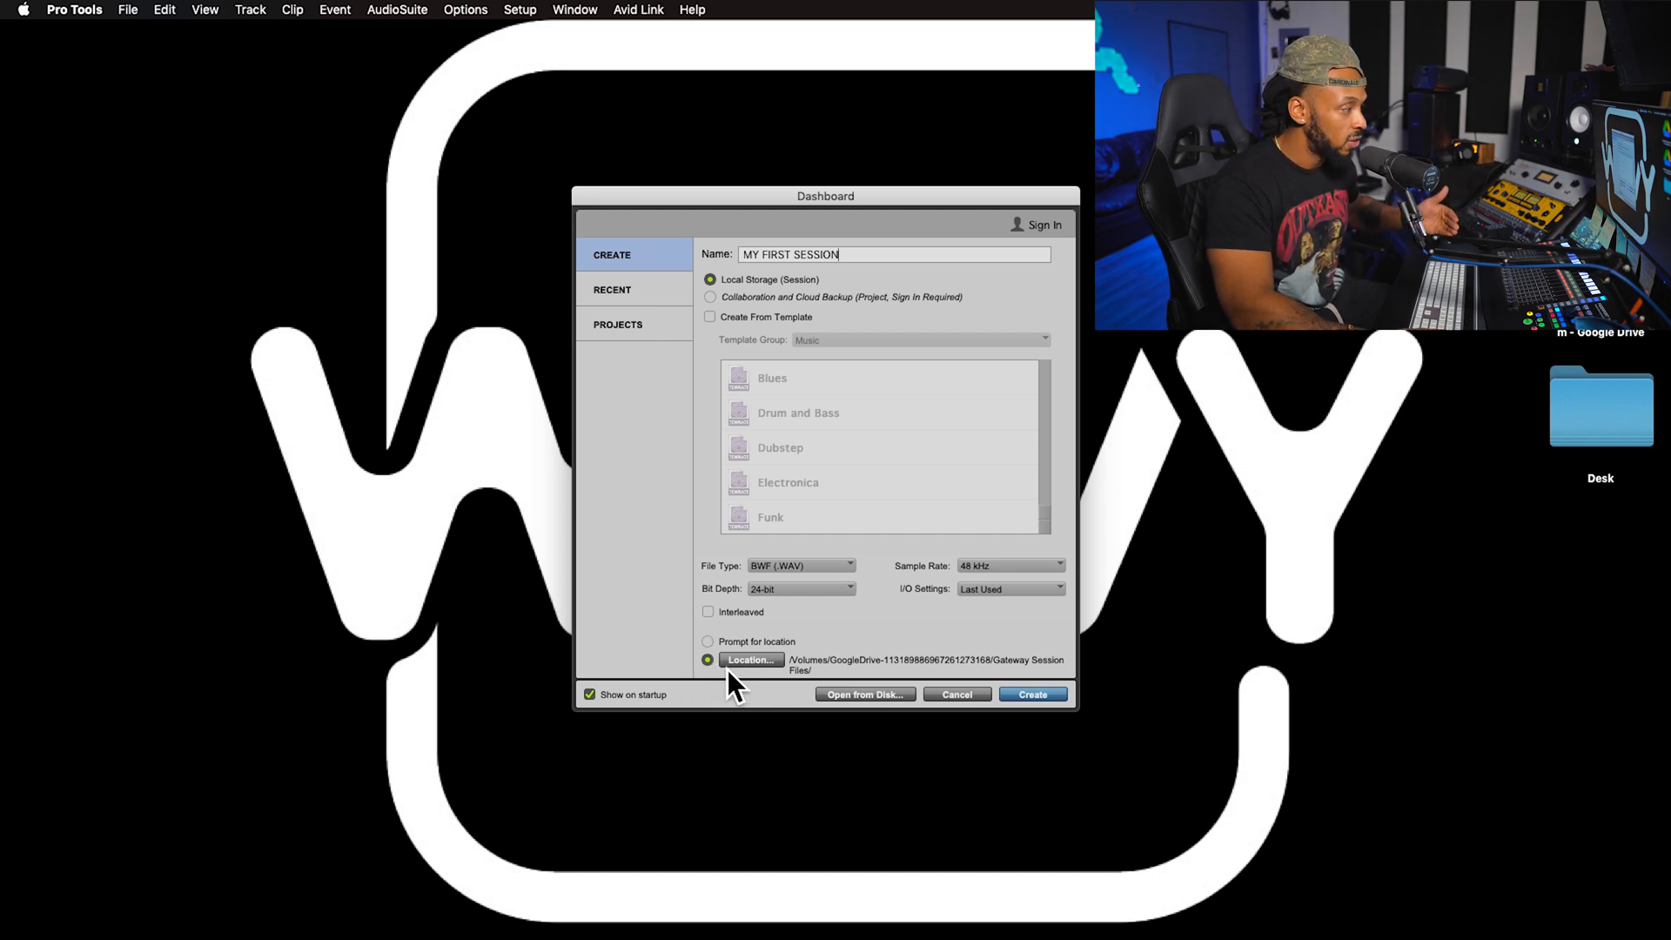
left_click(750, 660)
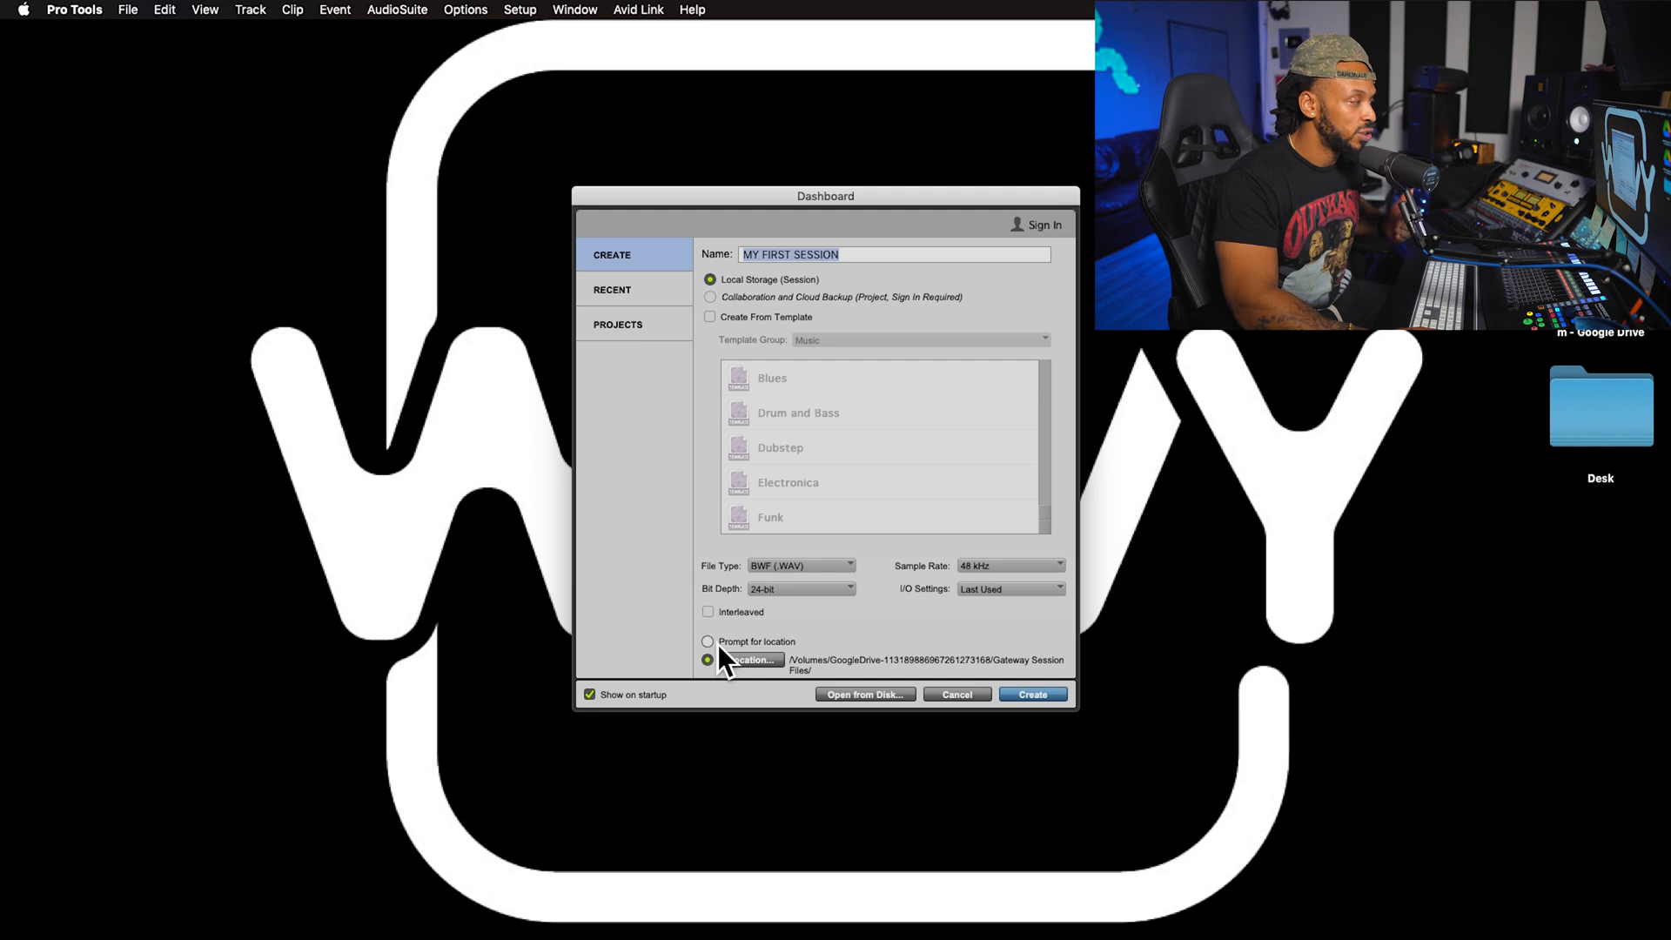
left_click(707, 640)
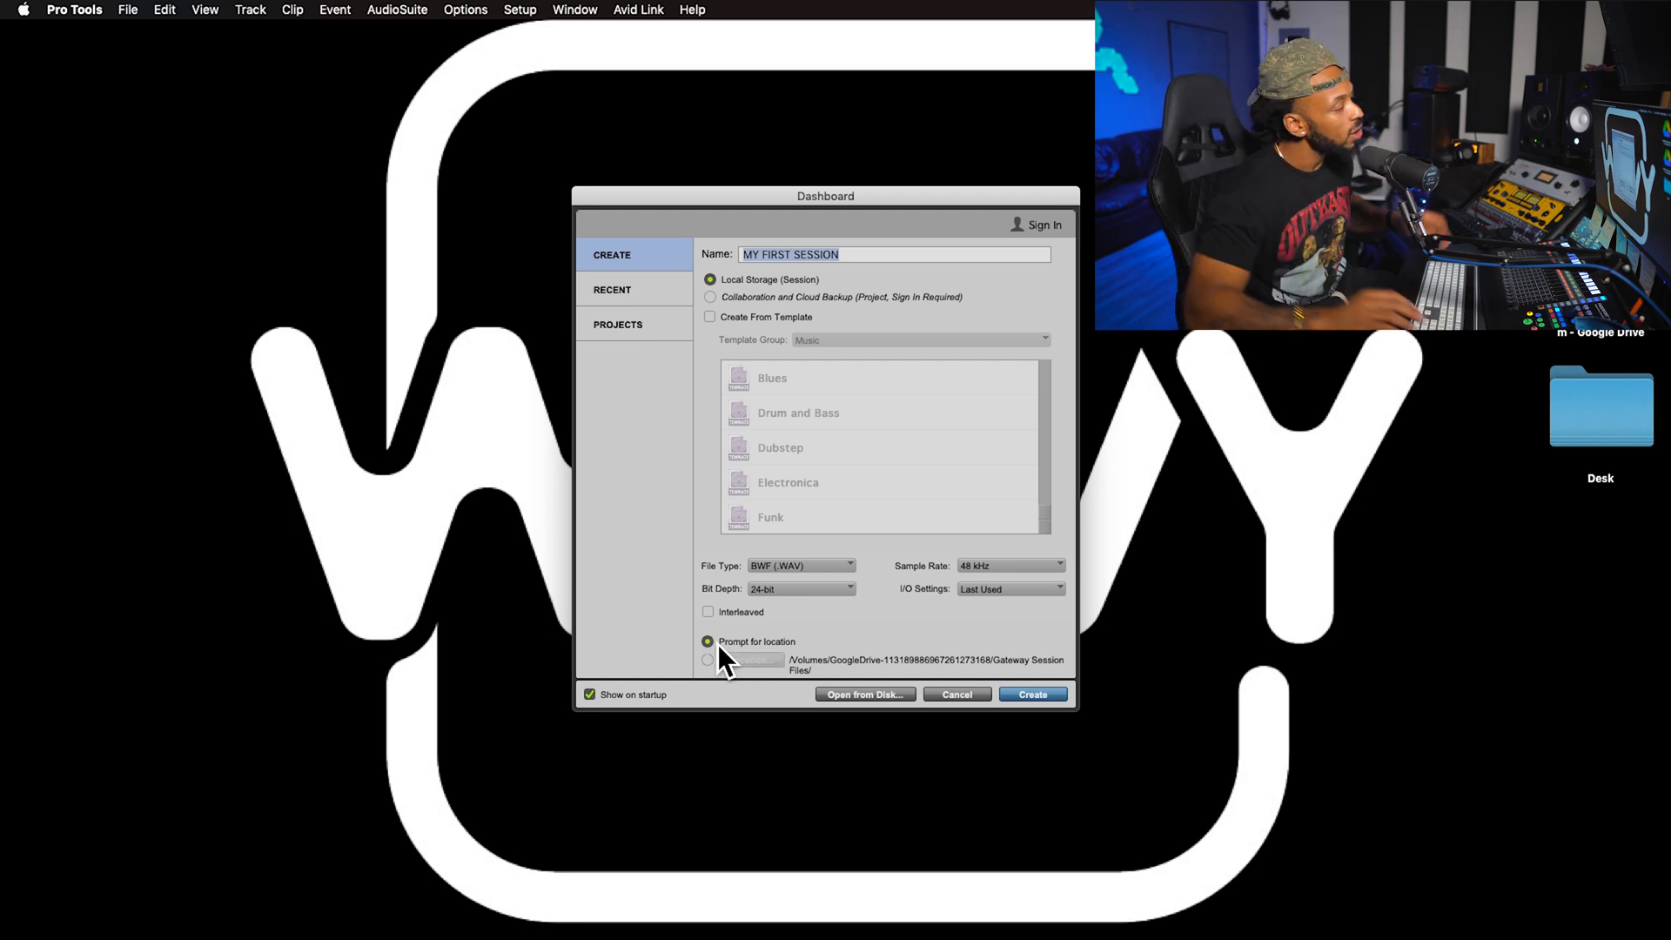
mouse_move(858, 399)
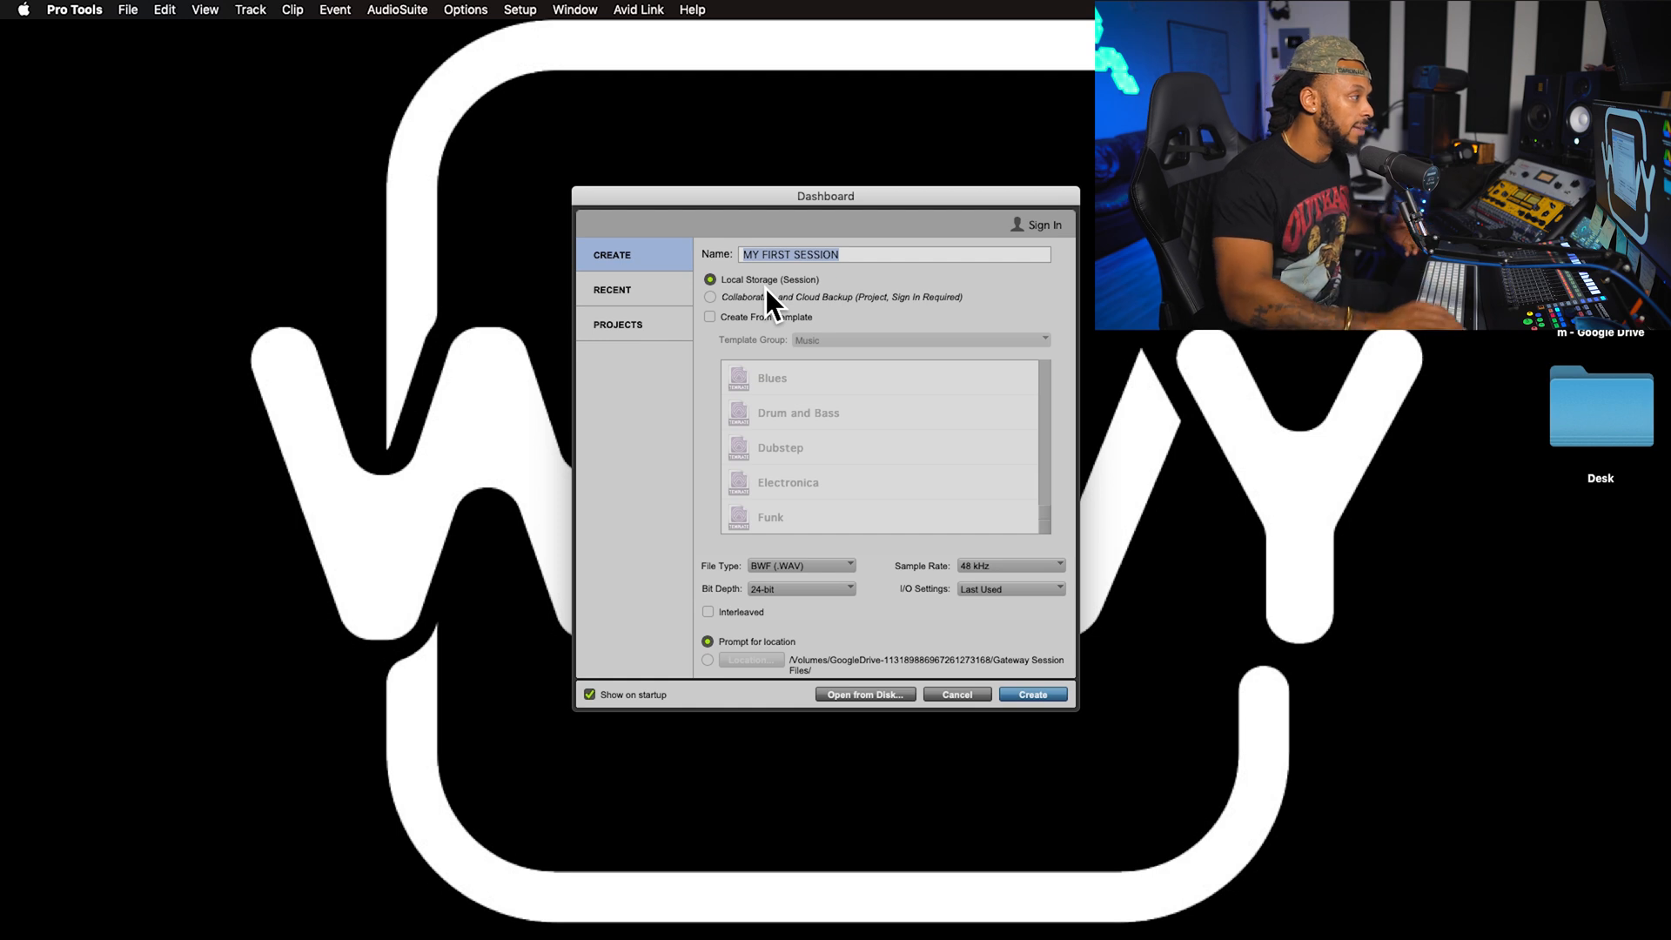
Select Collaboration and Cloud Backup as the session storage option
left_click(711, 296)
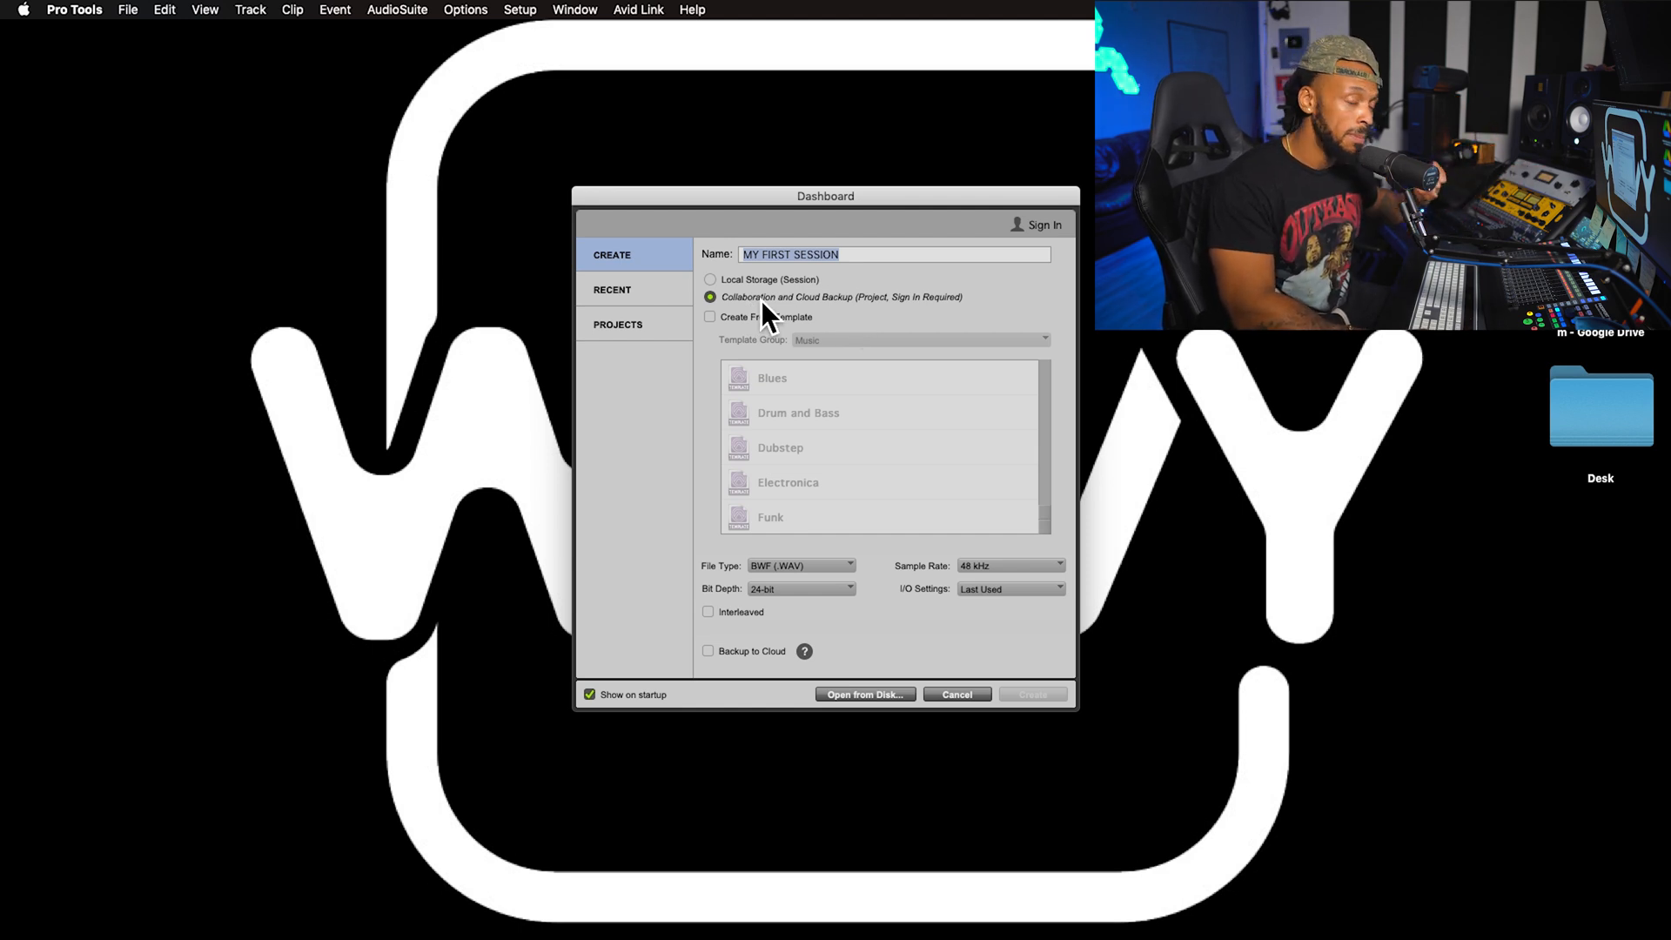
mouse_move(742, 325)
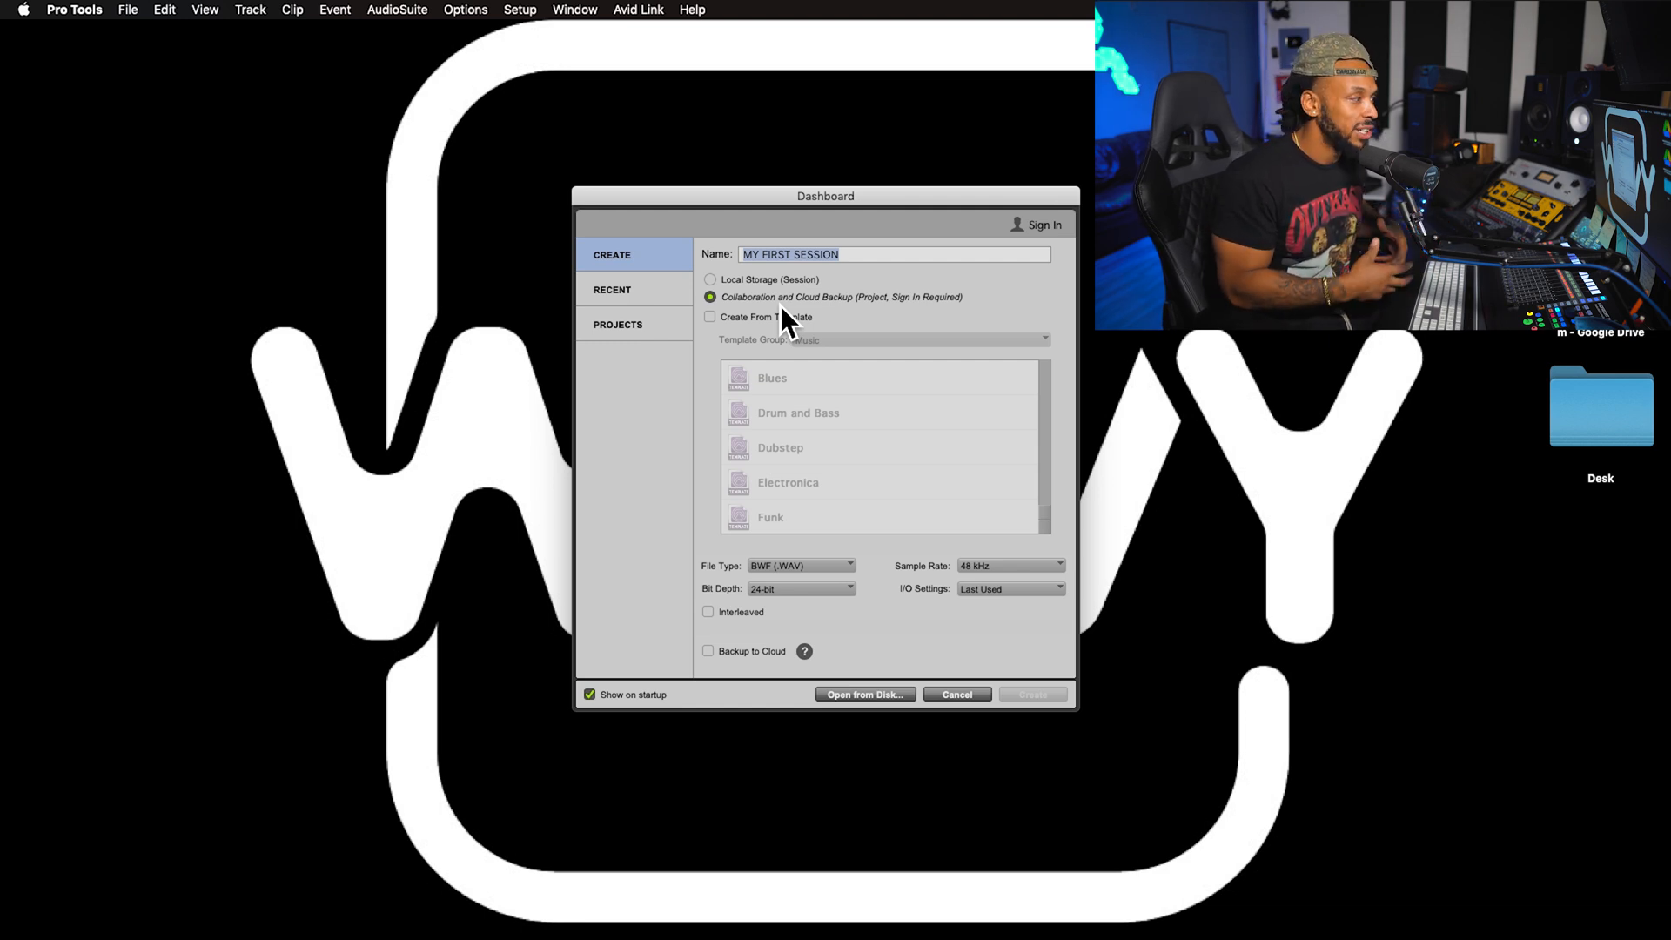
Tick Create From Template to view Music templates, then untick it
left_click(710, 317)
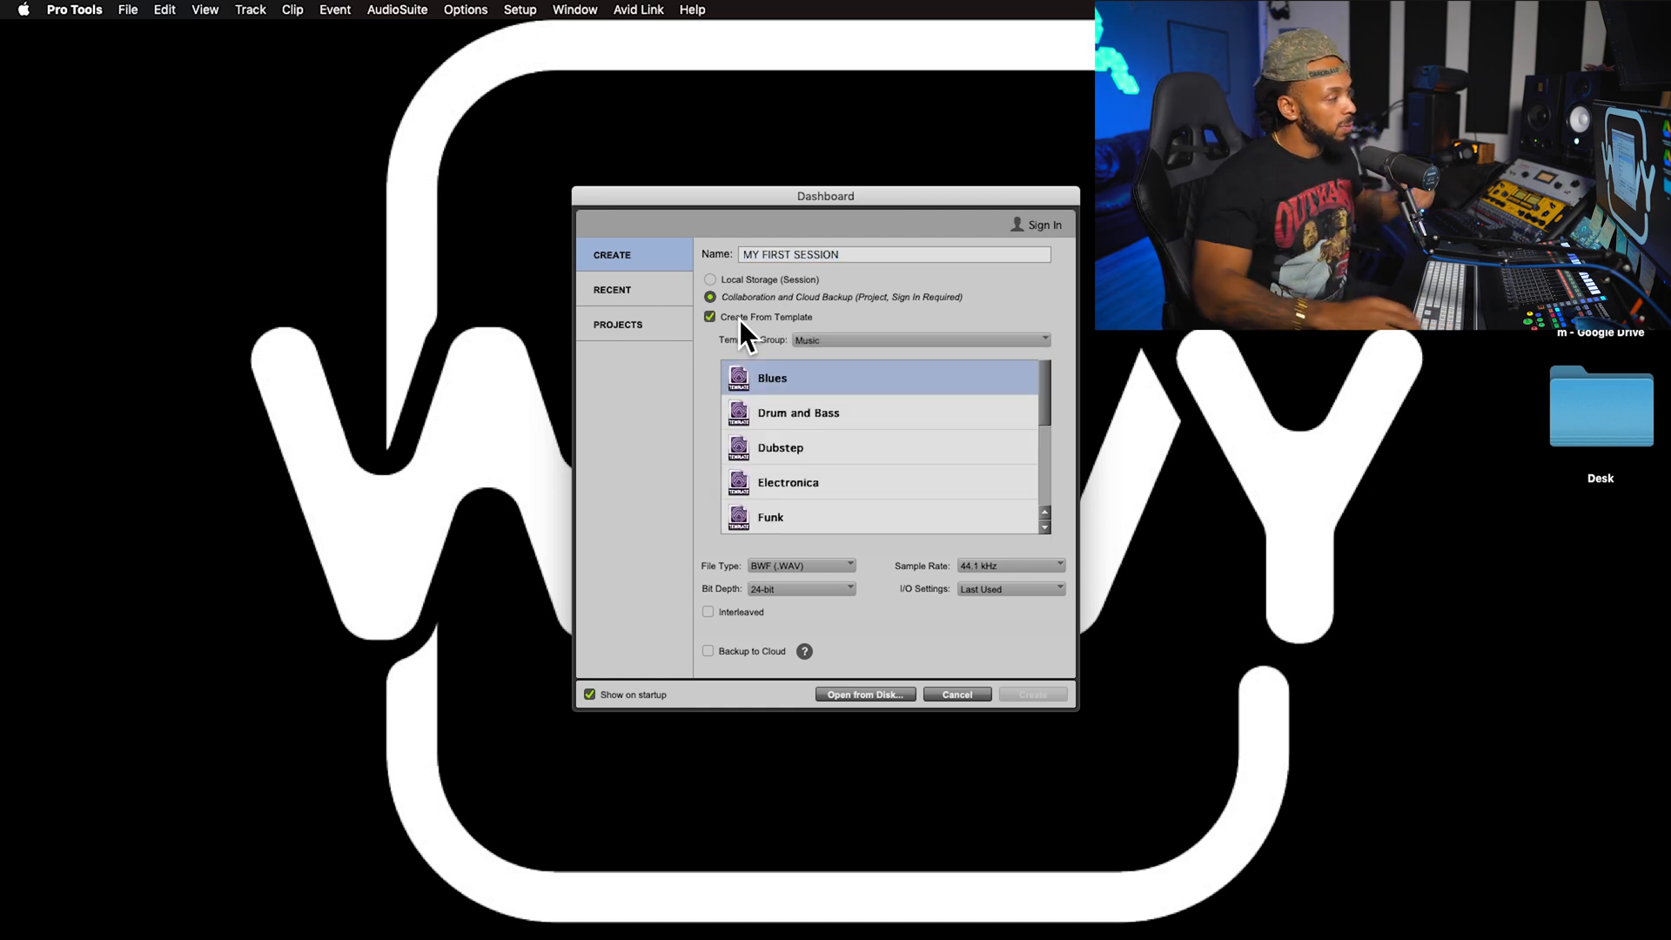
mouse_move(937, 506)
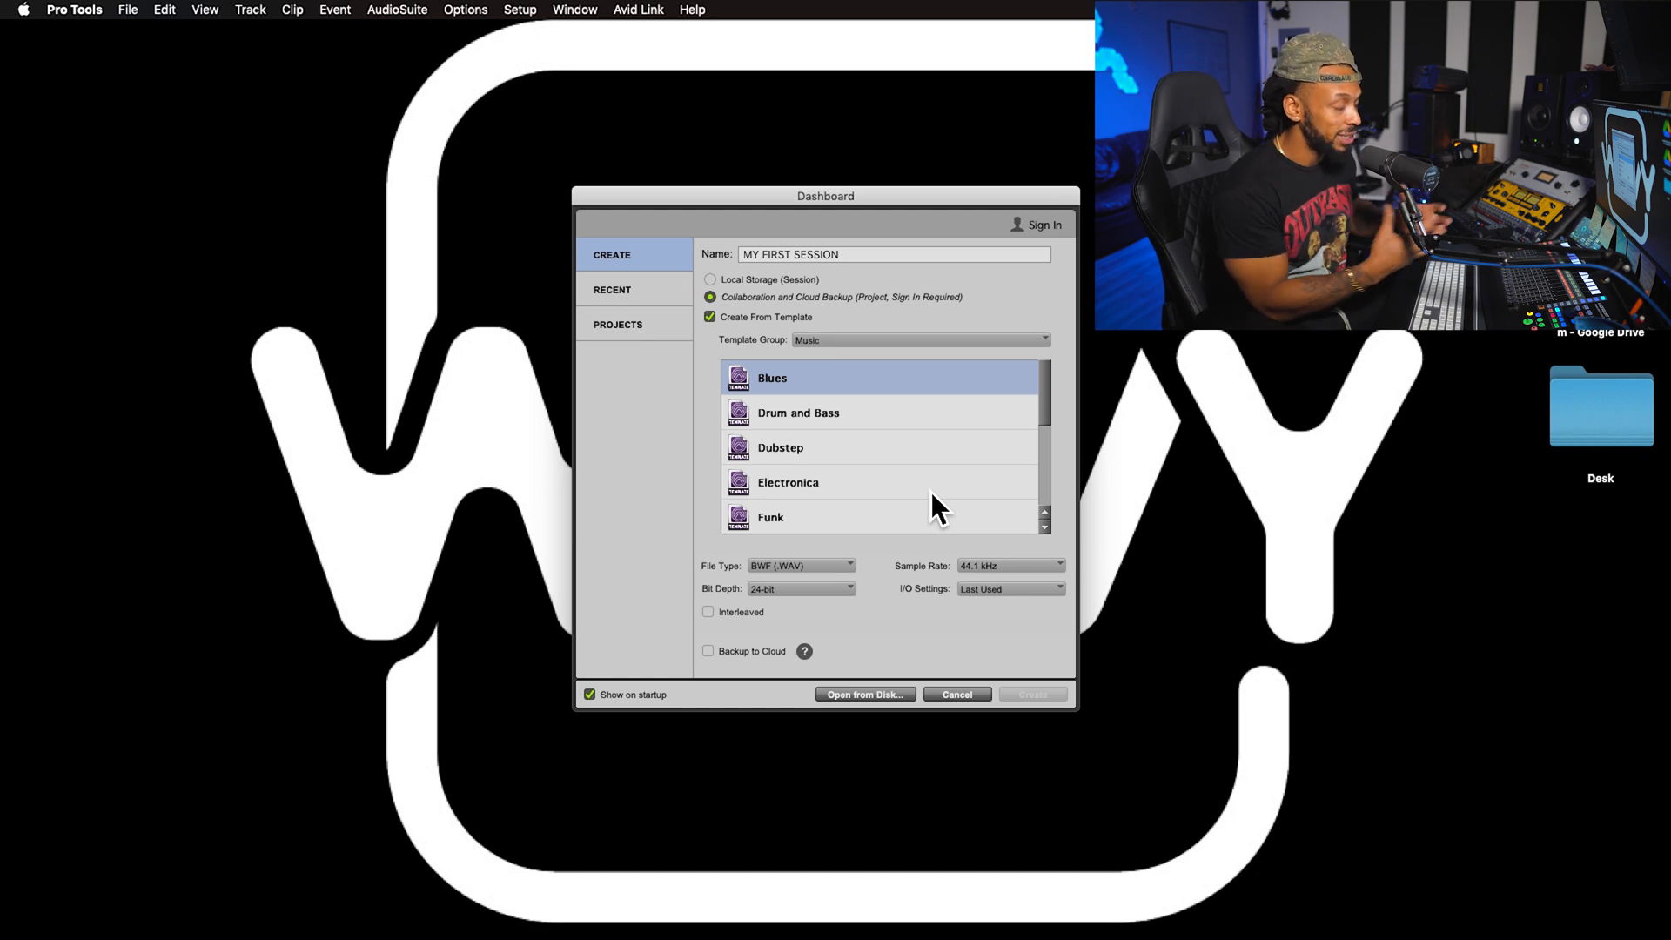
mouse_move(788, 338)
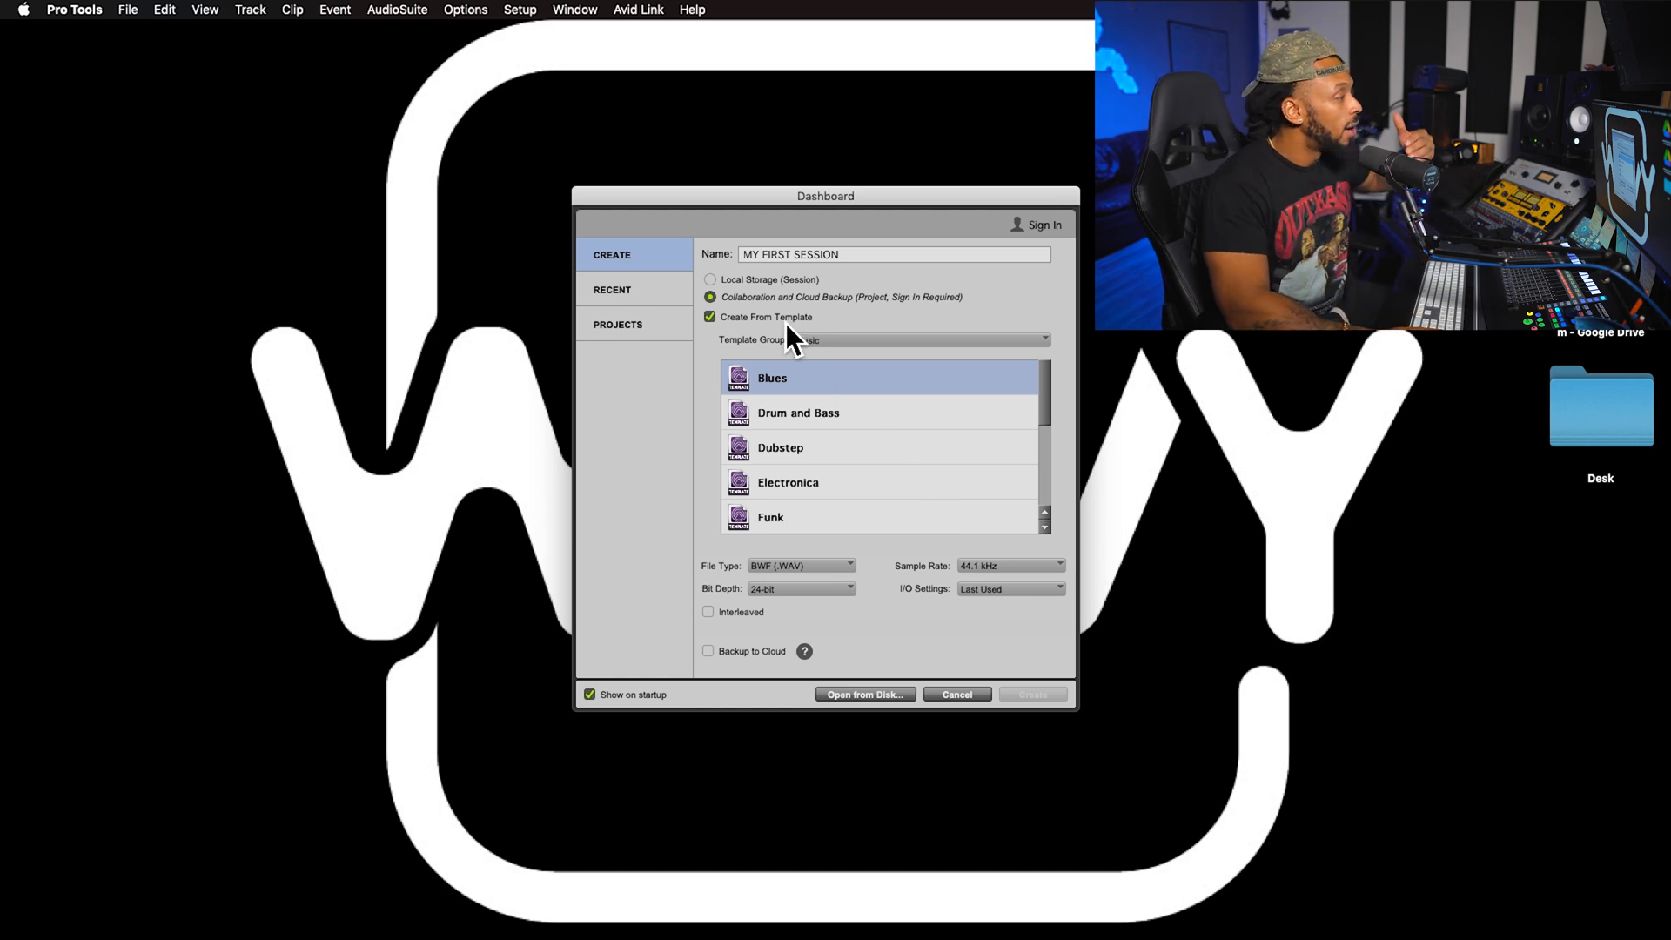
left_click(711, 279)
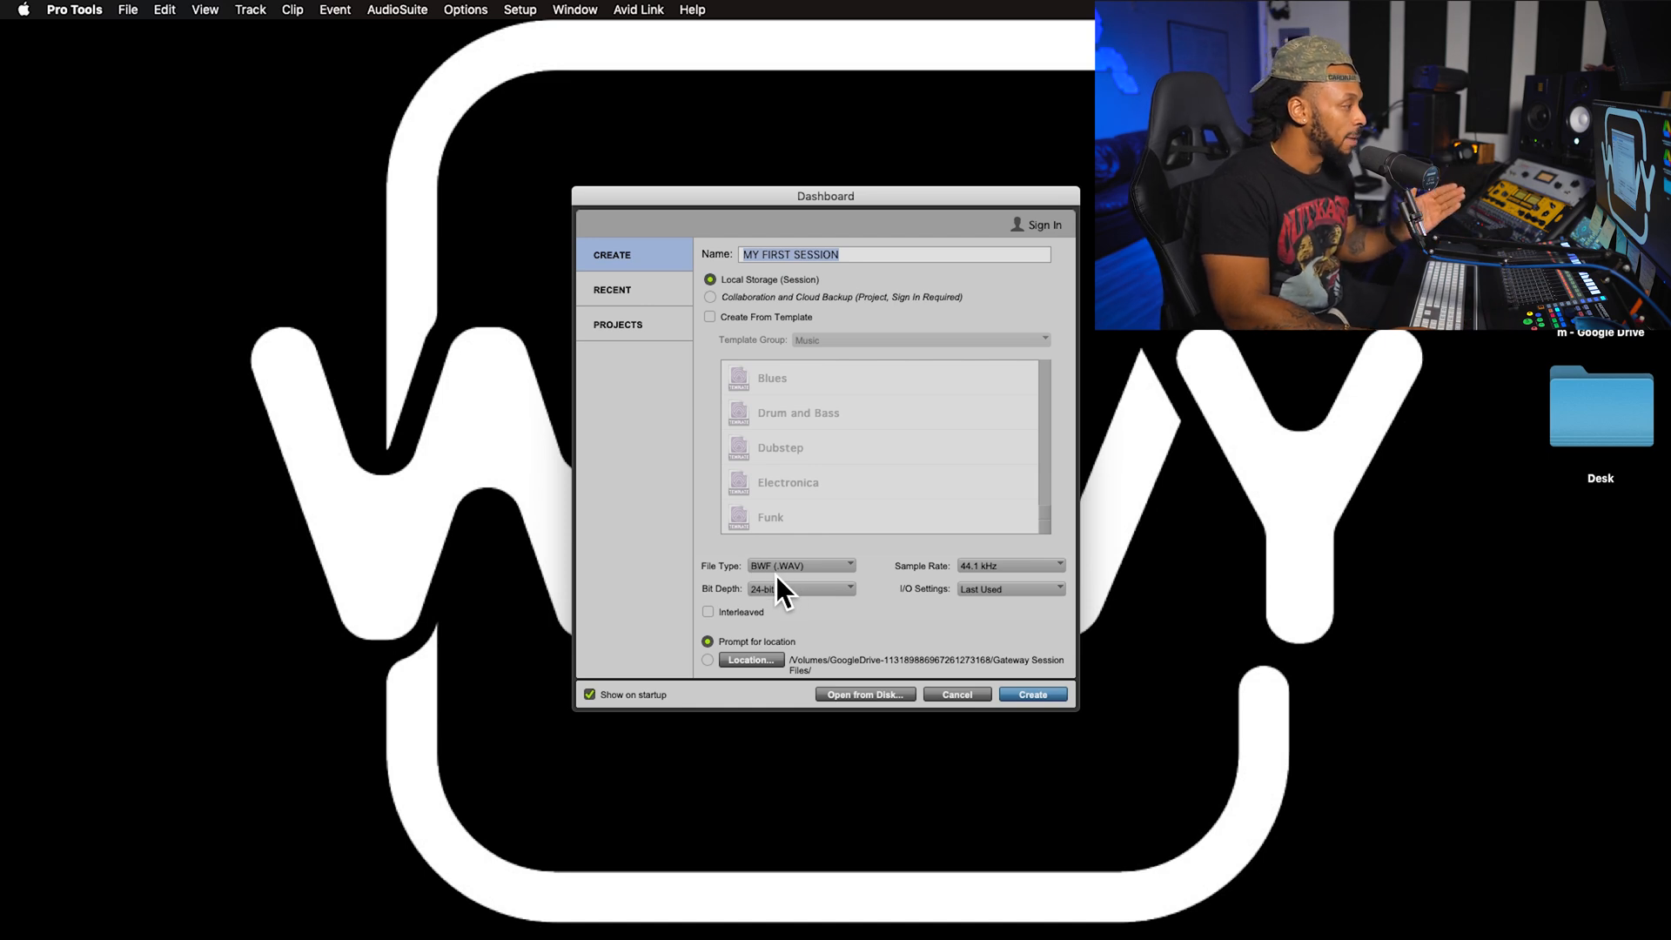
mouse_move(818, 592)
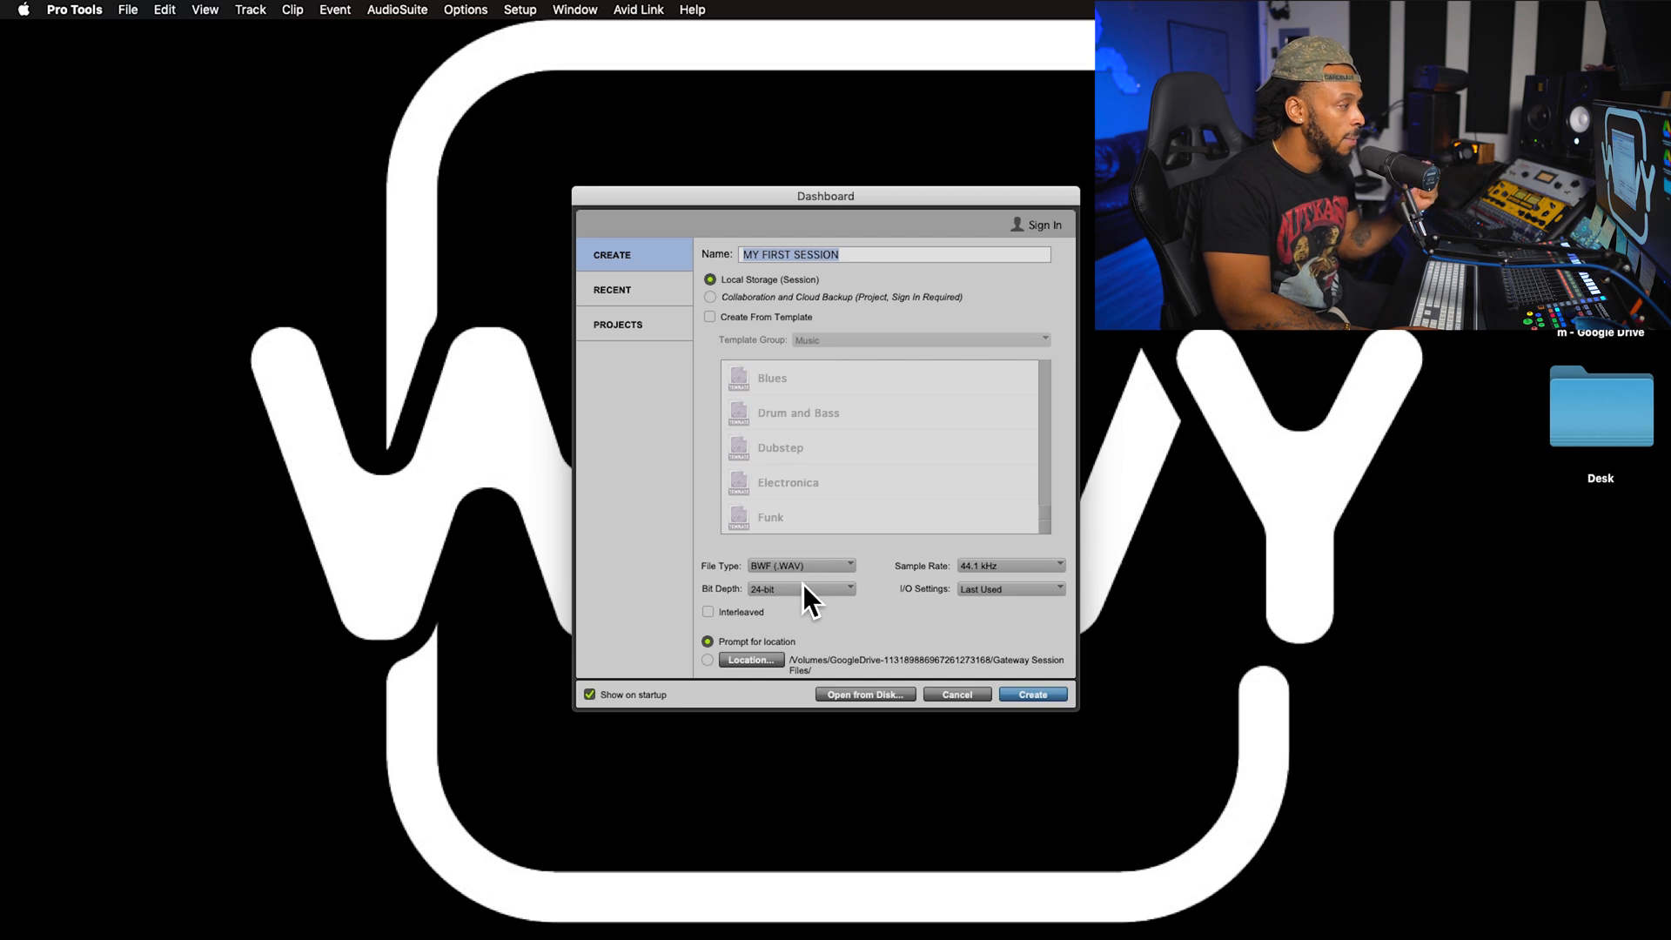
mouse_move(1015, 613)
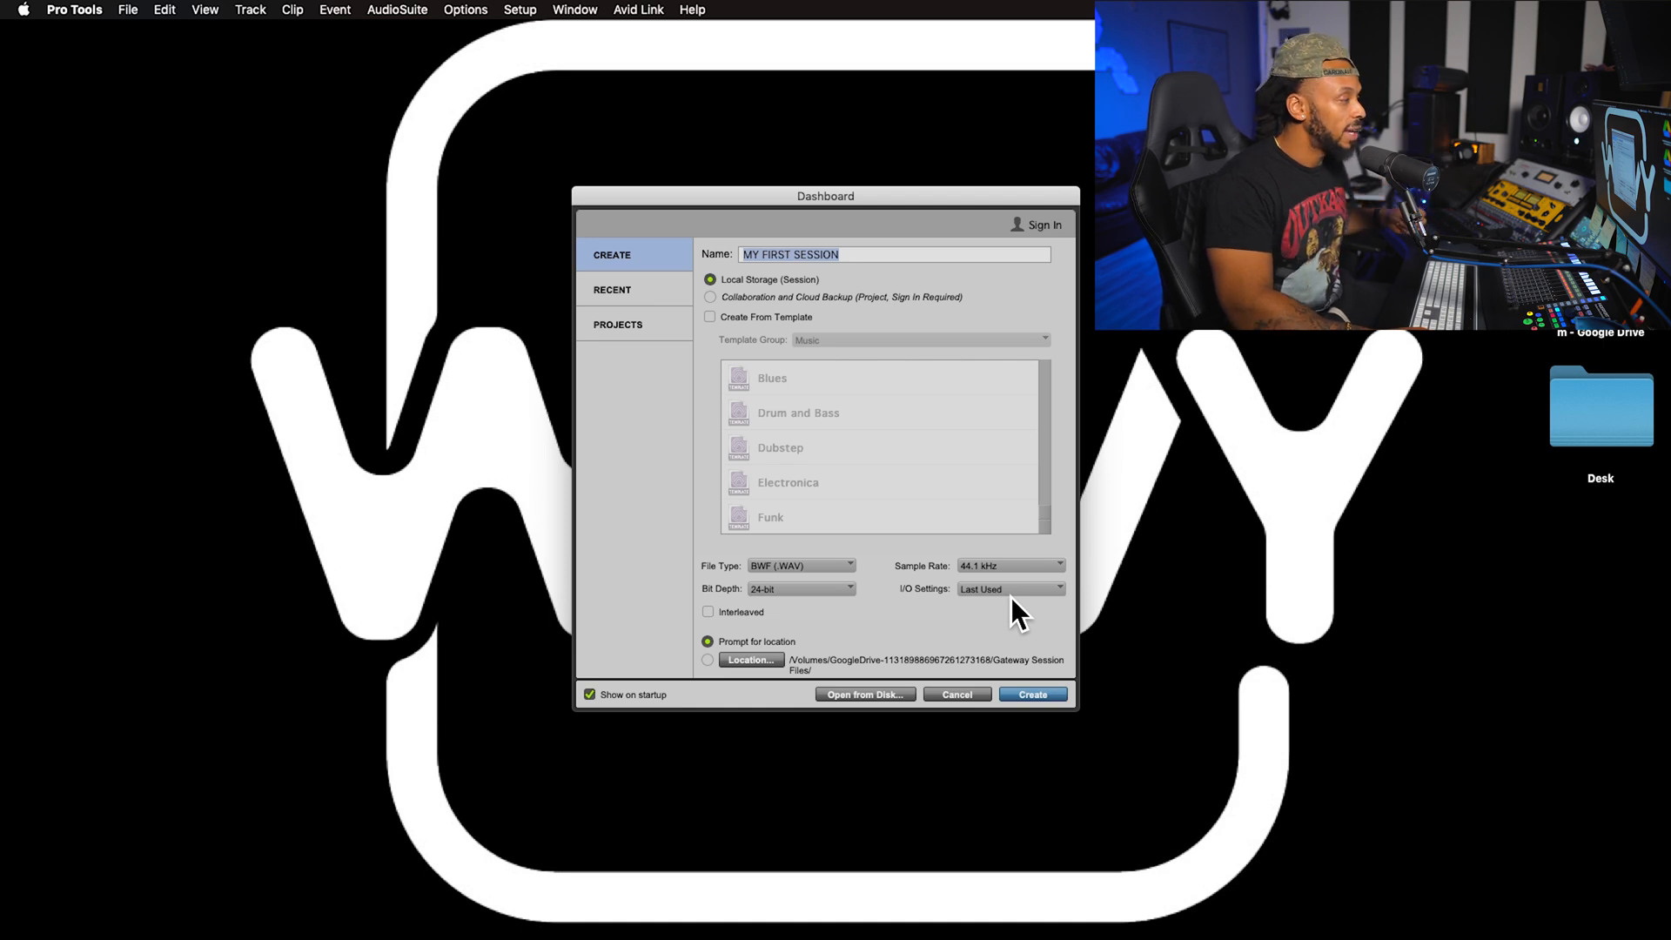
Keep Local Storage with BWF (.WAV) as the session file type
left_click(799, 565)
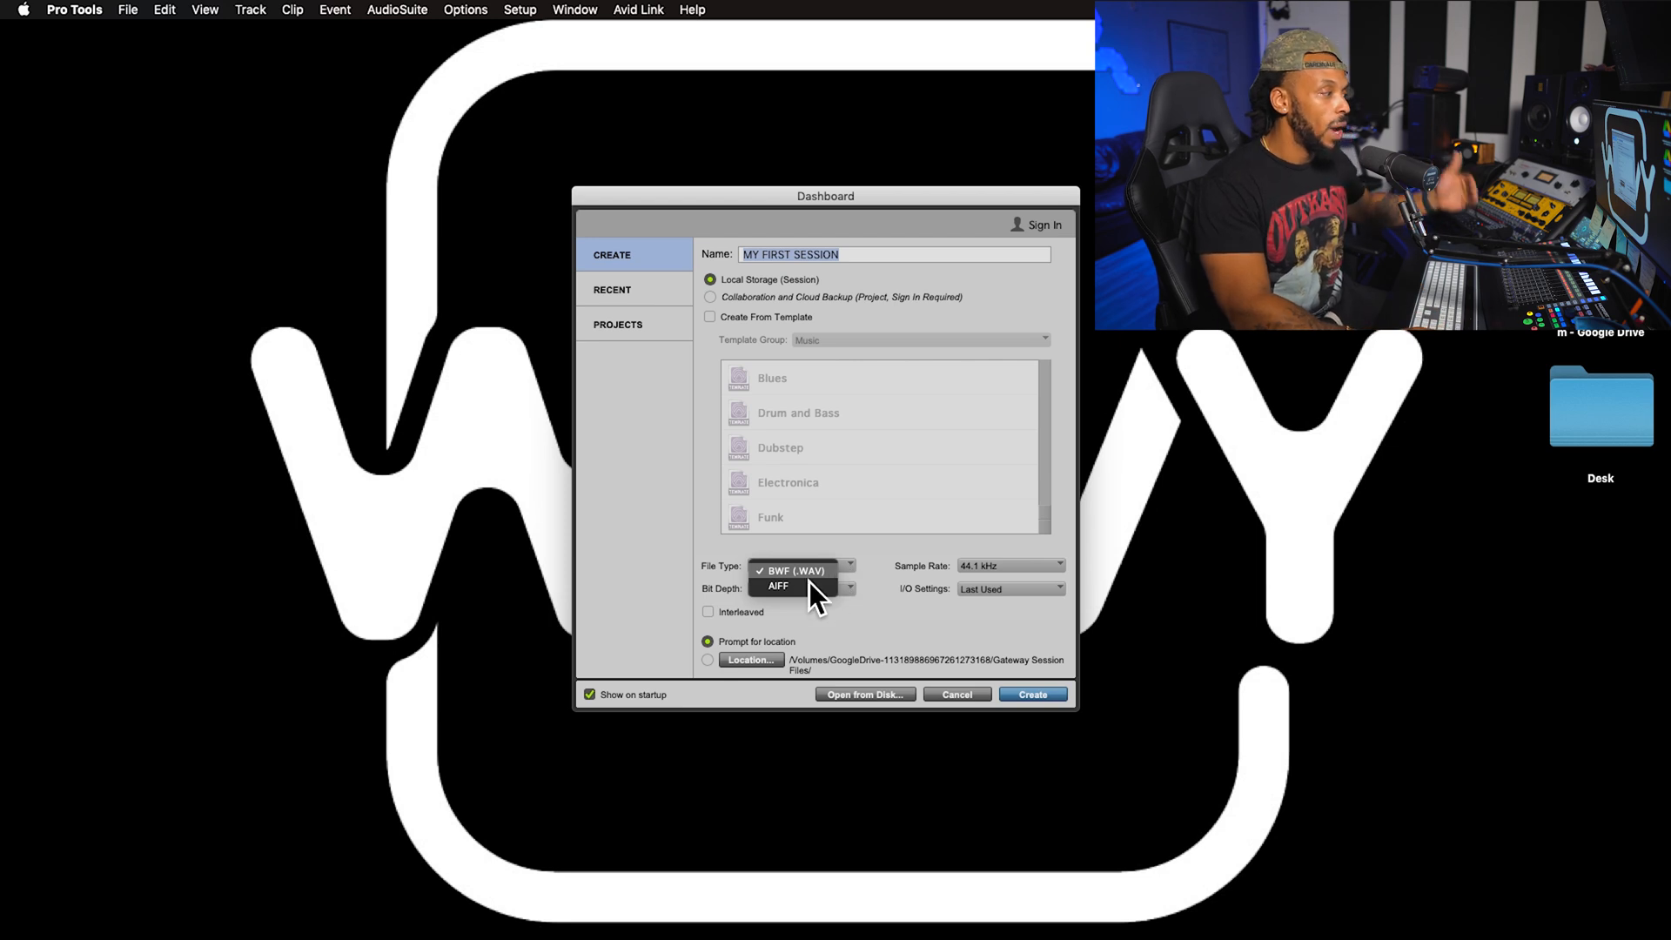
left_click(795, 570)
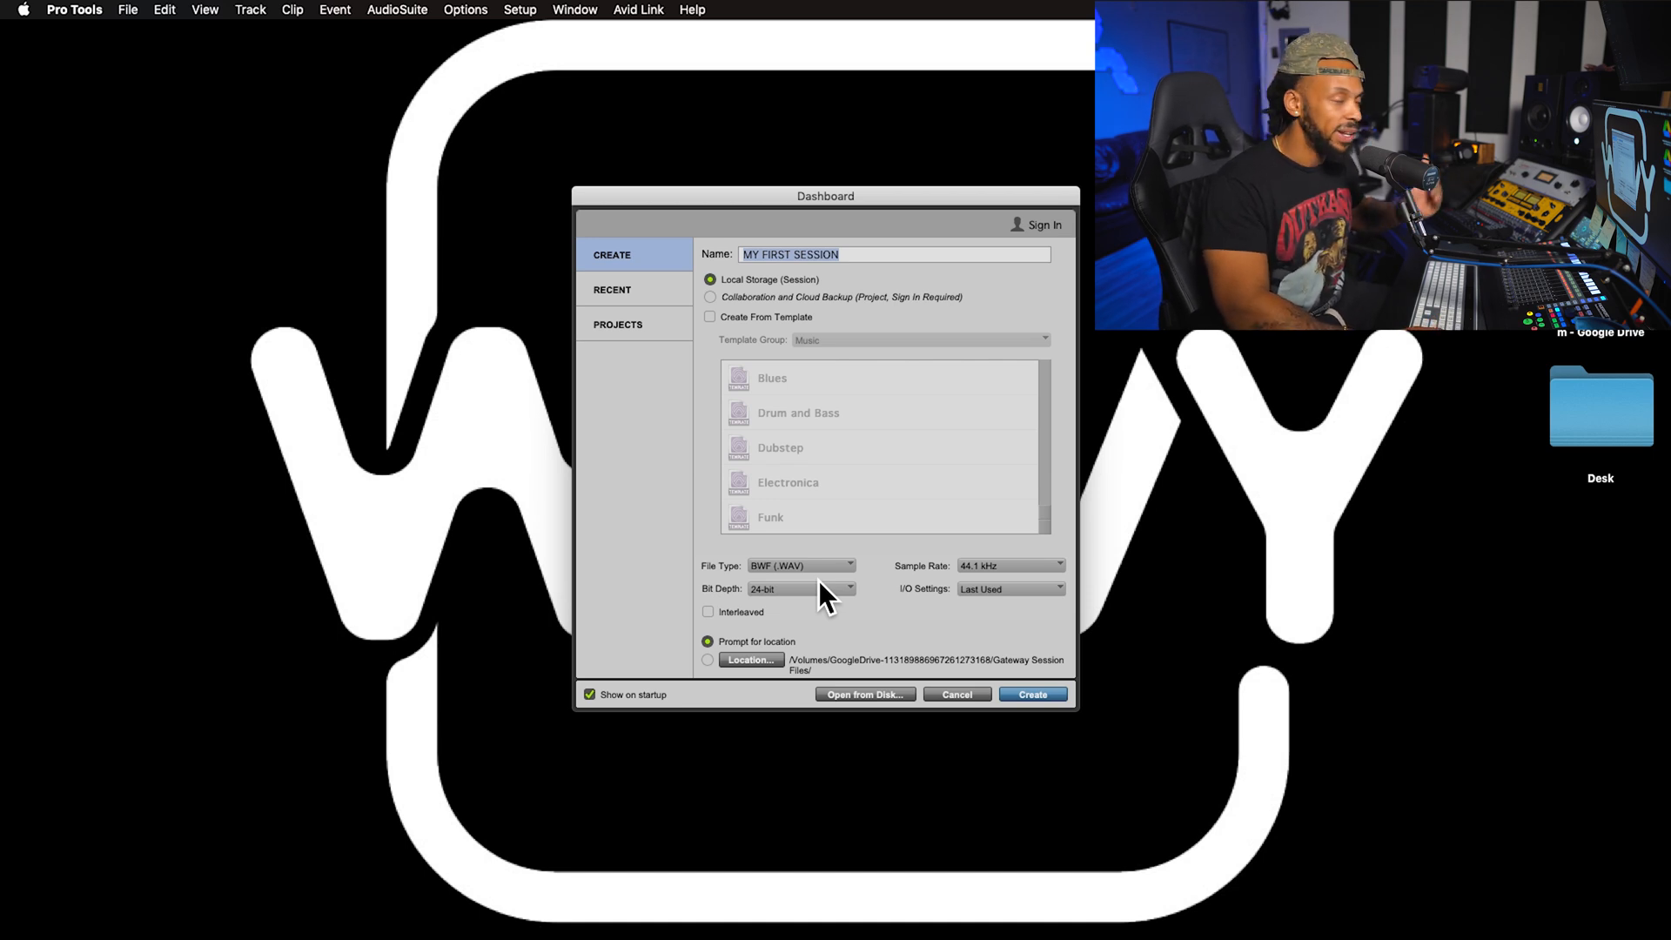
Choose 48 kHz sample rate and keep 24-bit depth
left_click(1007, 565)
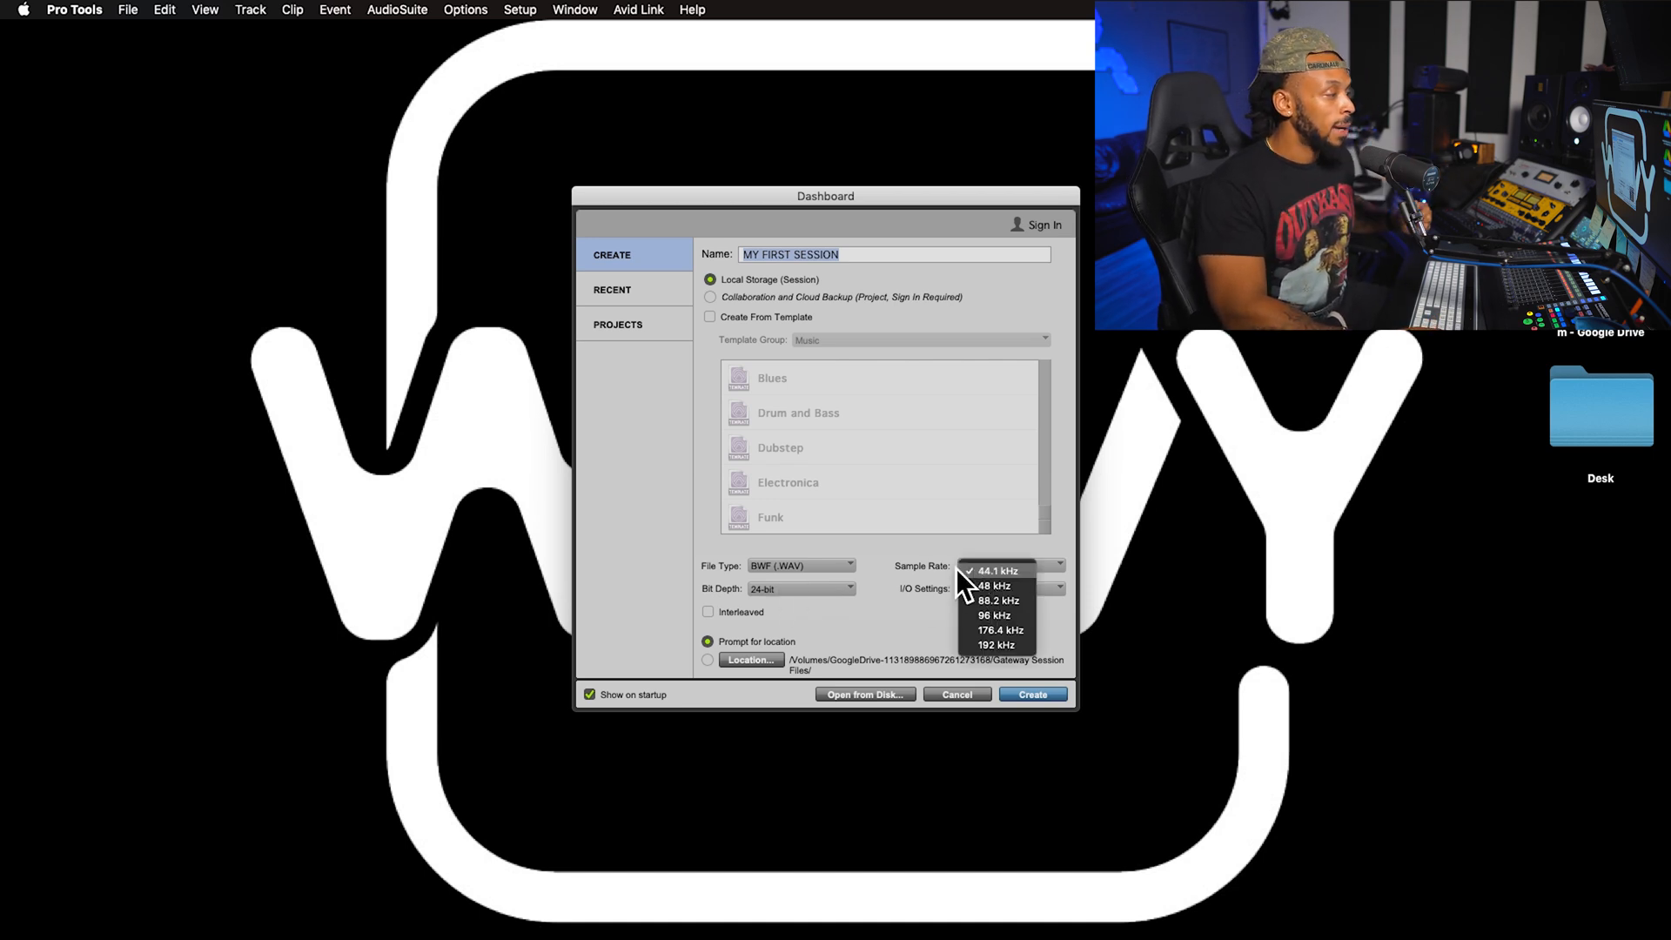
mouse_move(935, 581)
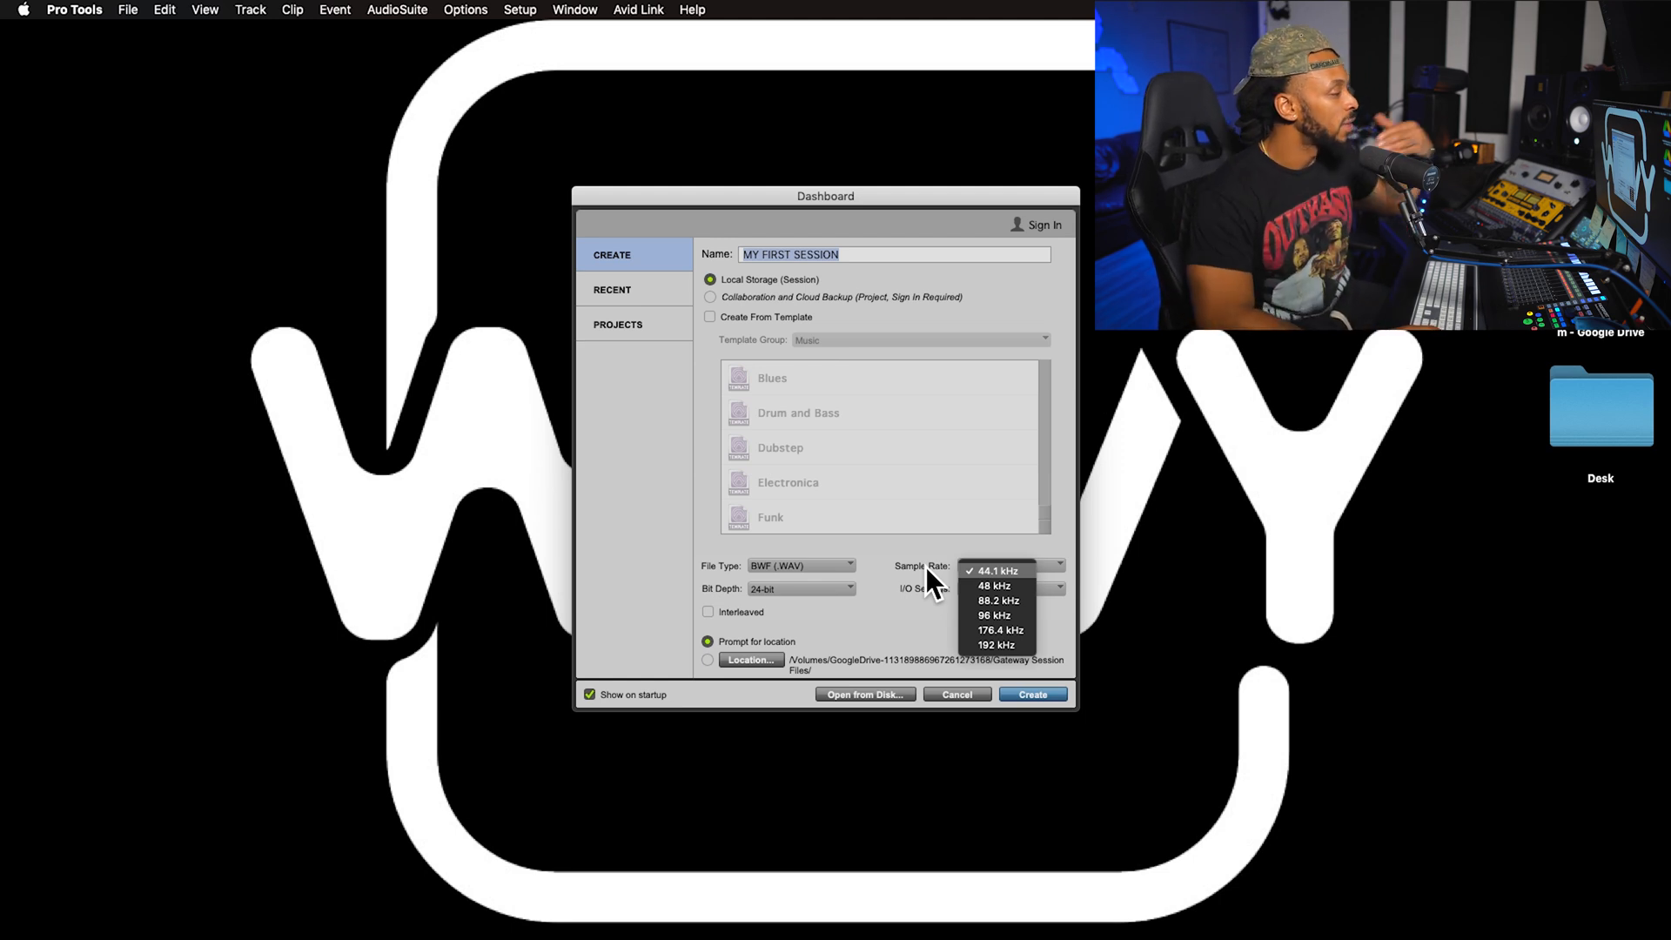
mouse_move(1049, 591)
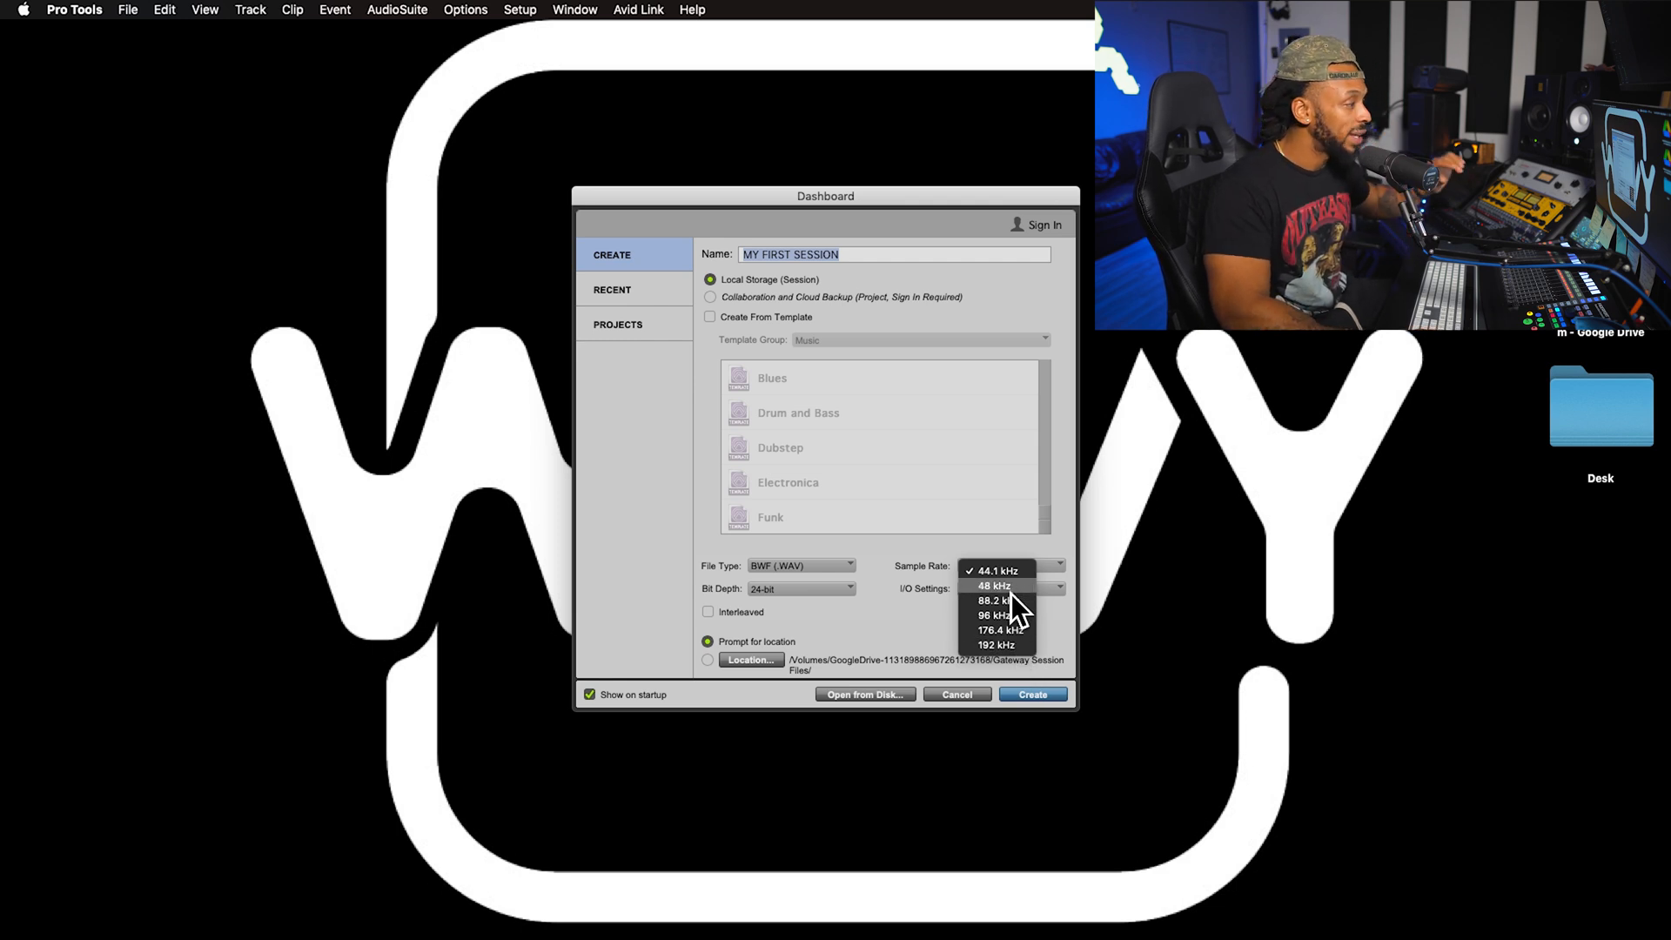
left_click(991, 584)
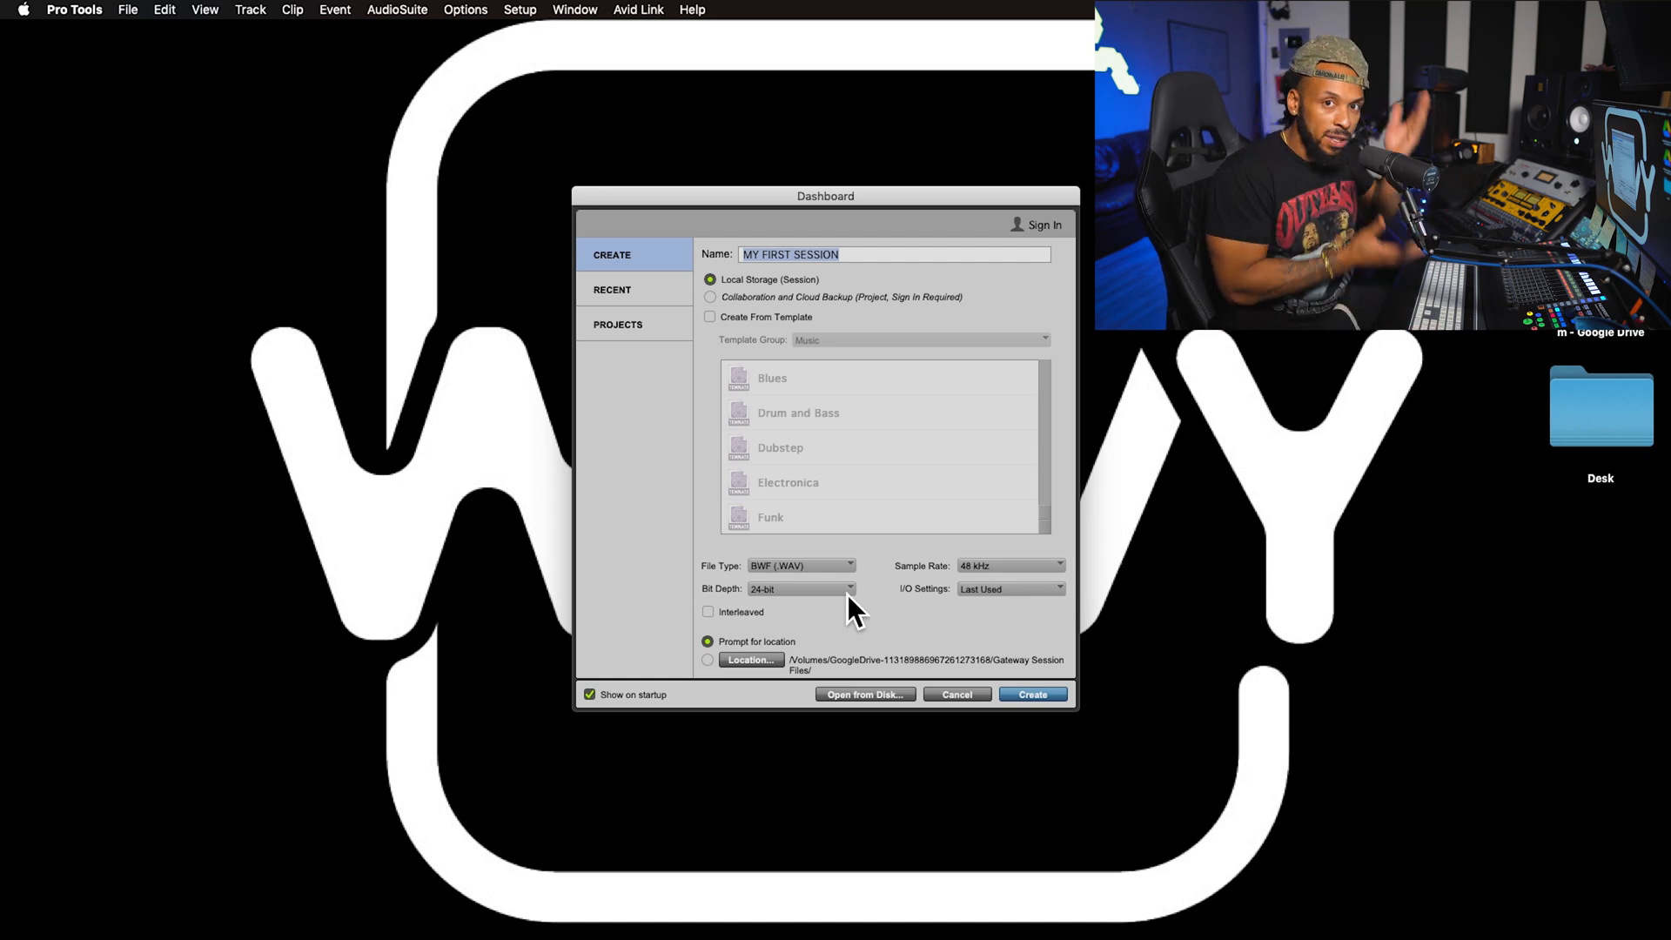
left_click(798, 588)
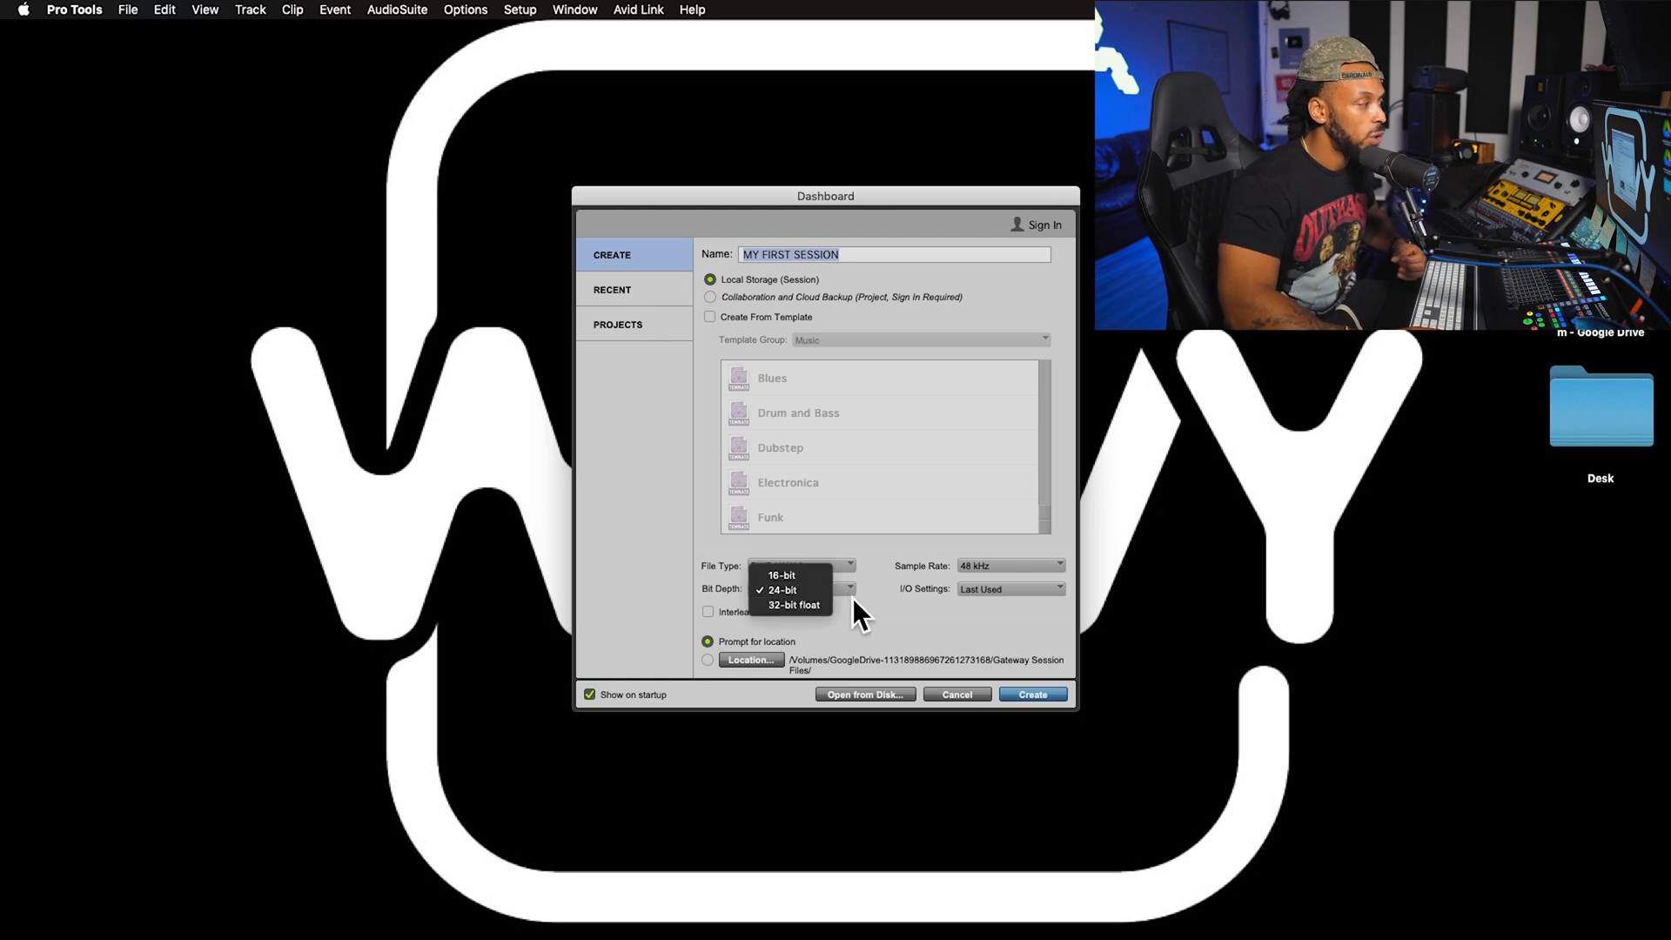
left_click(783, 589)
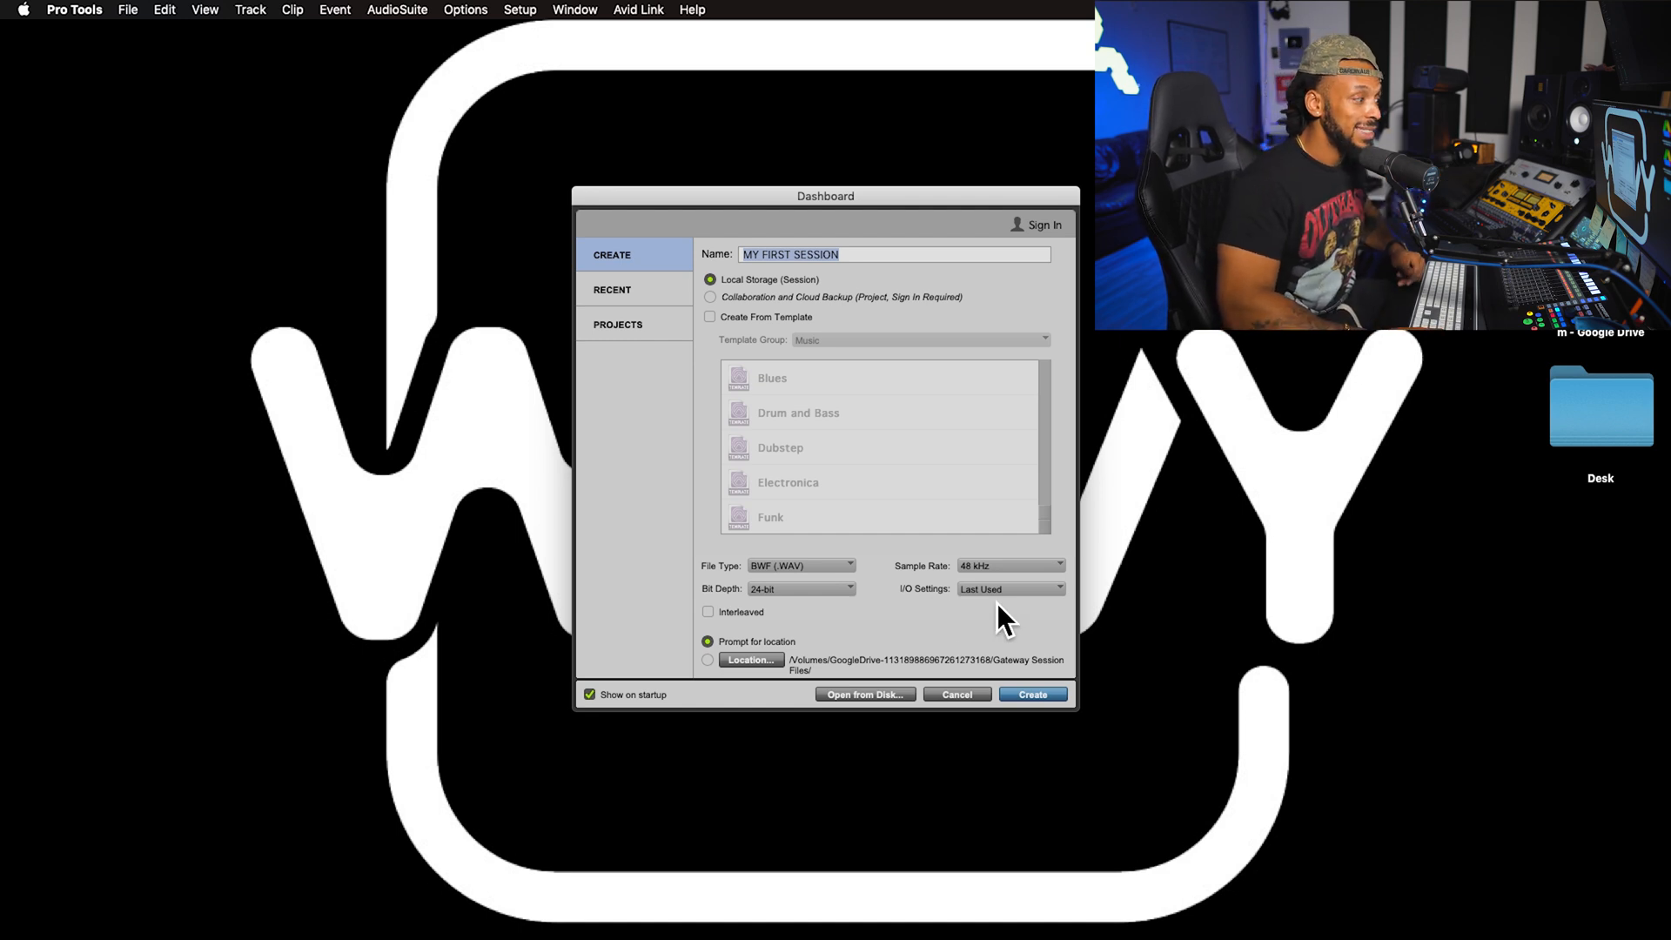
Choose Stereo Mix from the I/O Settings dropdown
left_click(1008, 588)
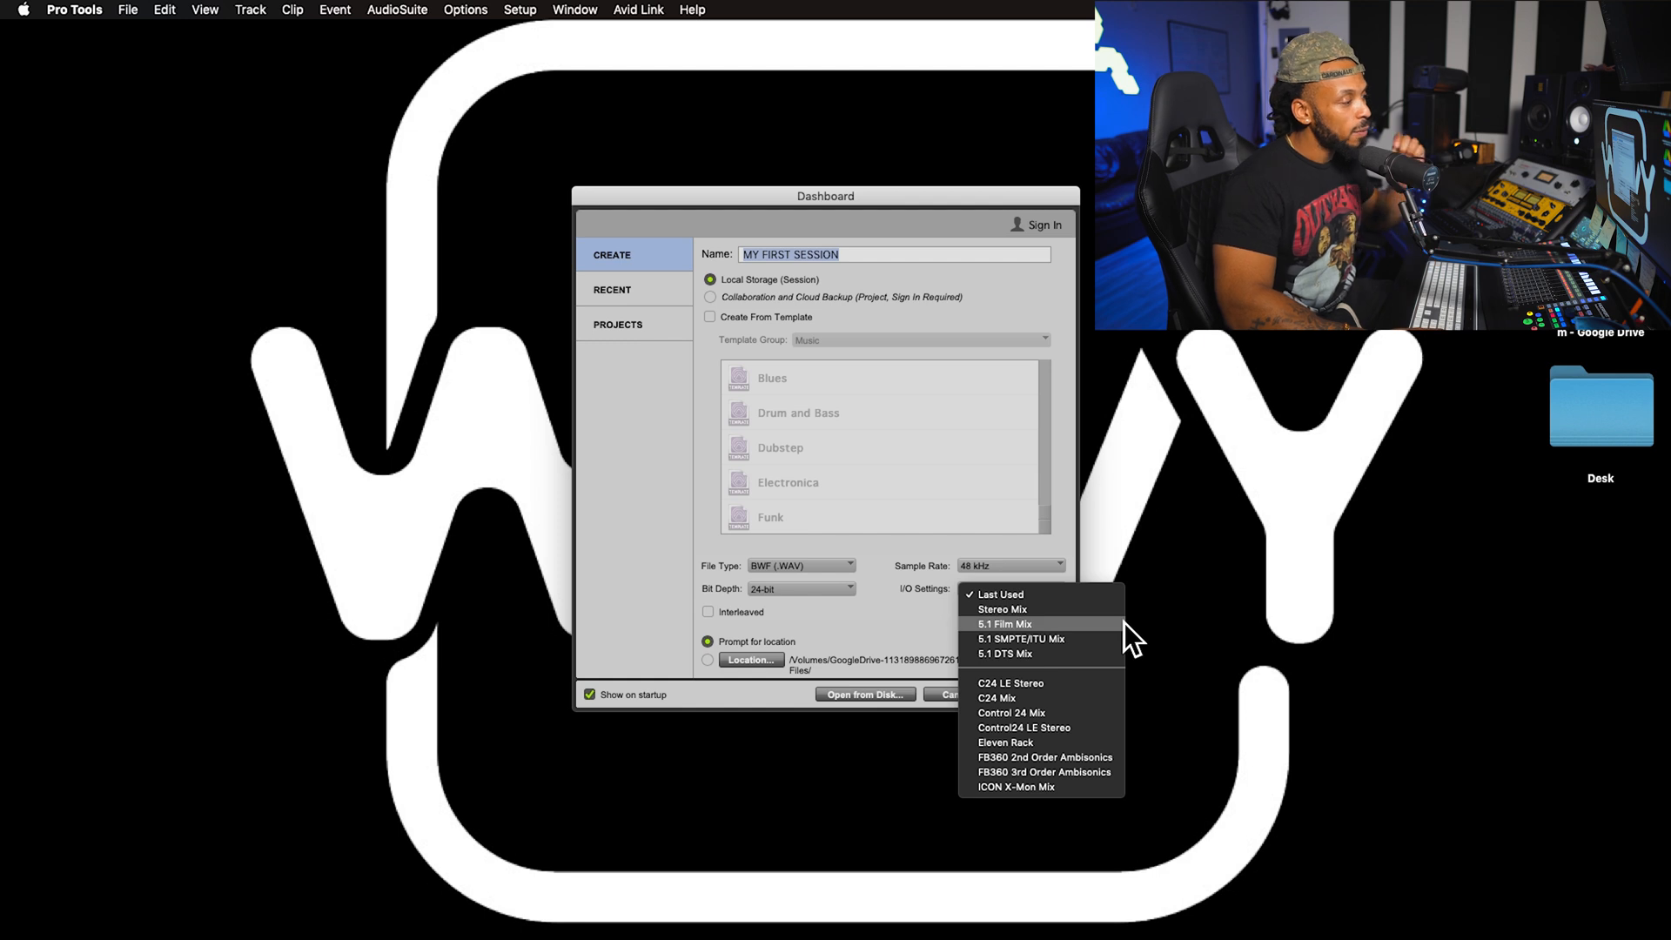
left_click(1002, 608)
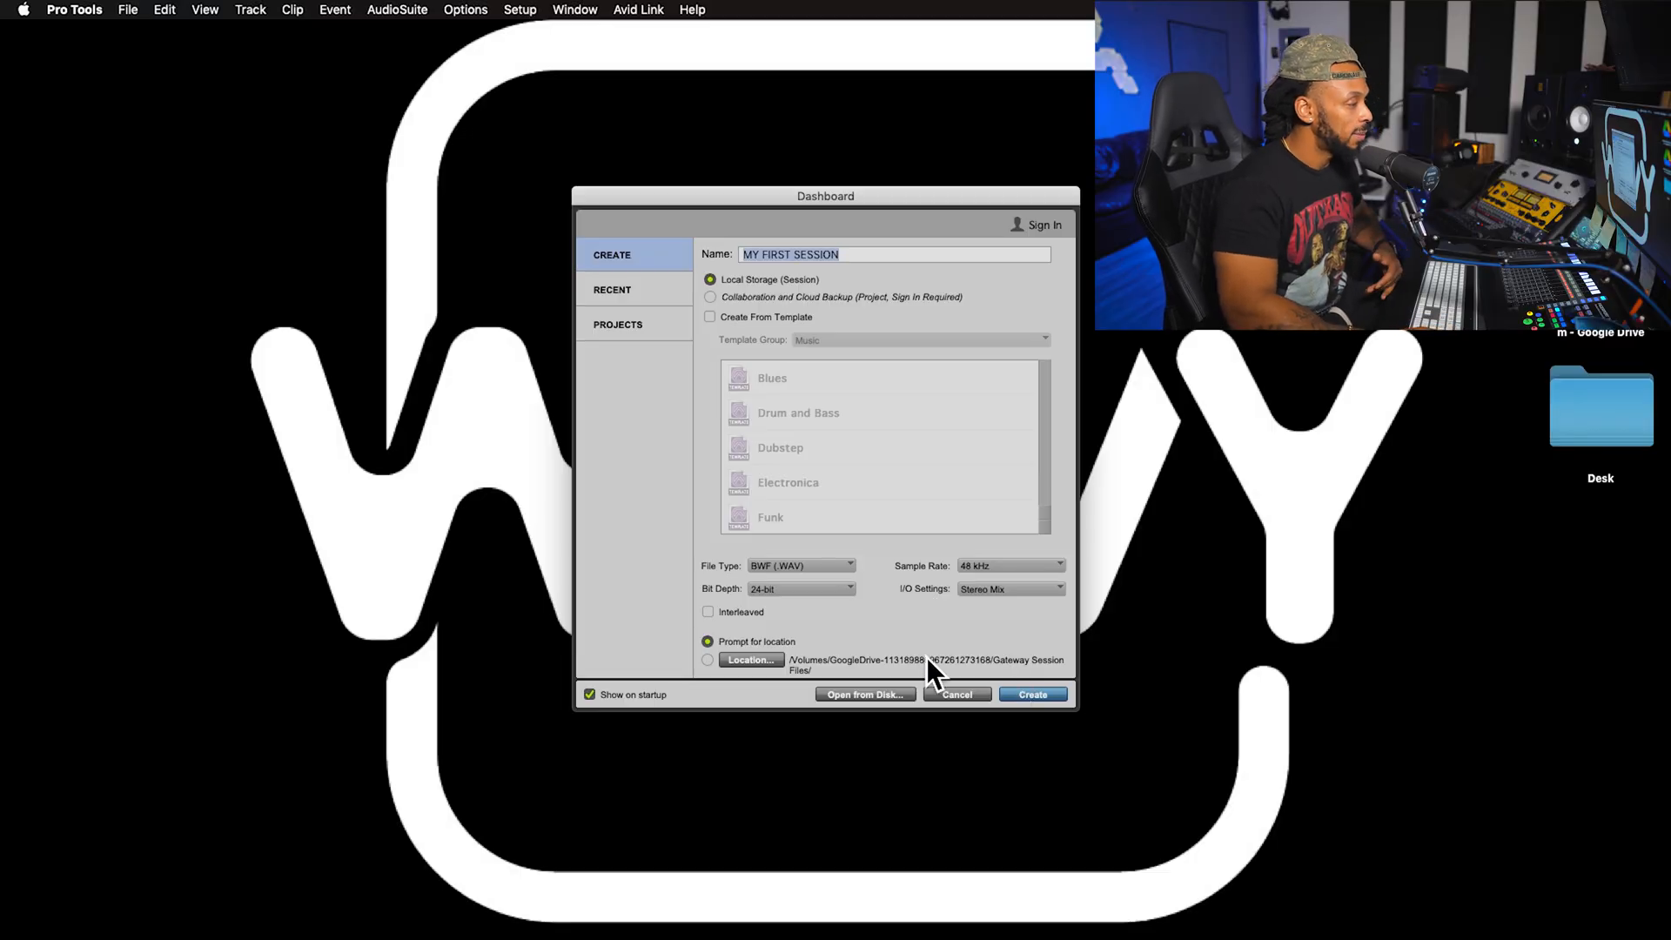
mouse_move(1017, 736)
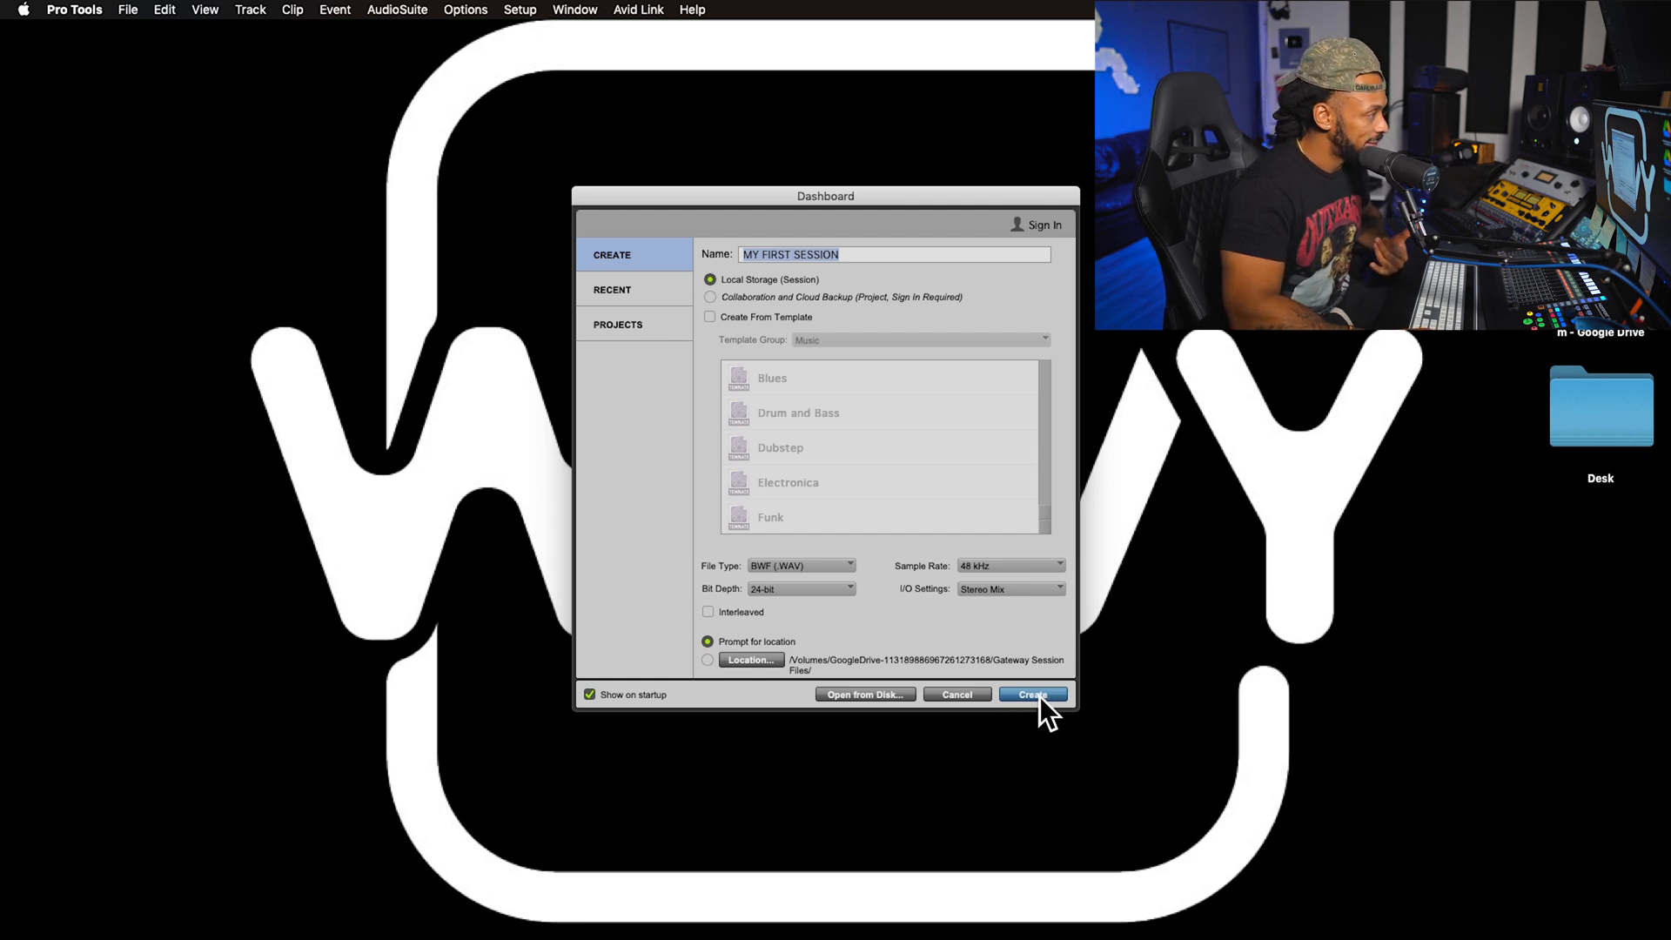
Create the session and save it in the Documents folder
left_click(1031, 693)
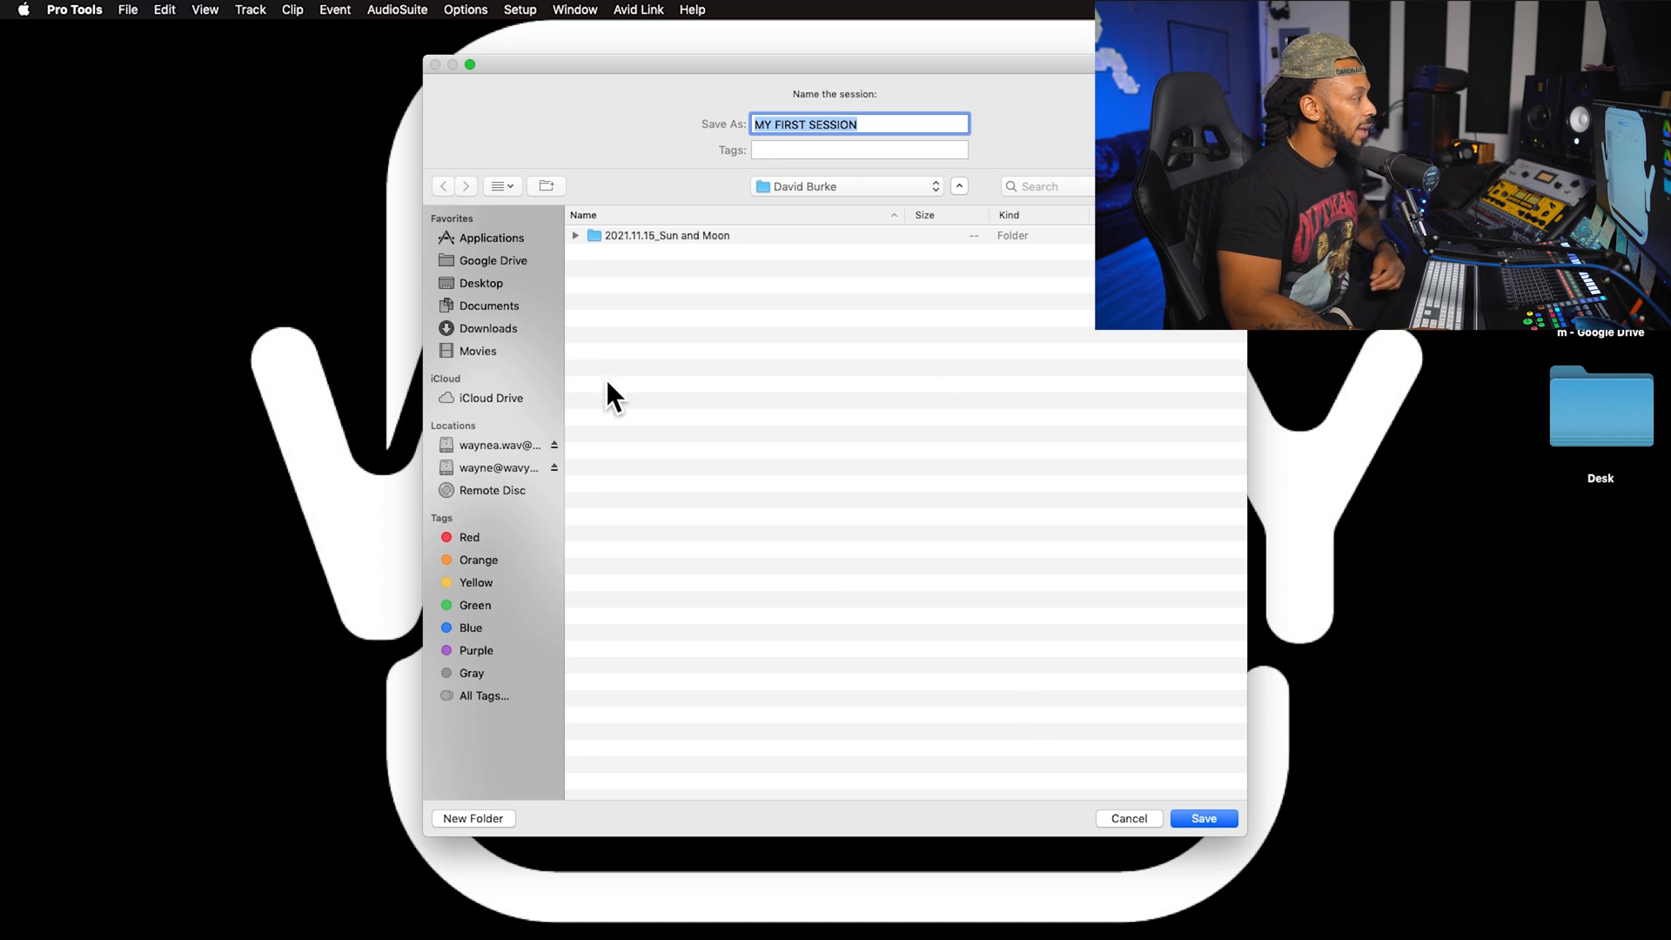
left_click(489, 305)
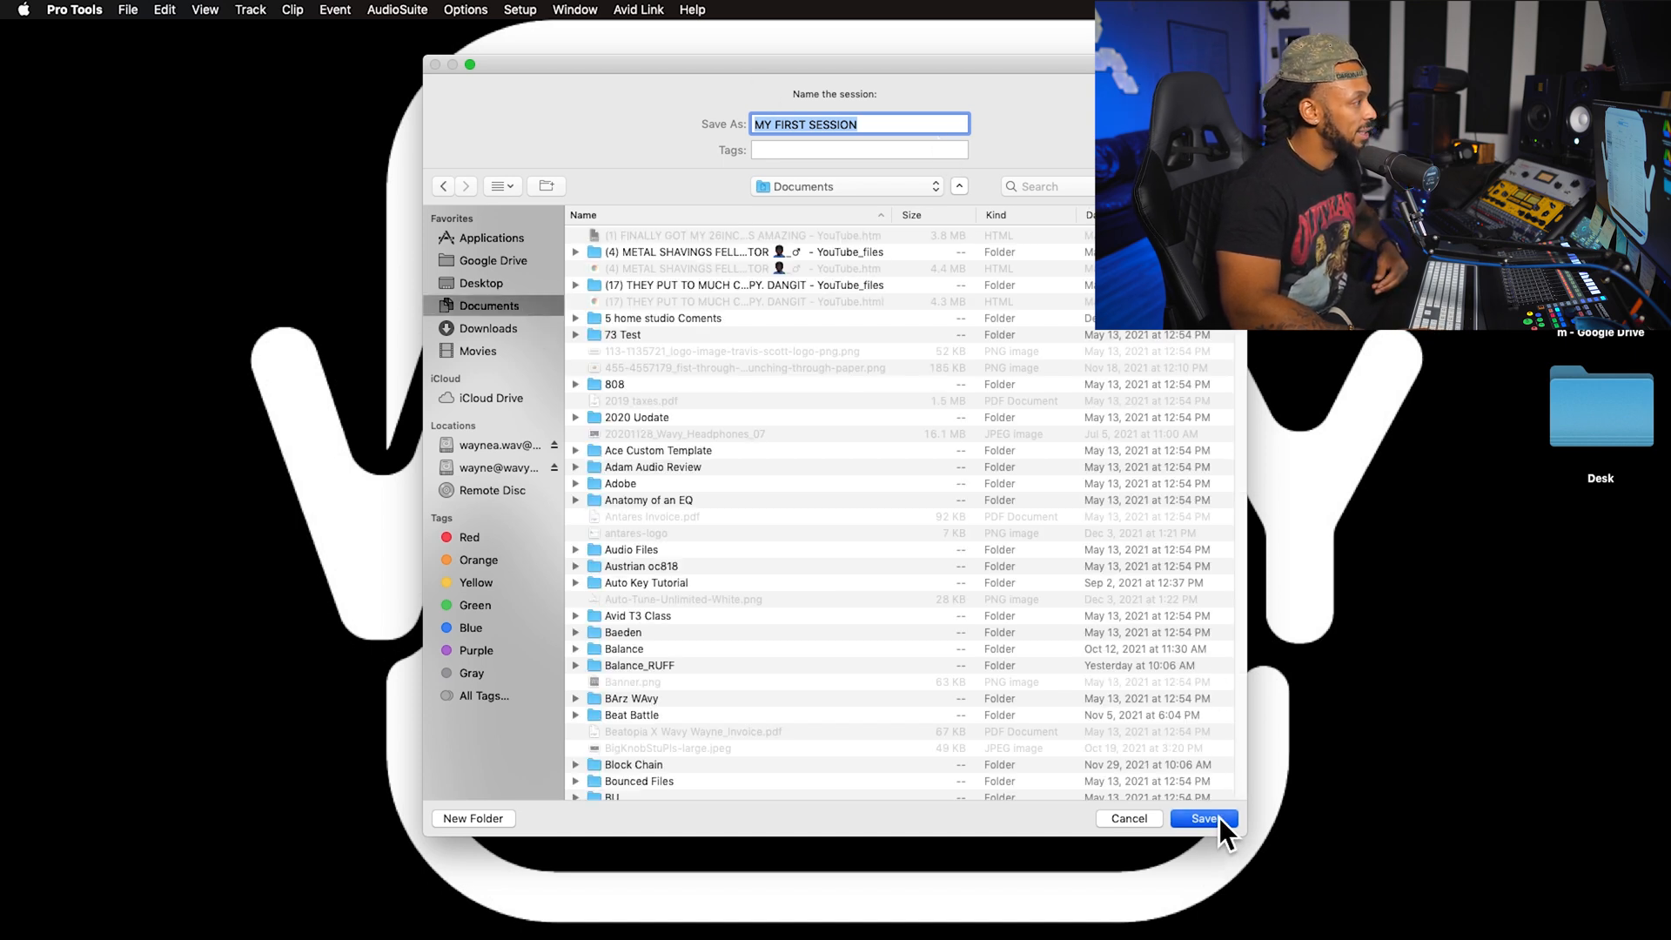
left_click(1202, 818)
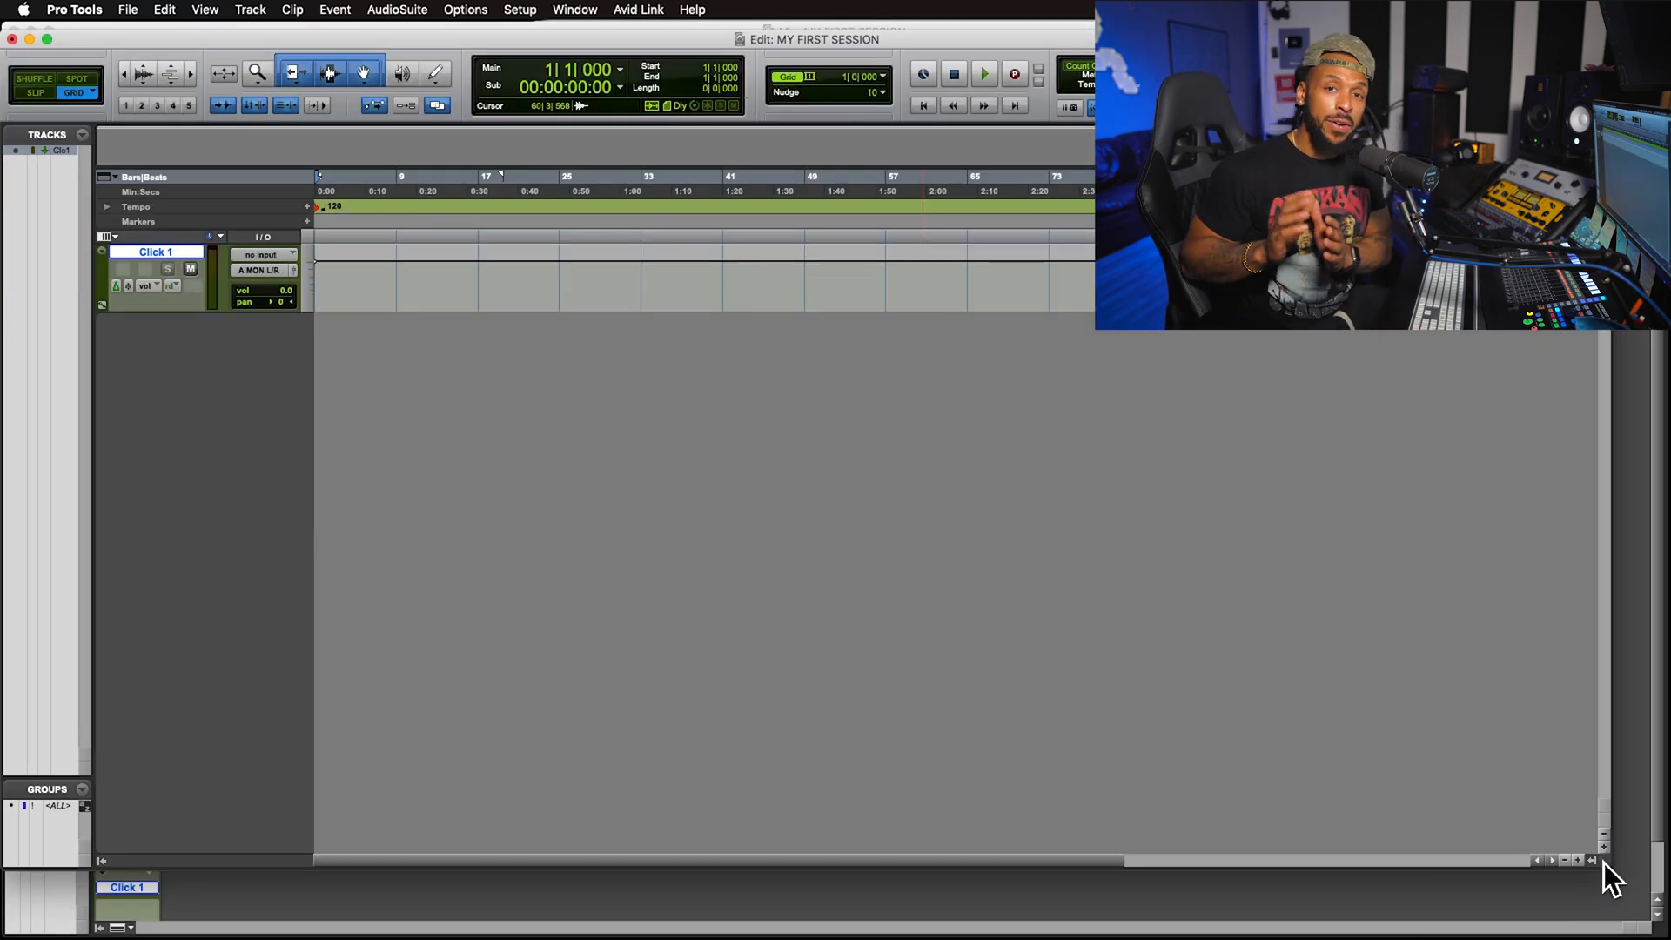
mouse_move(1164, 523)
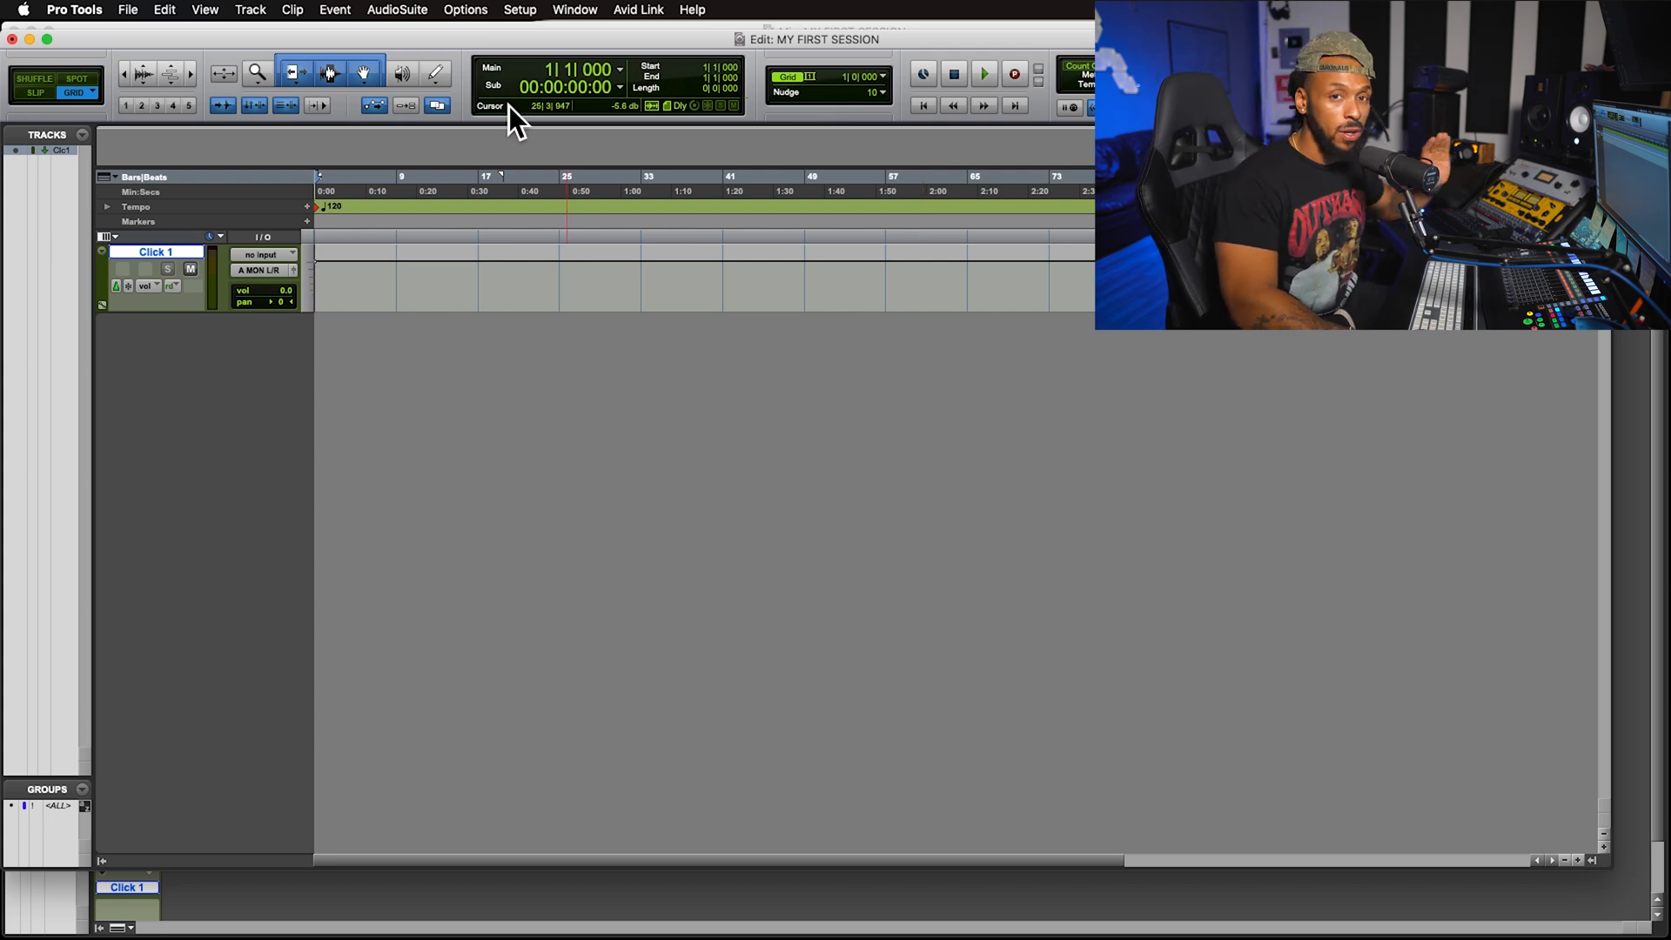
Open Setup > Playback Engine and keep Universal Audio Thunderbolt as the device
left_click(520, 10)
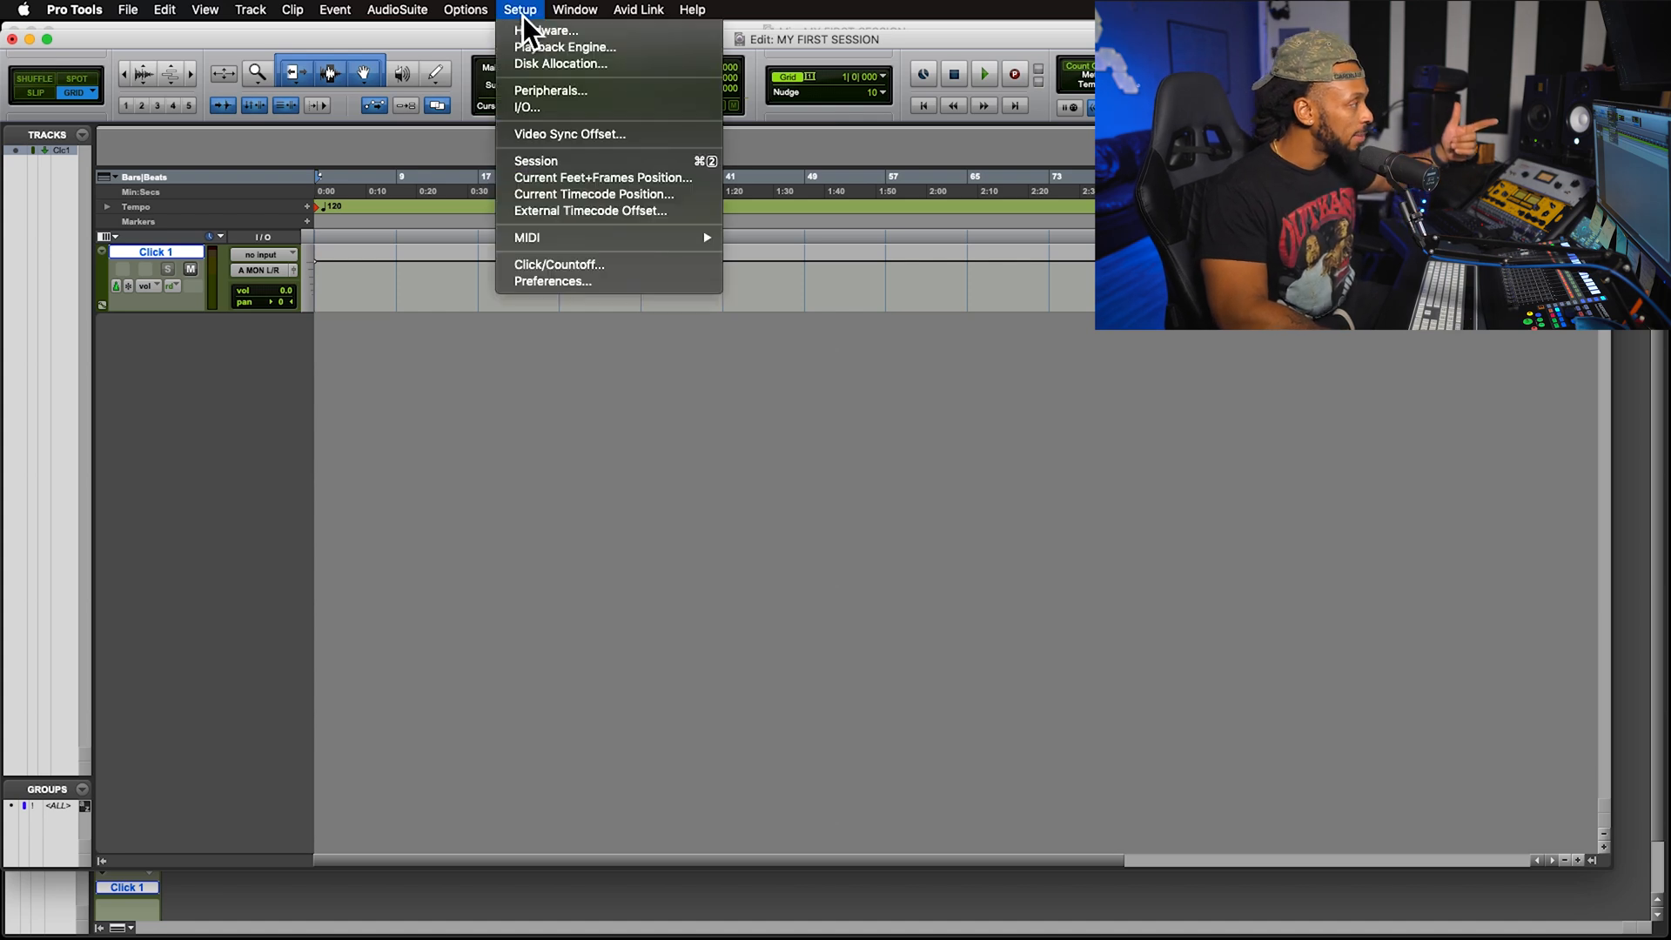
left_click(564, 47)
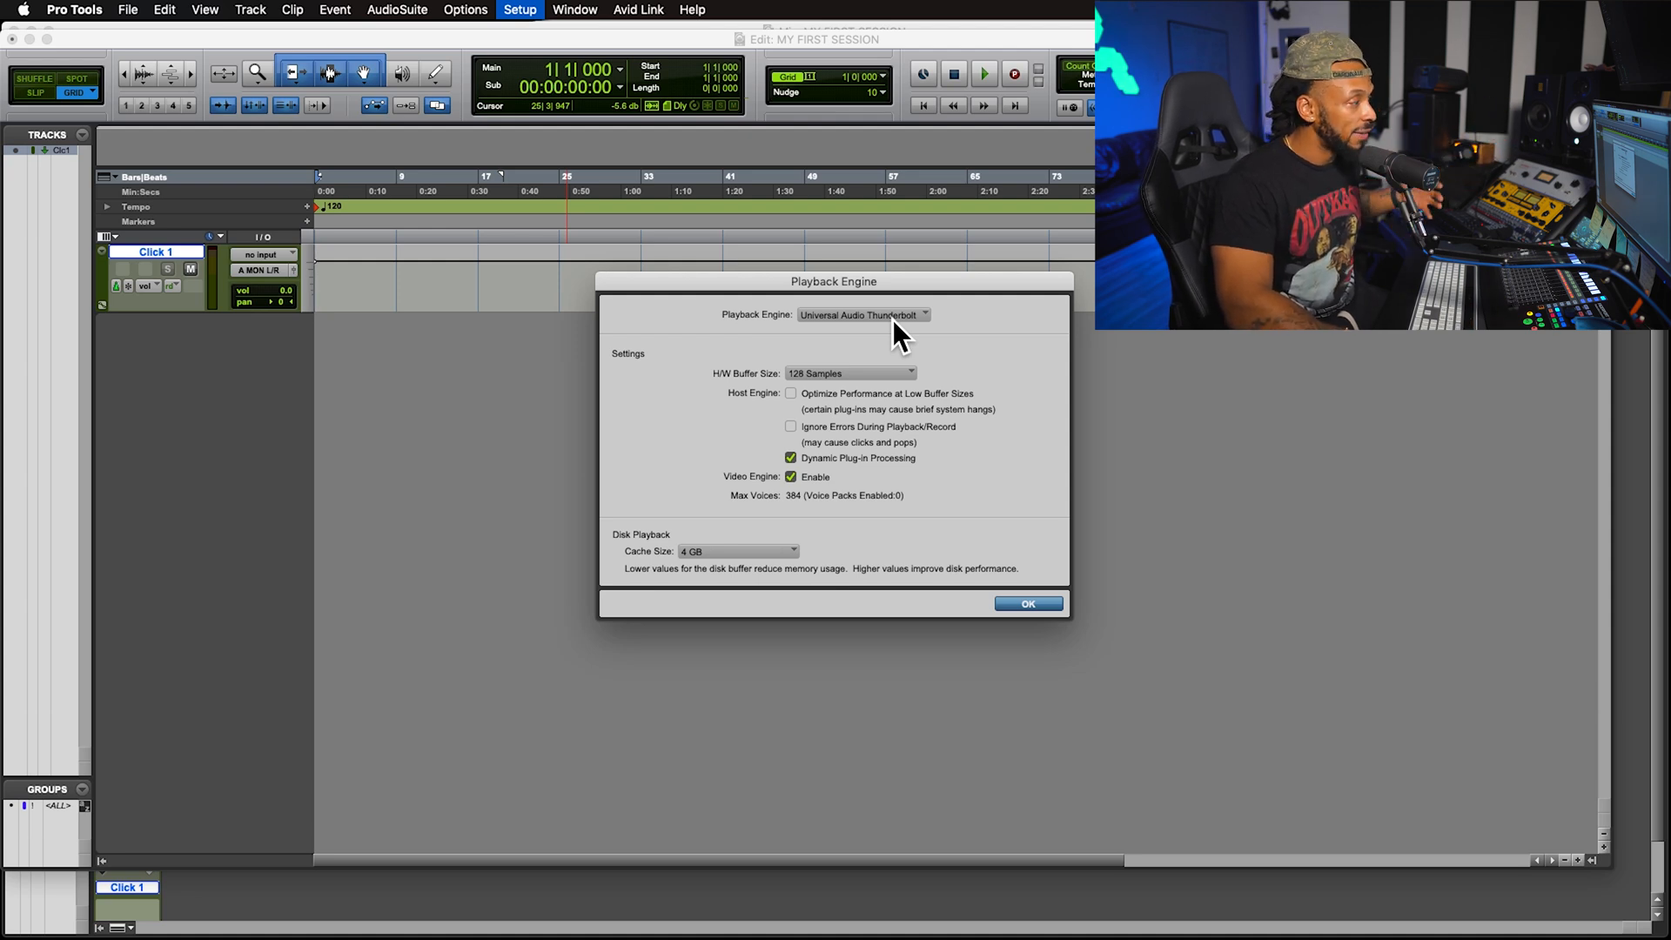
left_click(859, 314)
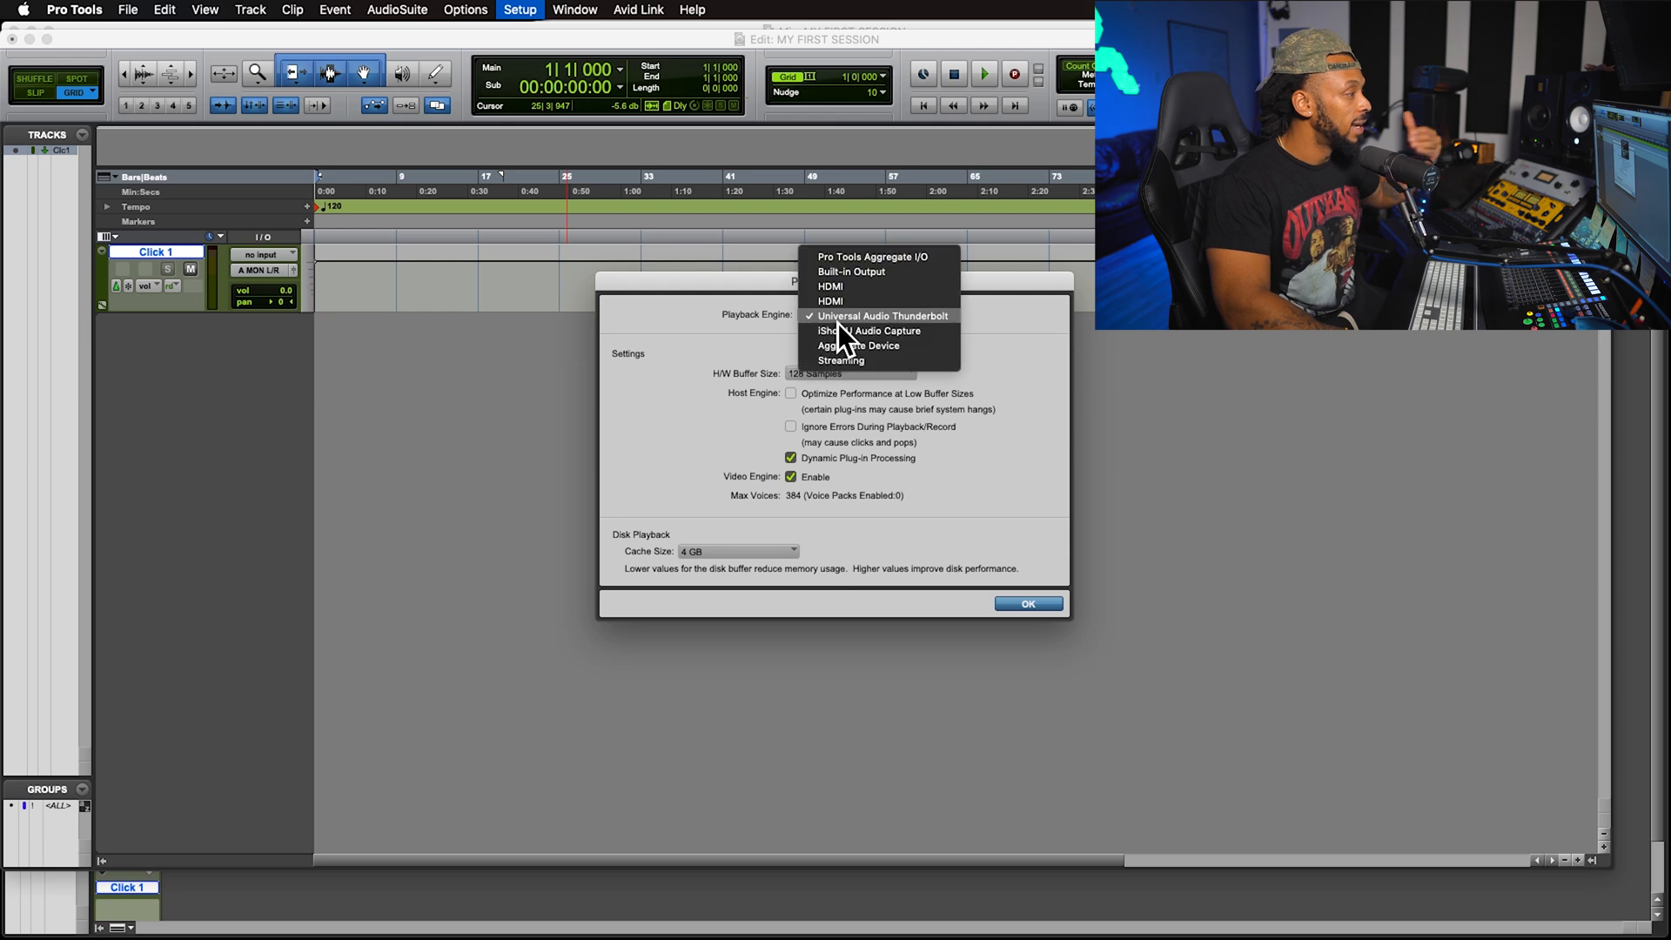
mouse_move(972, 343)
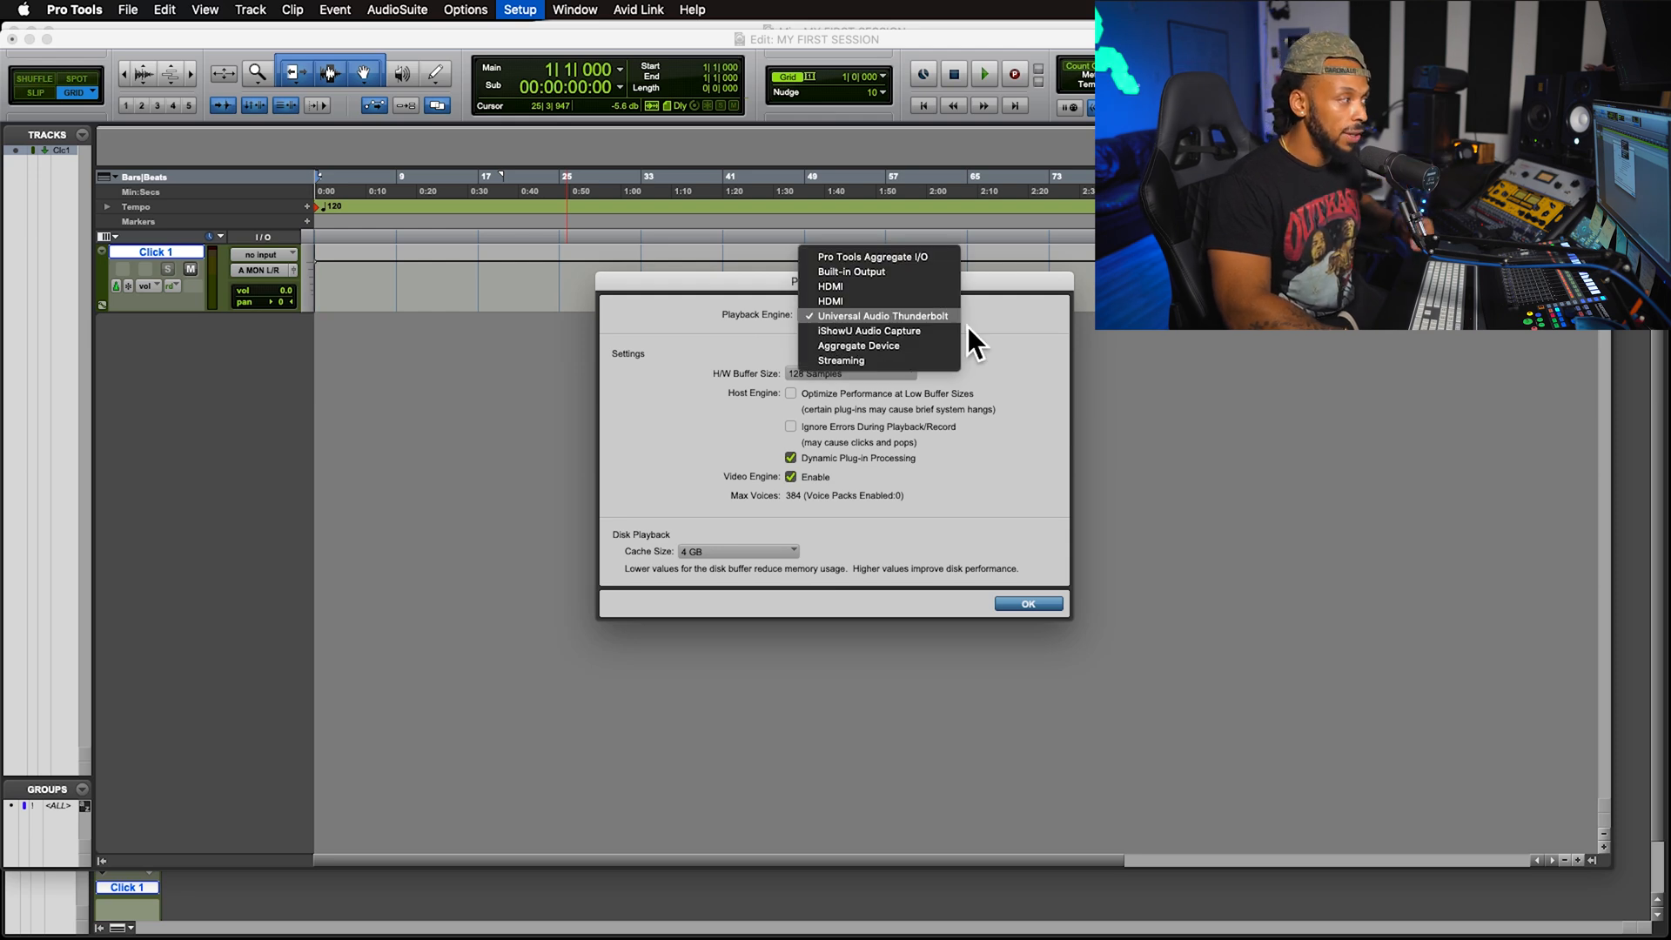
left_click(880, 315)
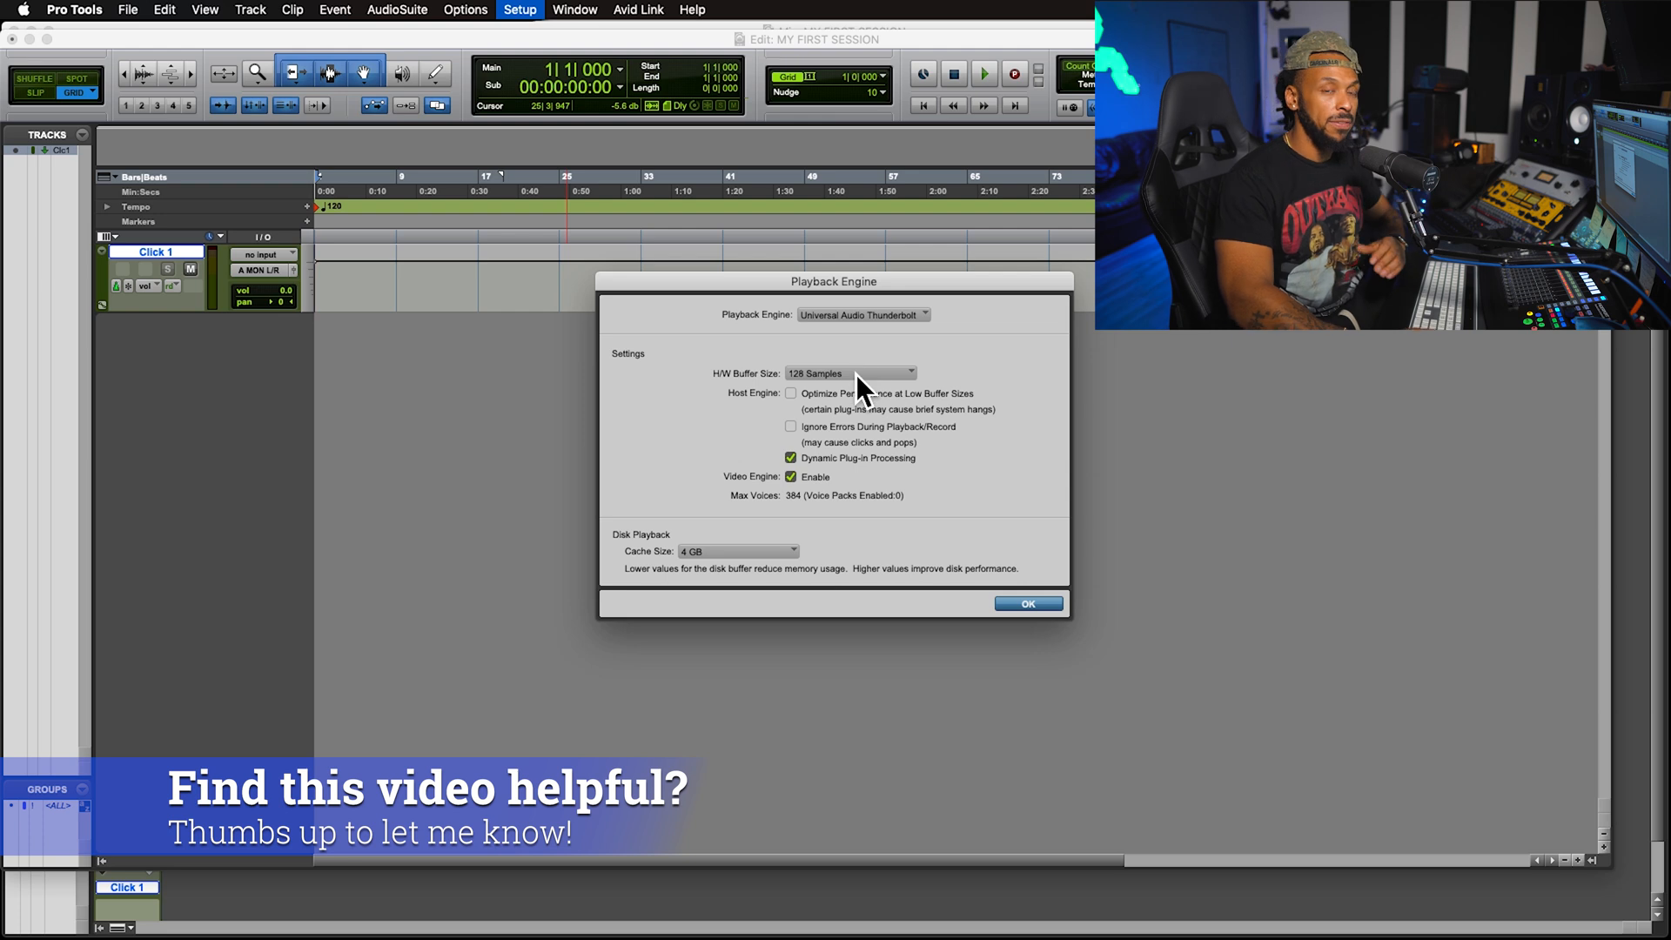
left_click(849, 374)
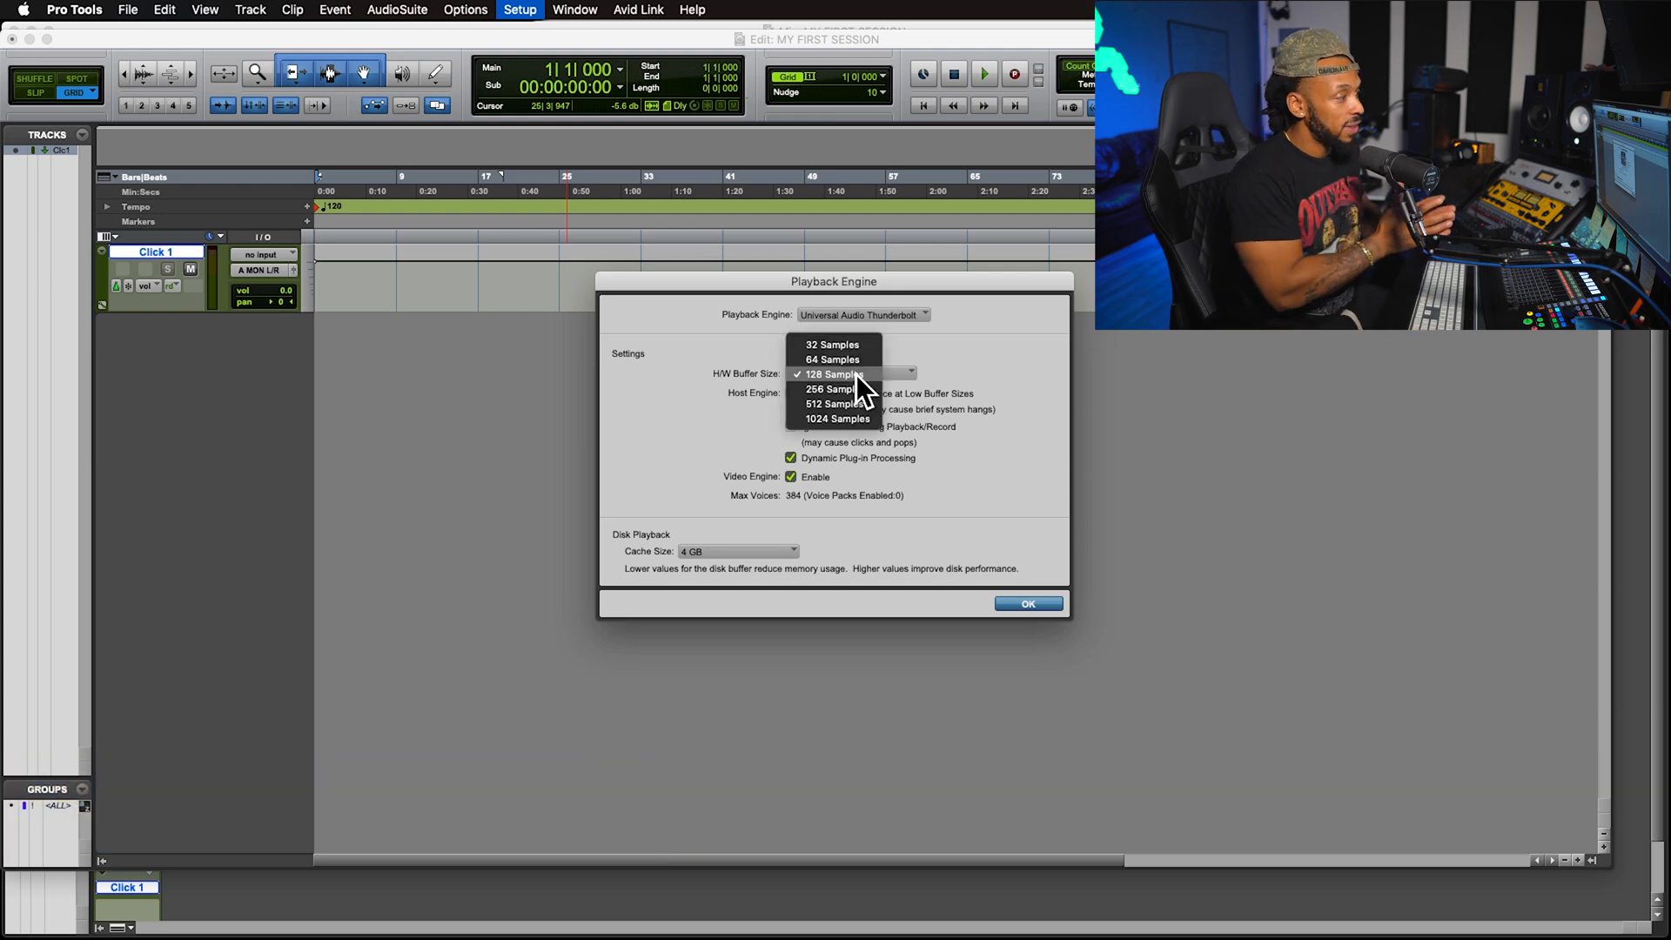
left_click(834, 374)
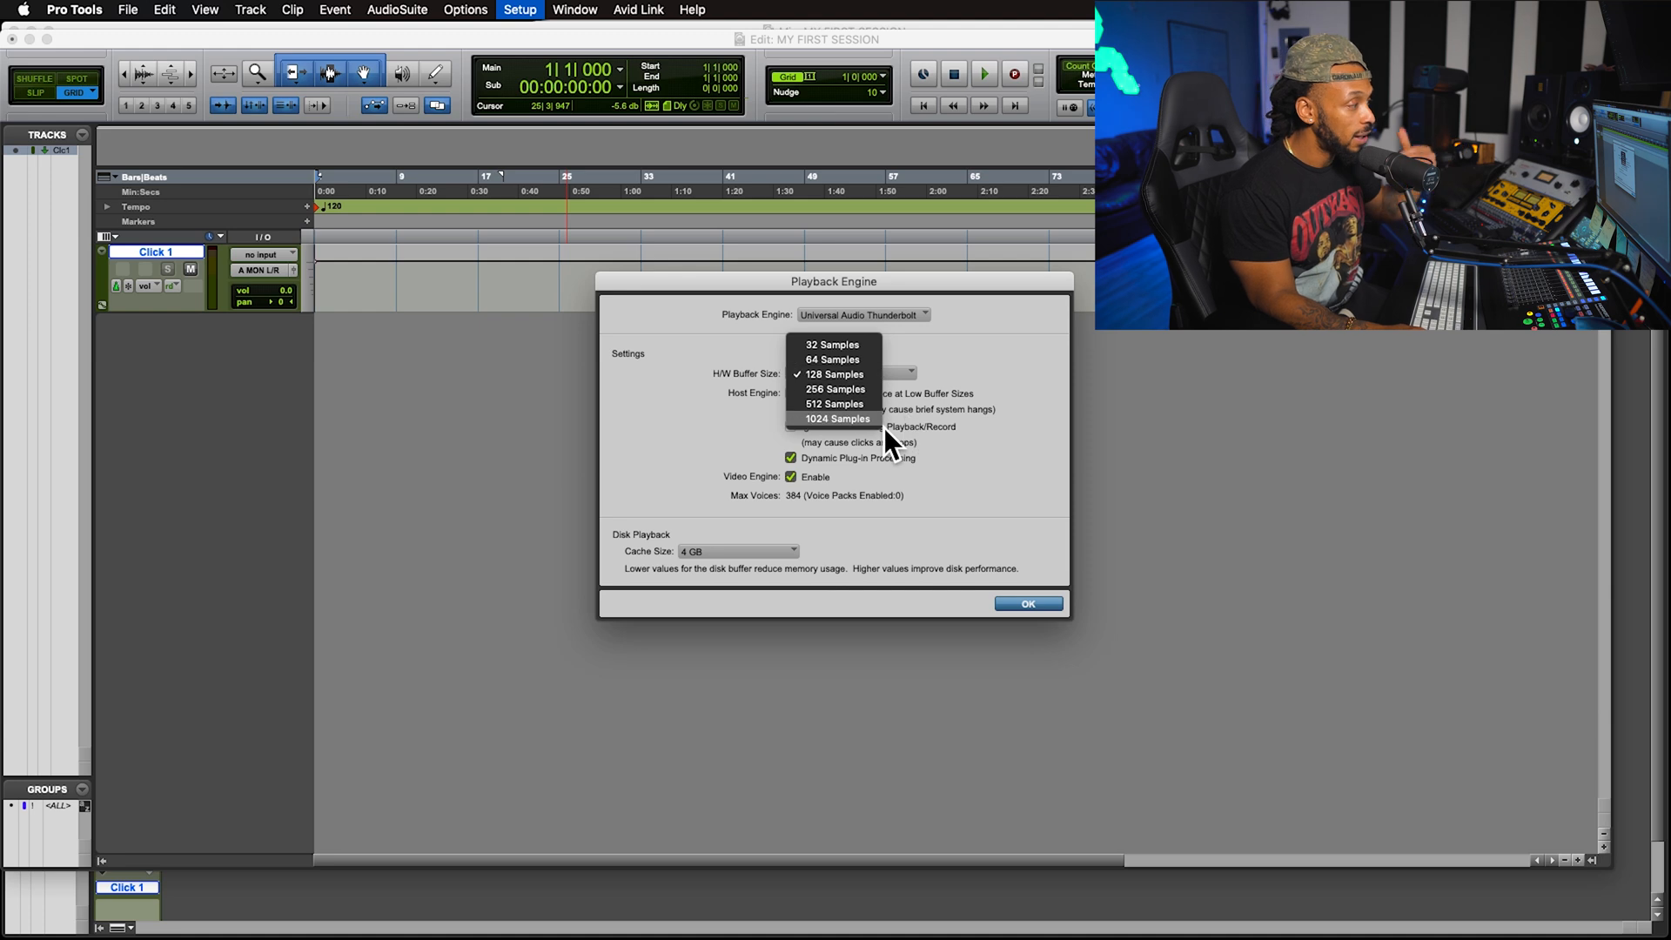
left_click(834, 374)
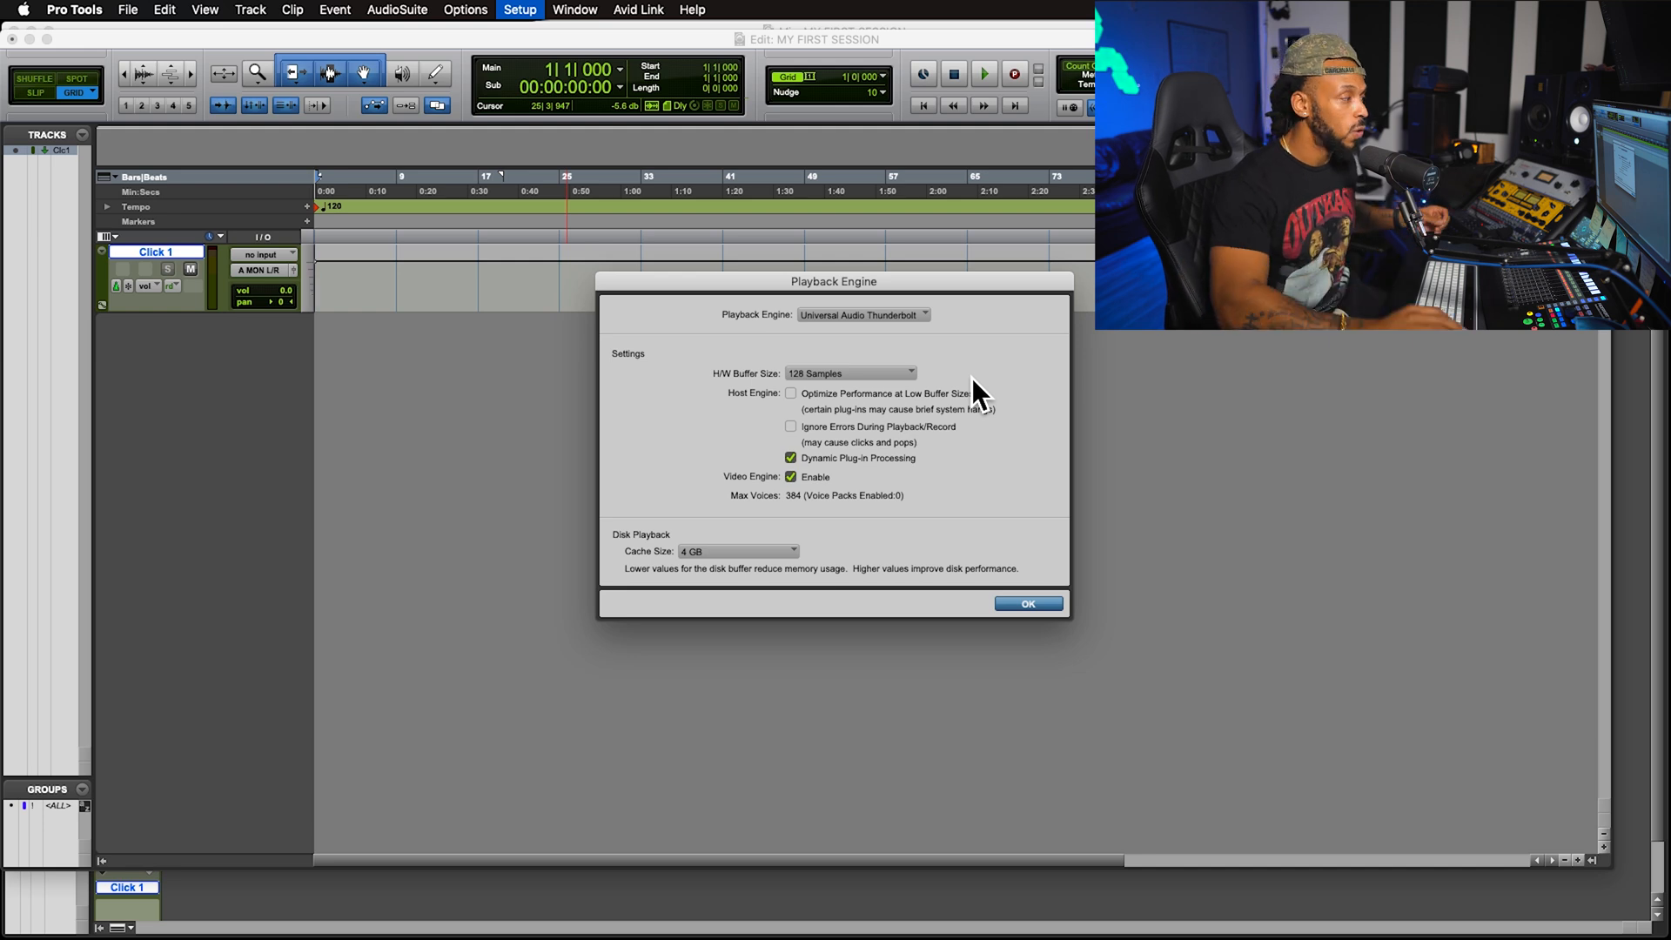
left_click(849, 374)
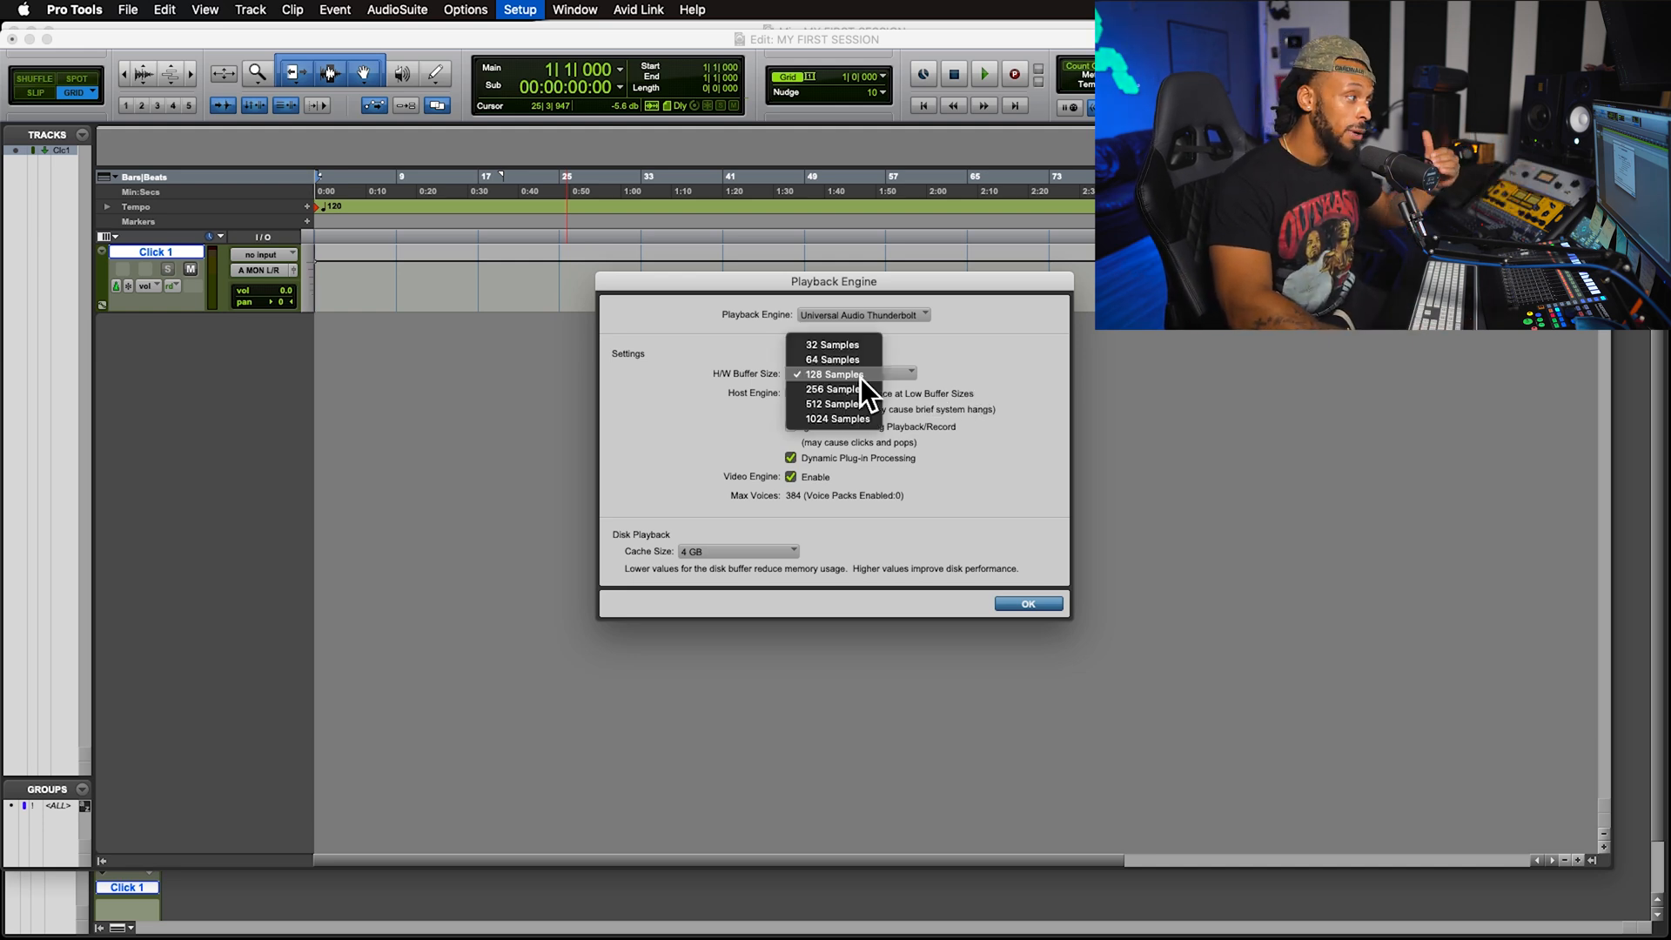
mouse_move(996, 384)
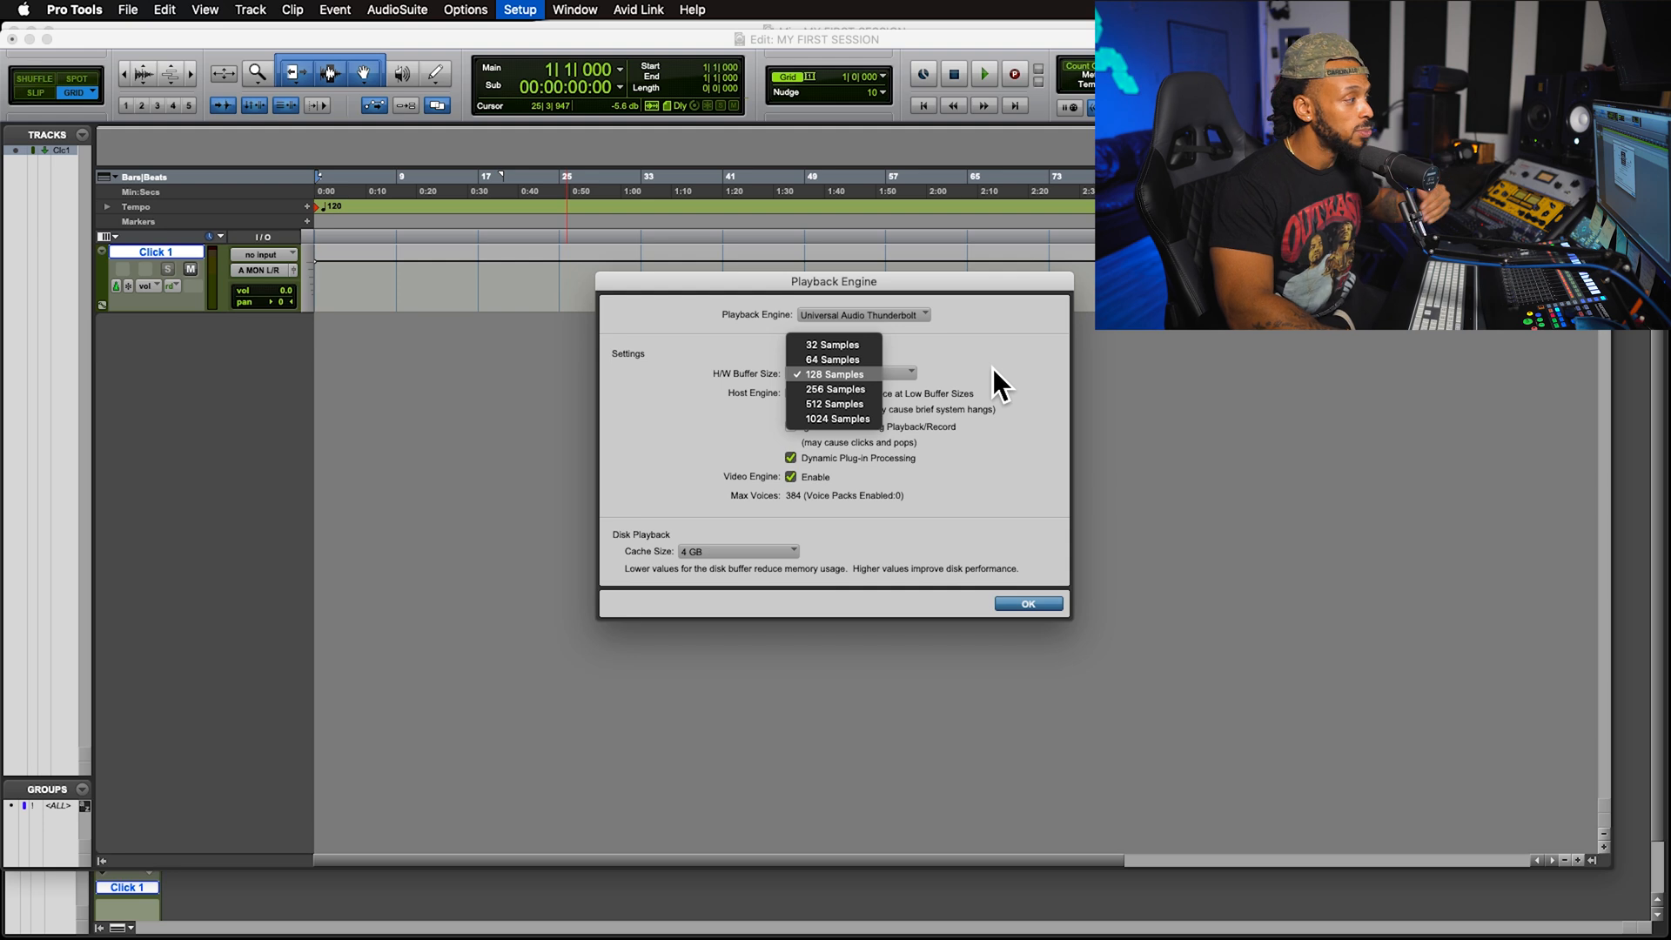
mouse_move(804, 389)
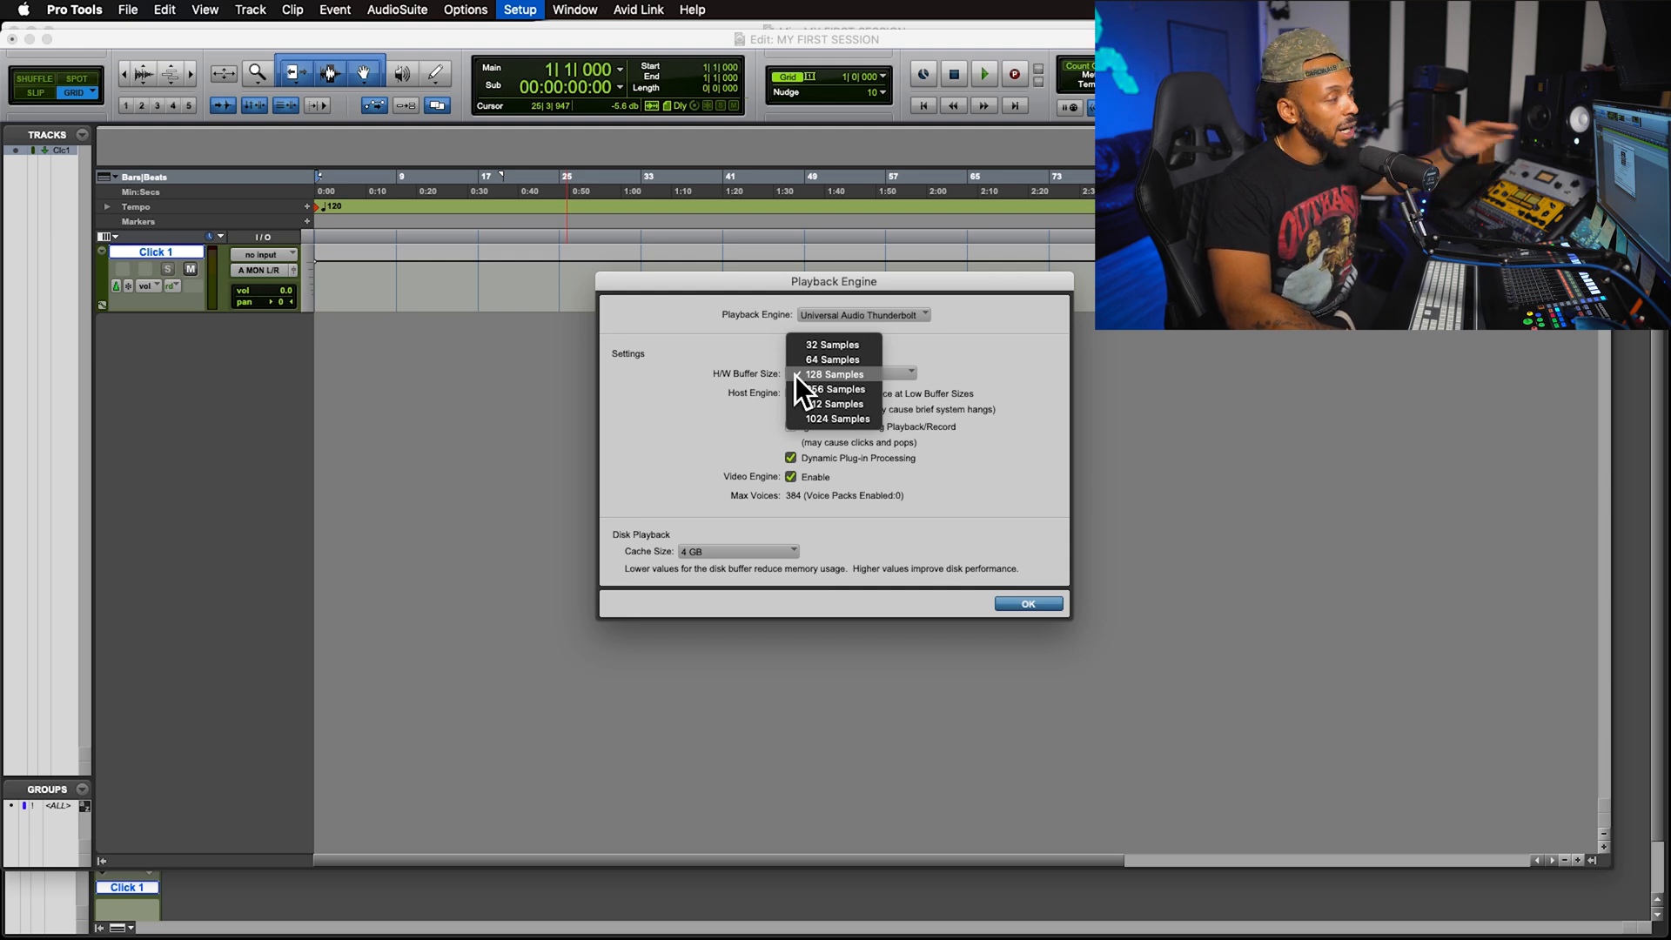
left_click(834, 374)
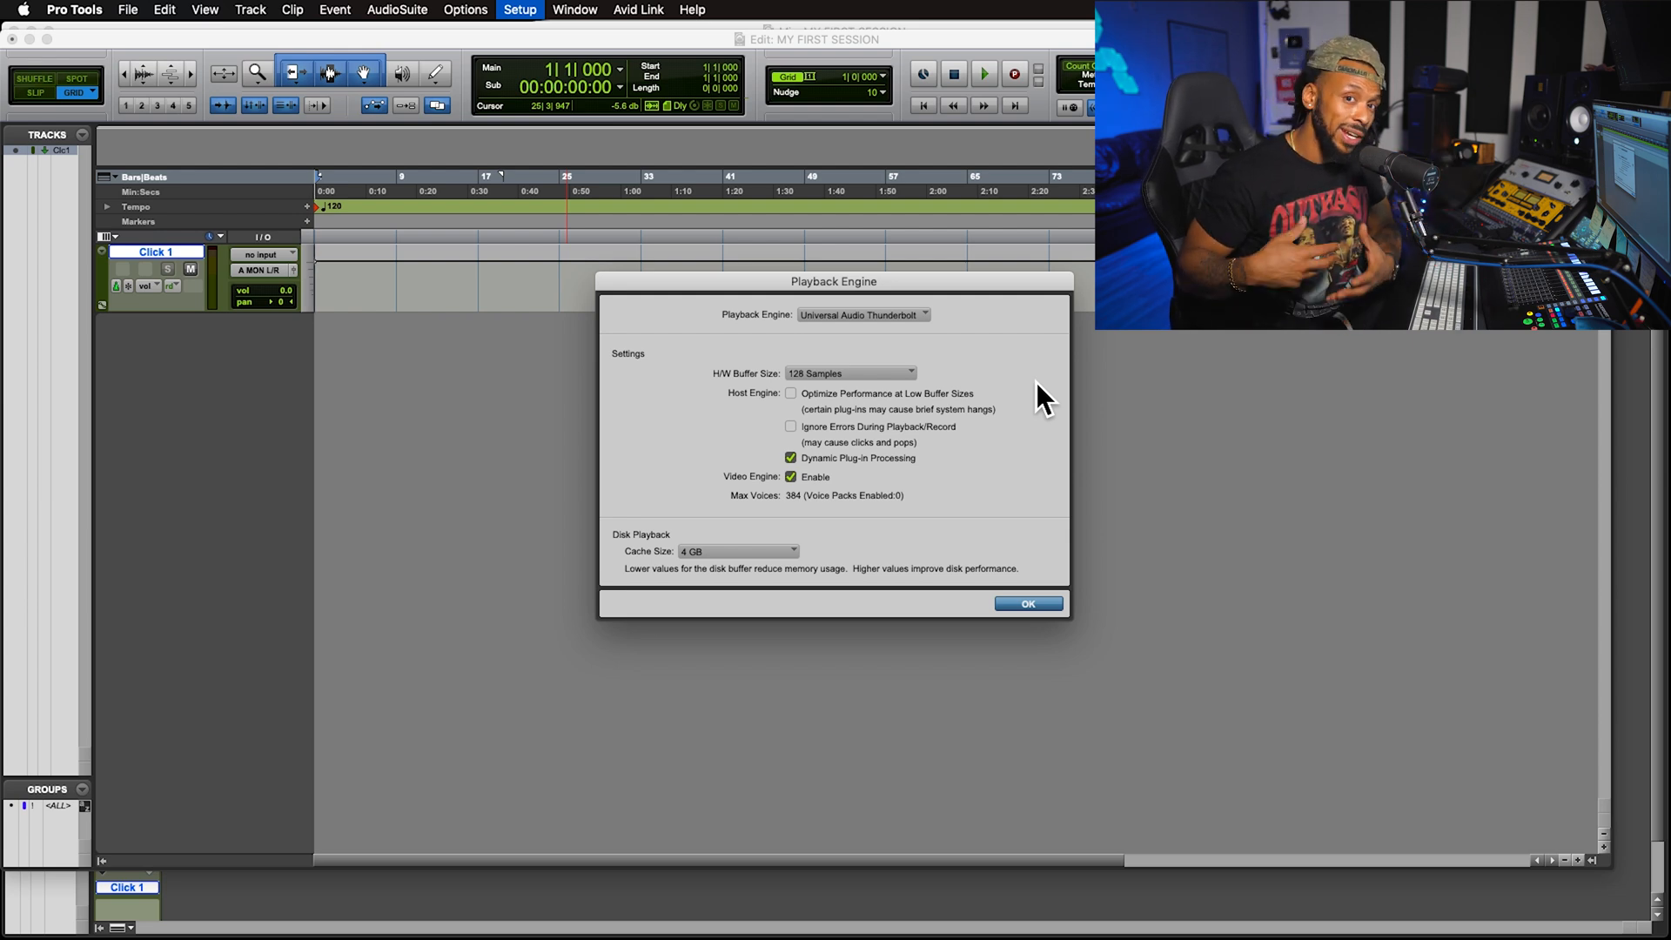
Confirm the Playback Engine dialog with OK to return to the edit window
left_click(1026, 603)
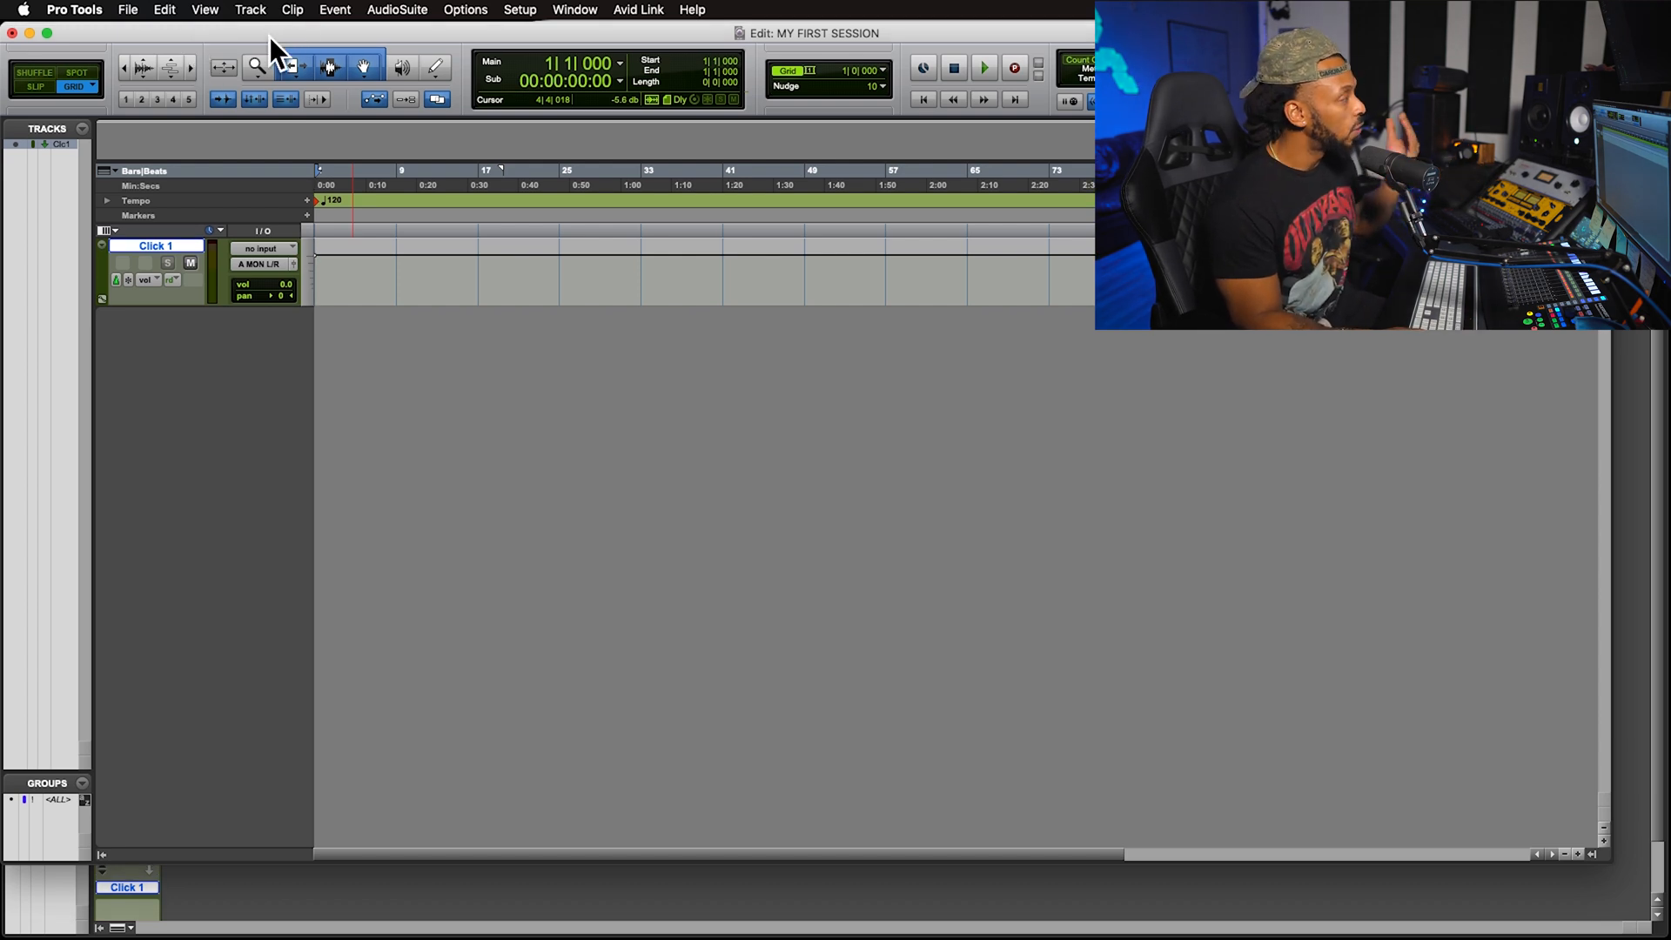
Create one mono audio track named VOCAL from Track > New
left_click(250, 9)
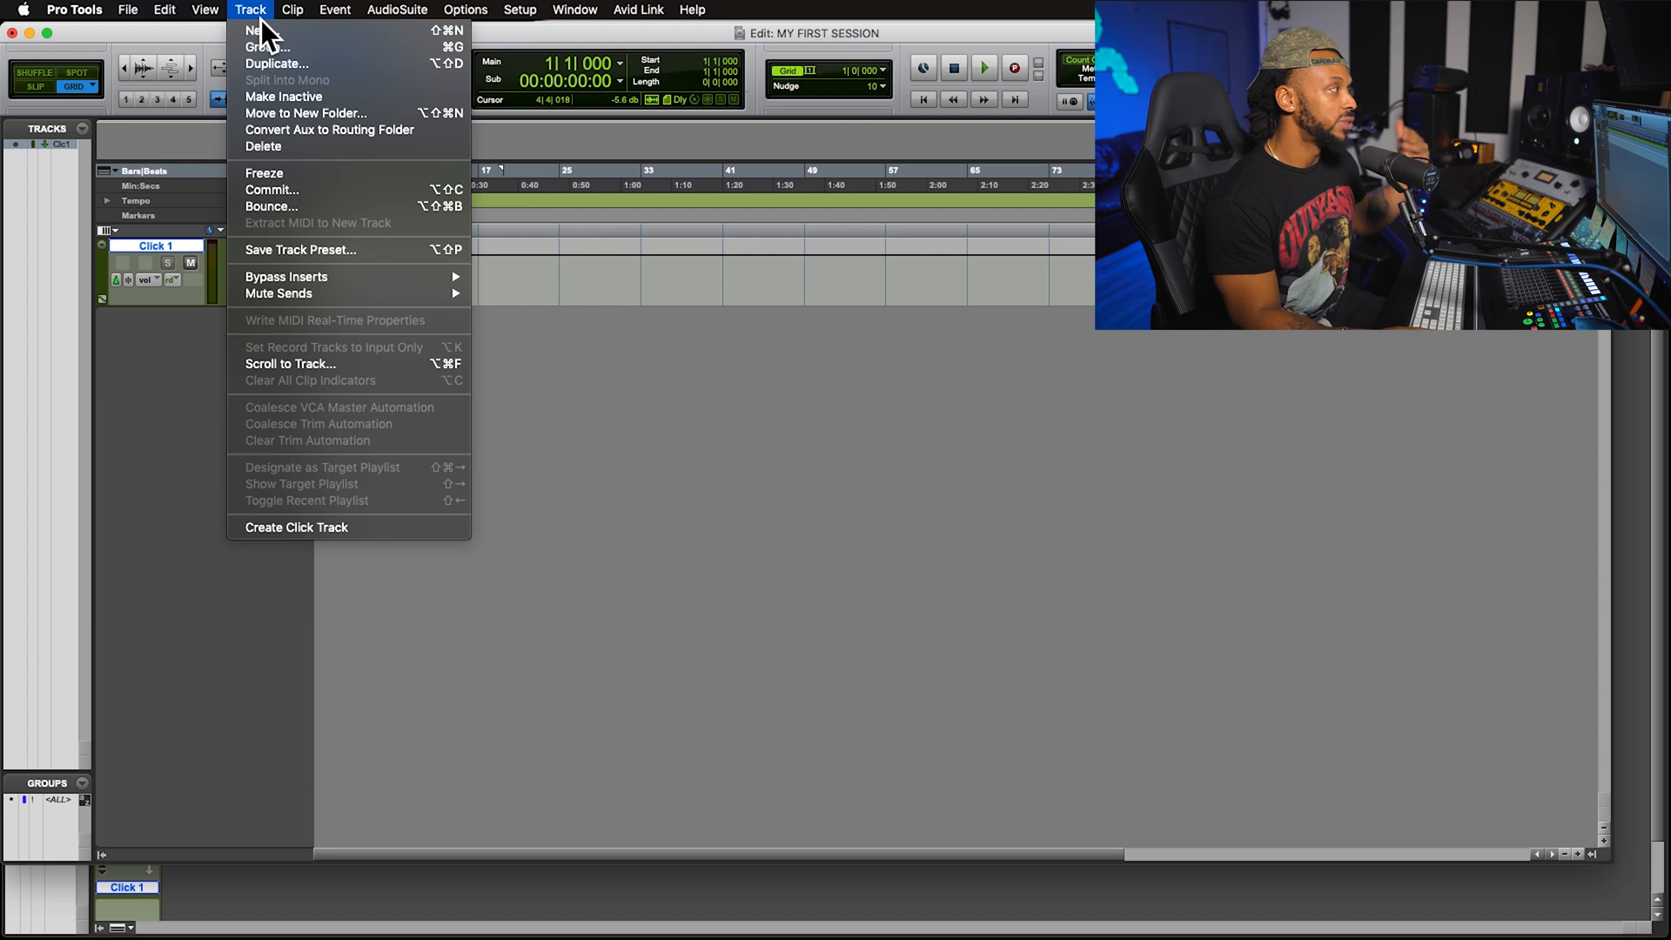
mouse_move(308, 53)
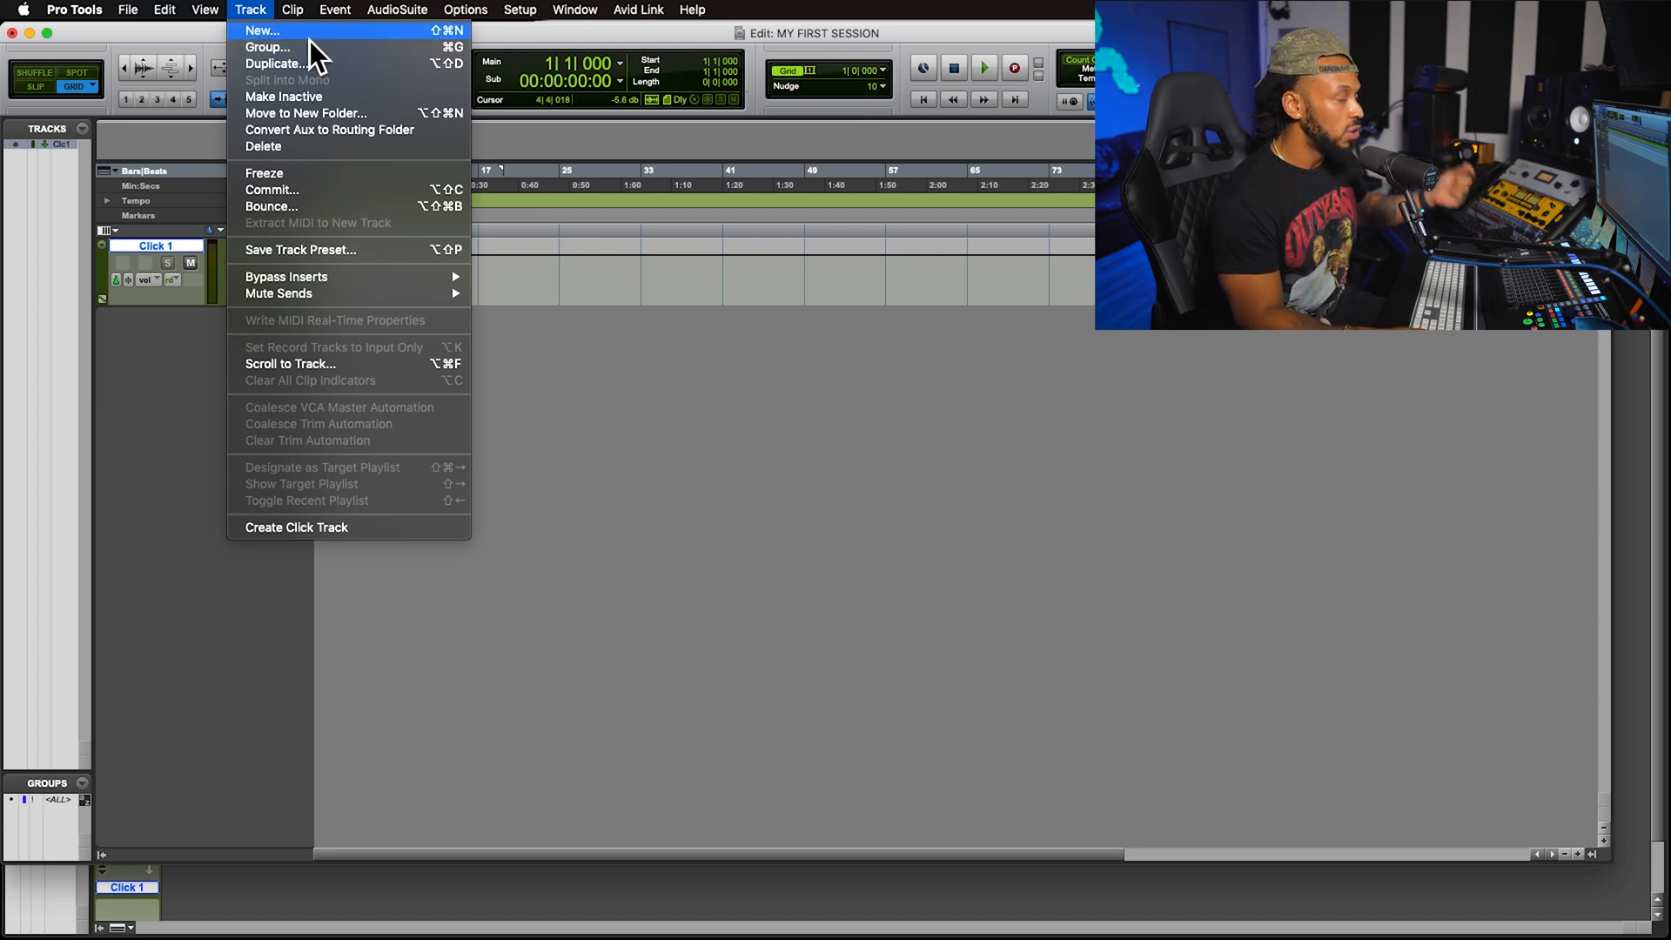
left_click(262, 30)
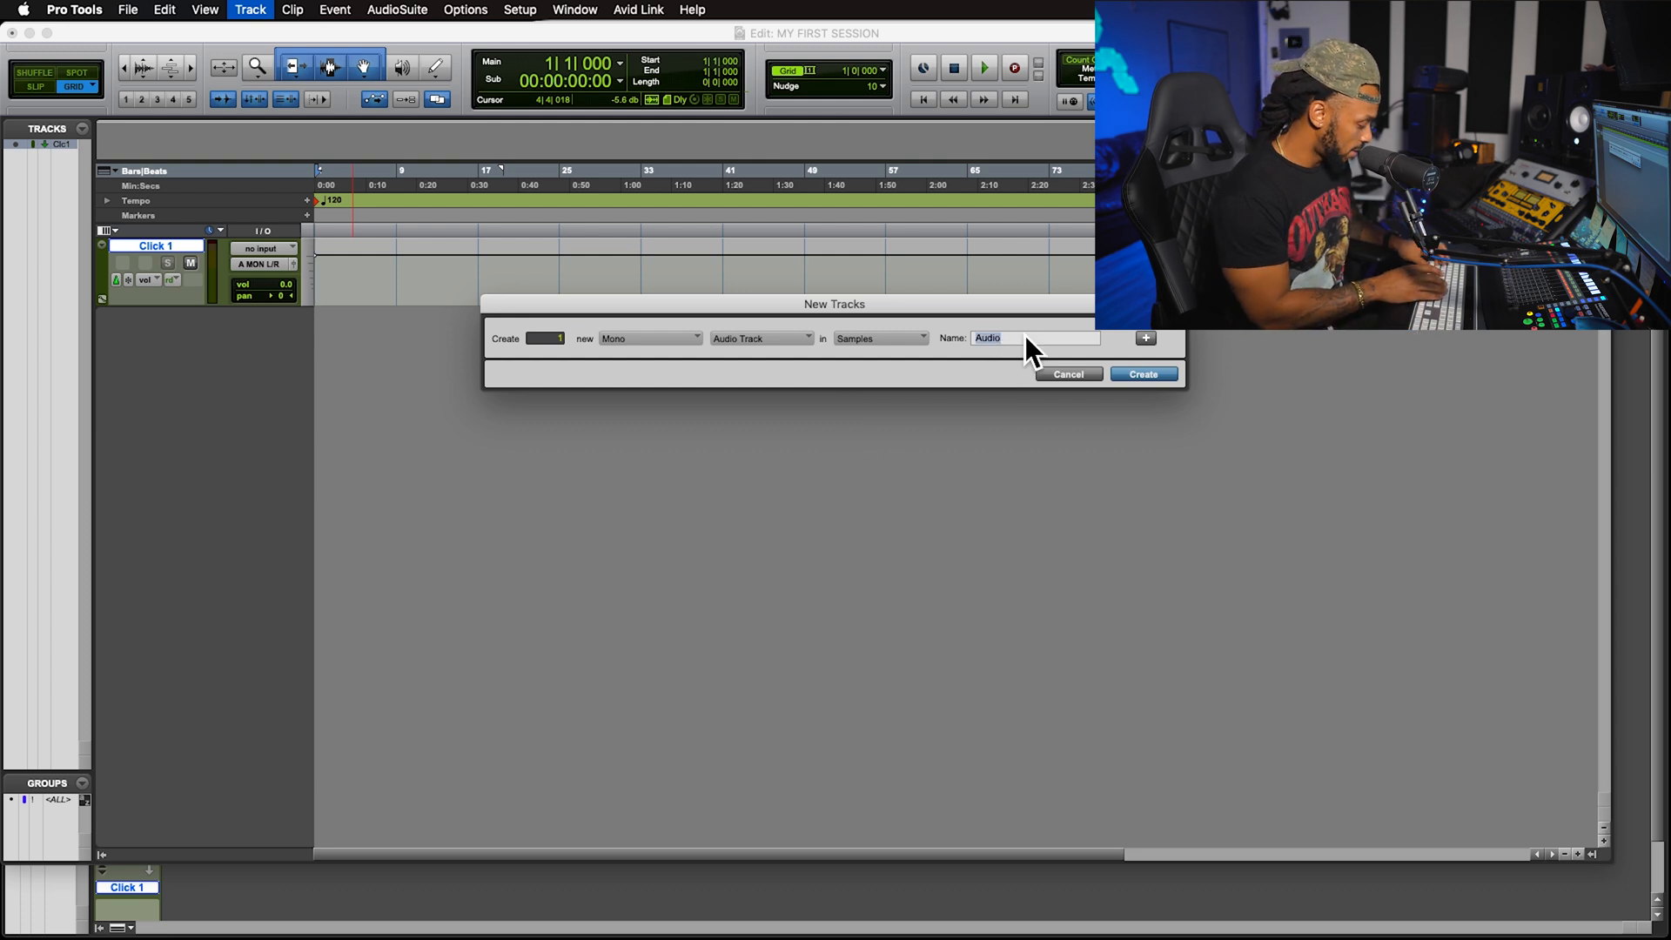
type("VOCAL")
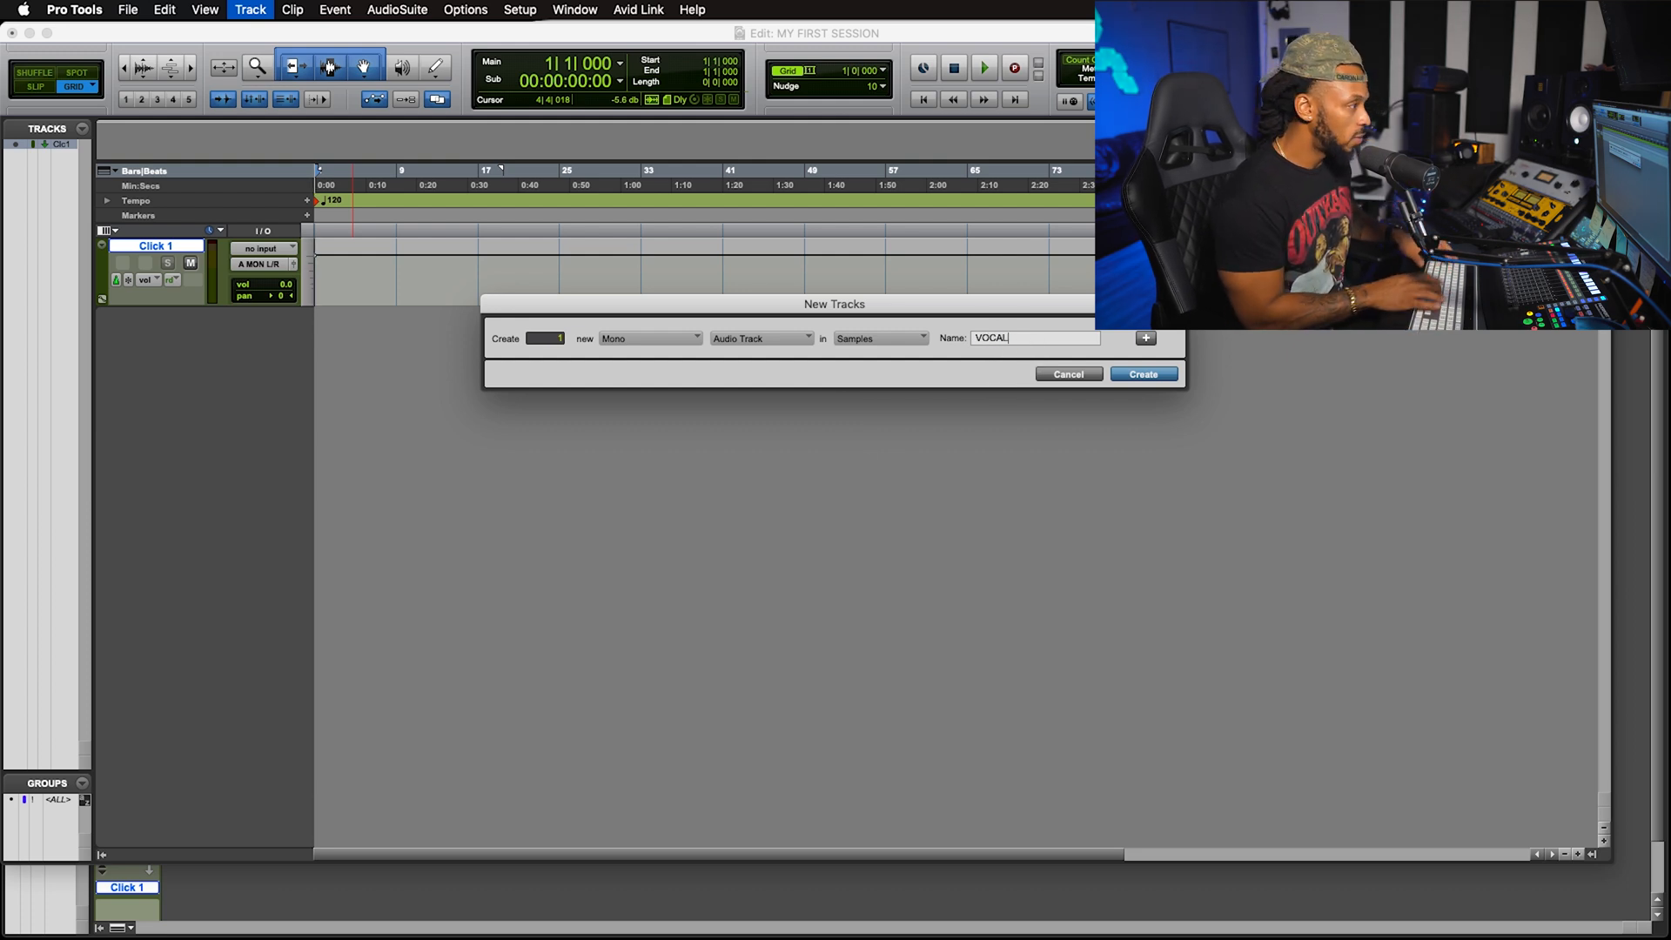
left_click(1143, 373)
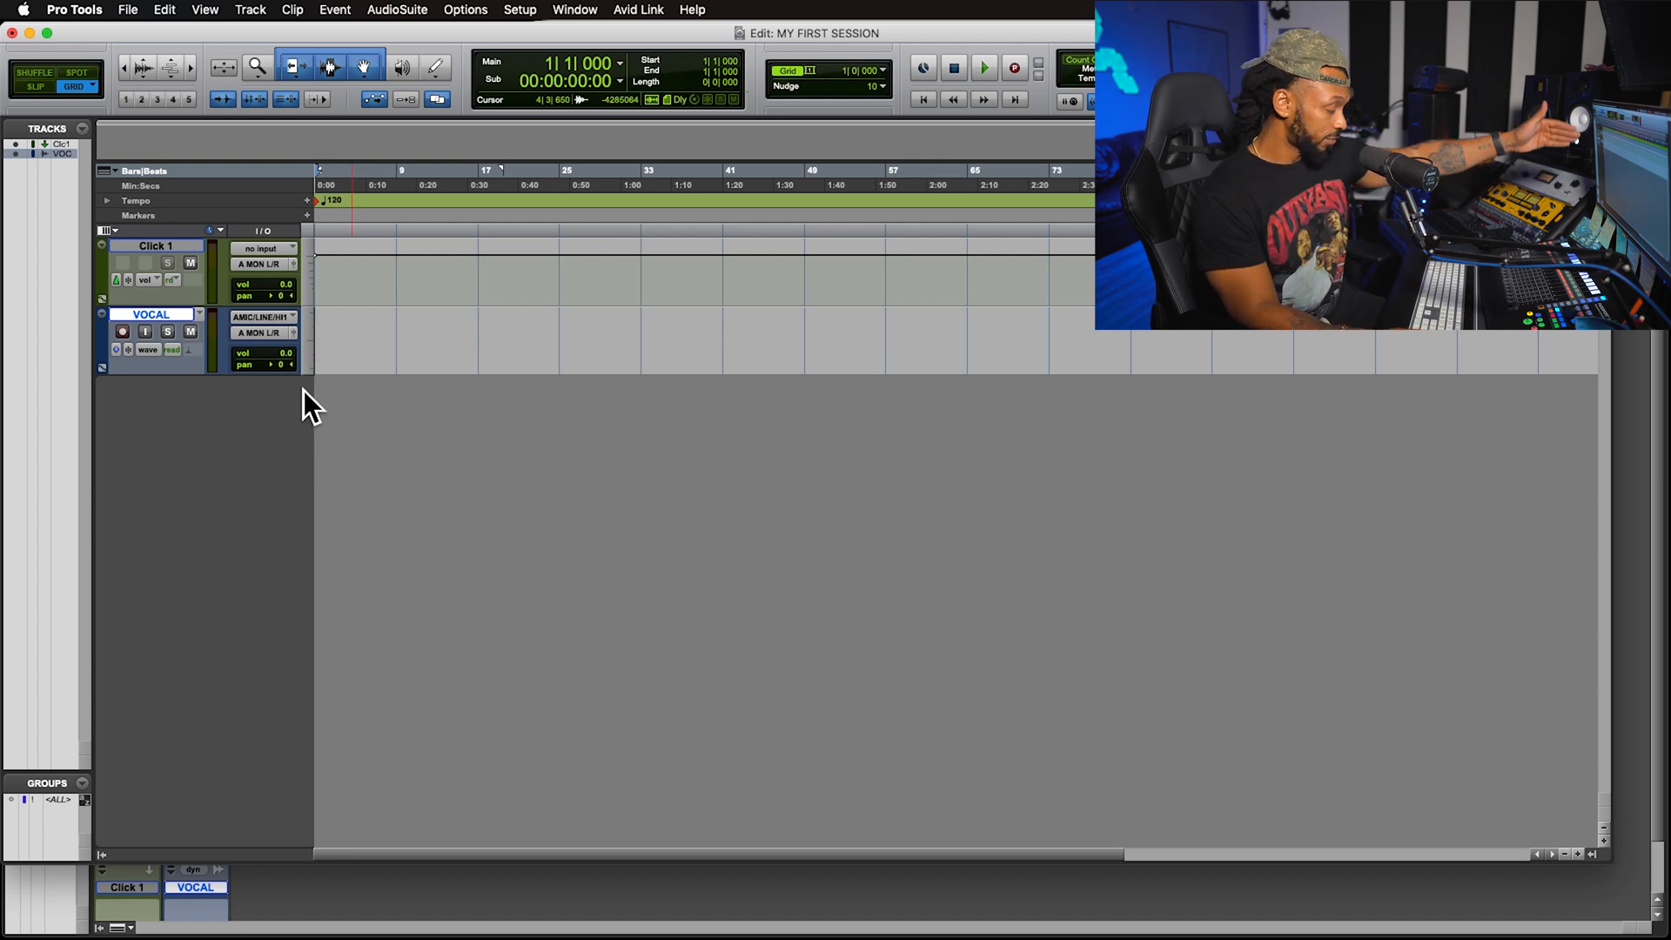
mouse_move(275, 413)
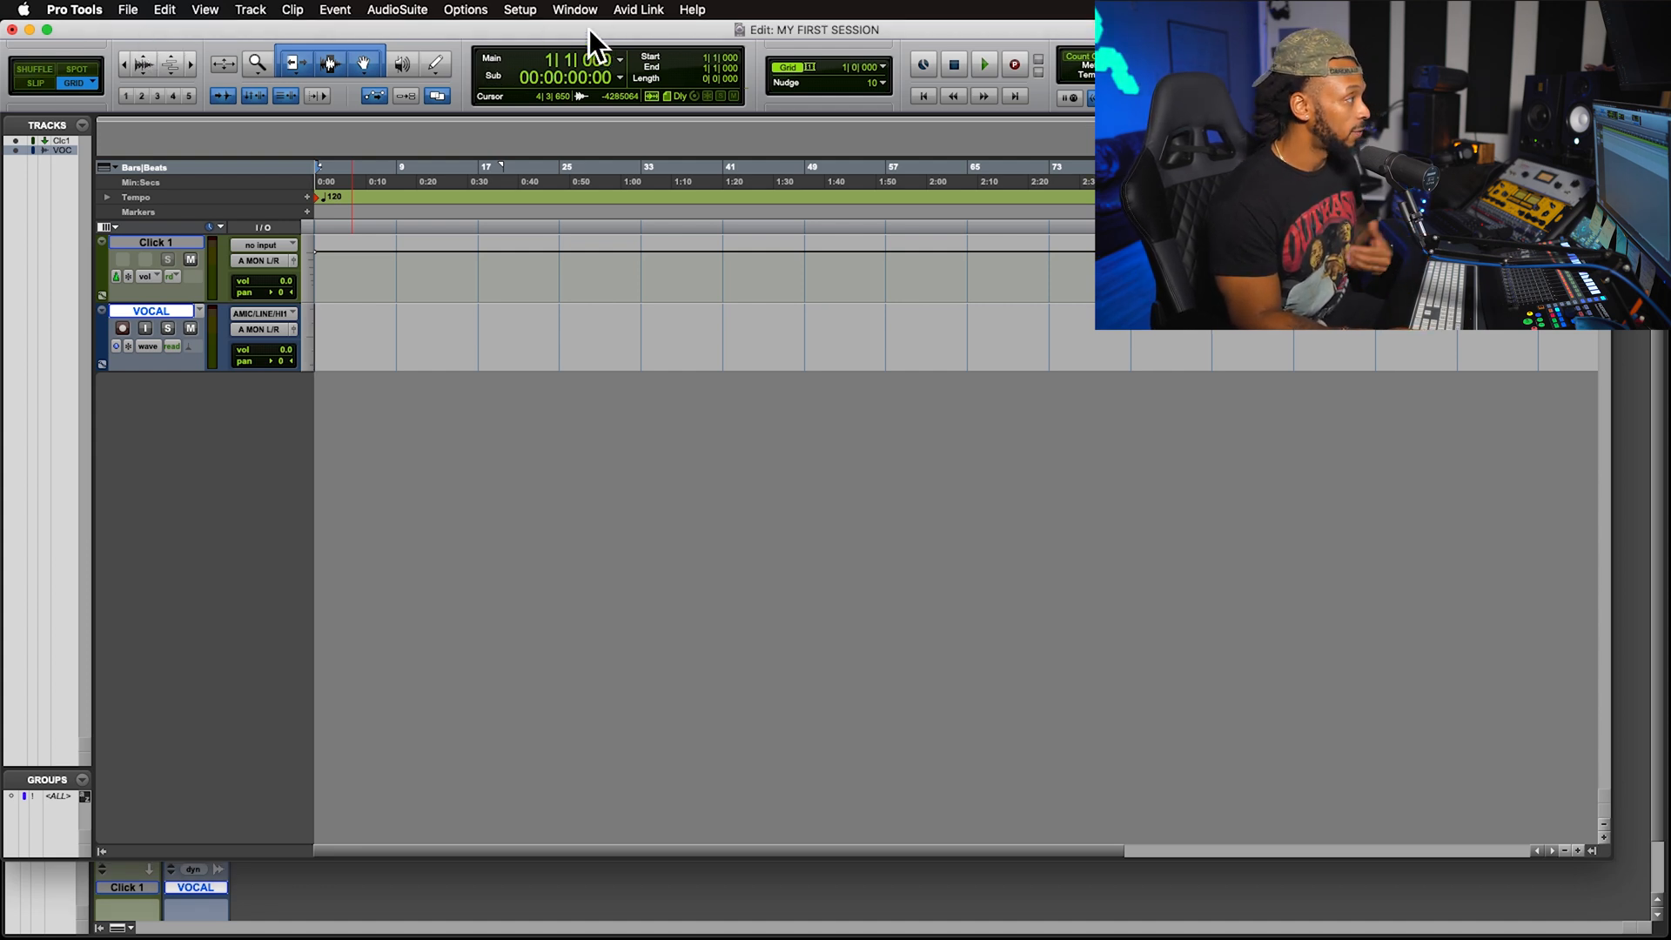
Switch to the Mix window showing the Click 1 and VOCAL channel strips
left_click(575, 9)
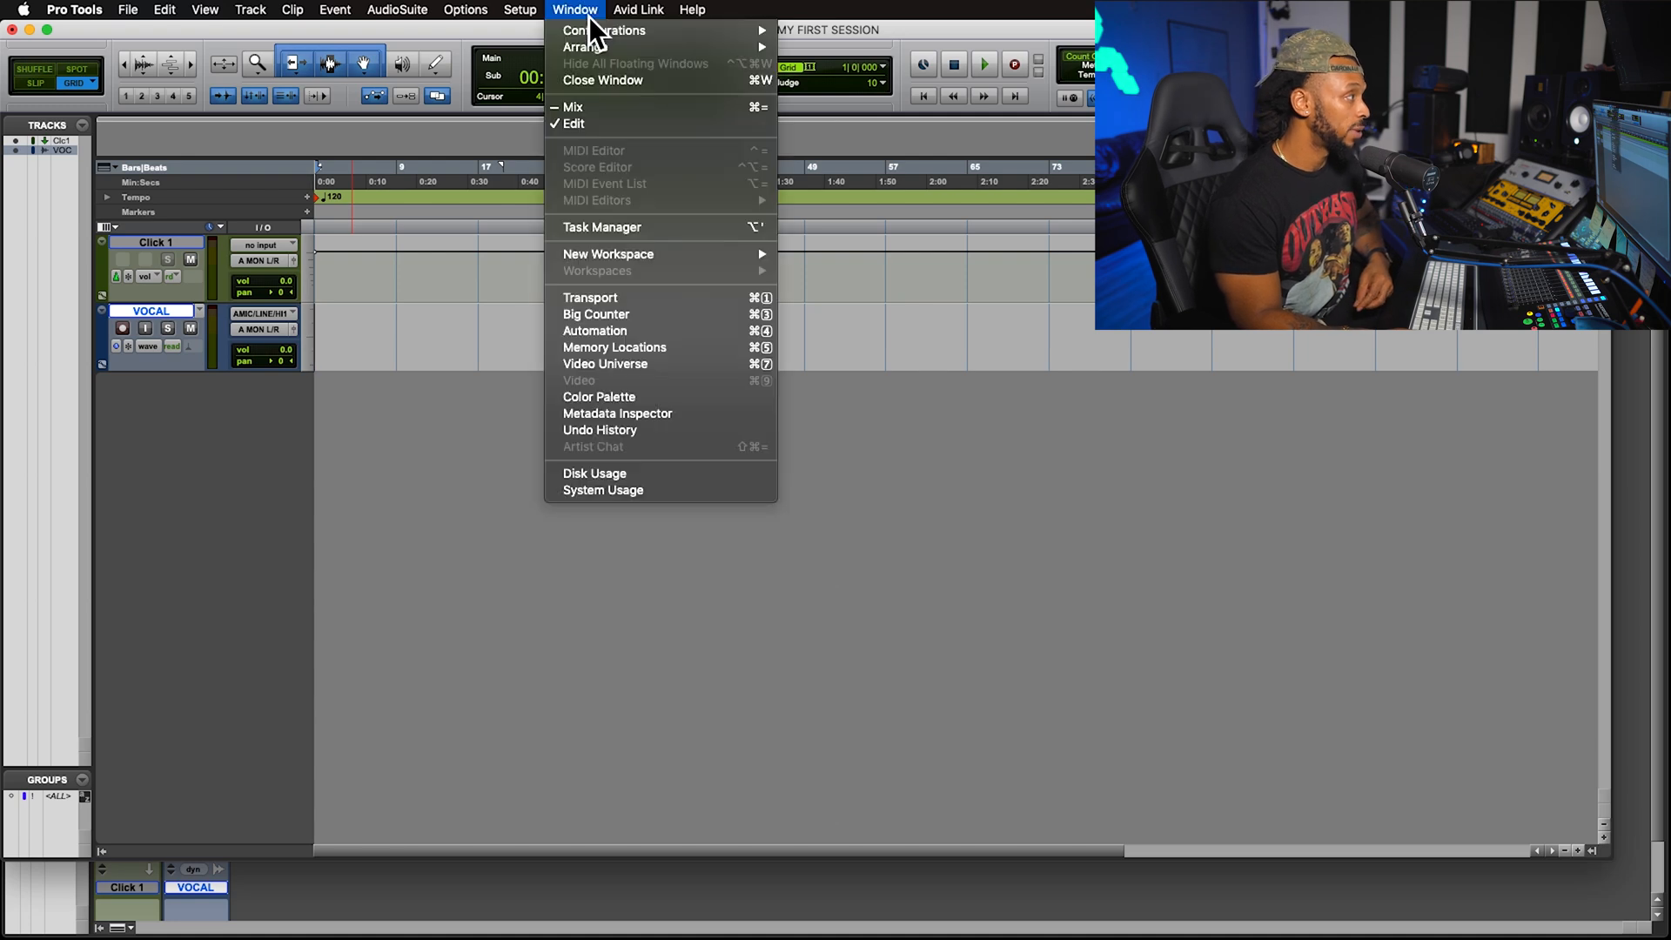
left_click(573, 106)
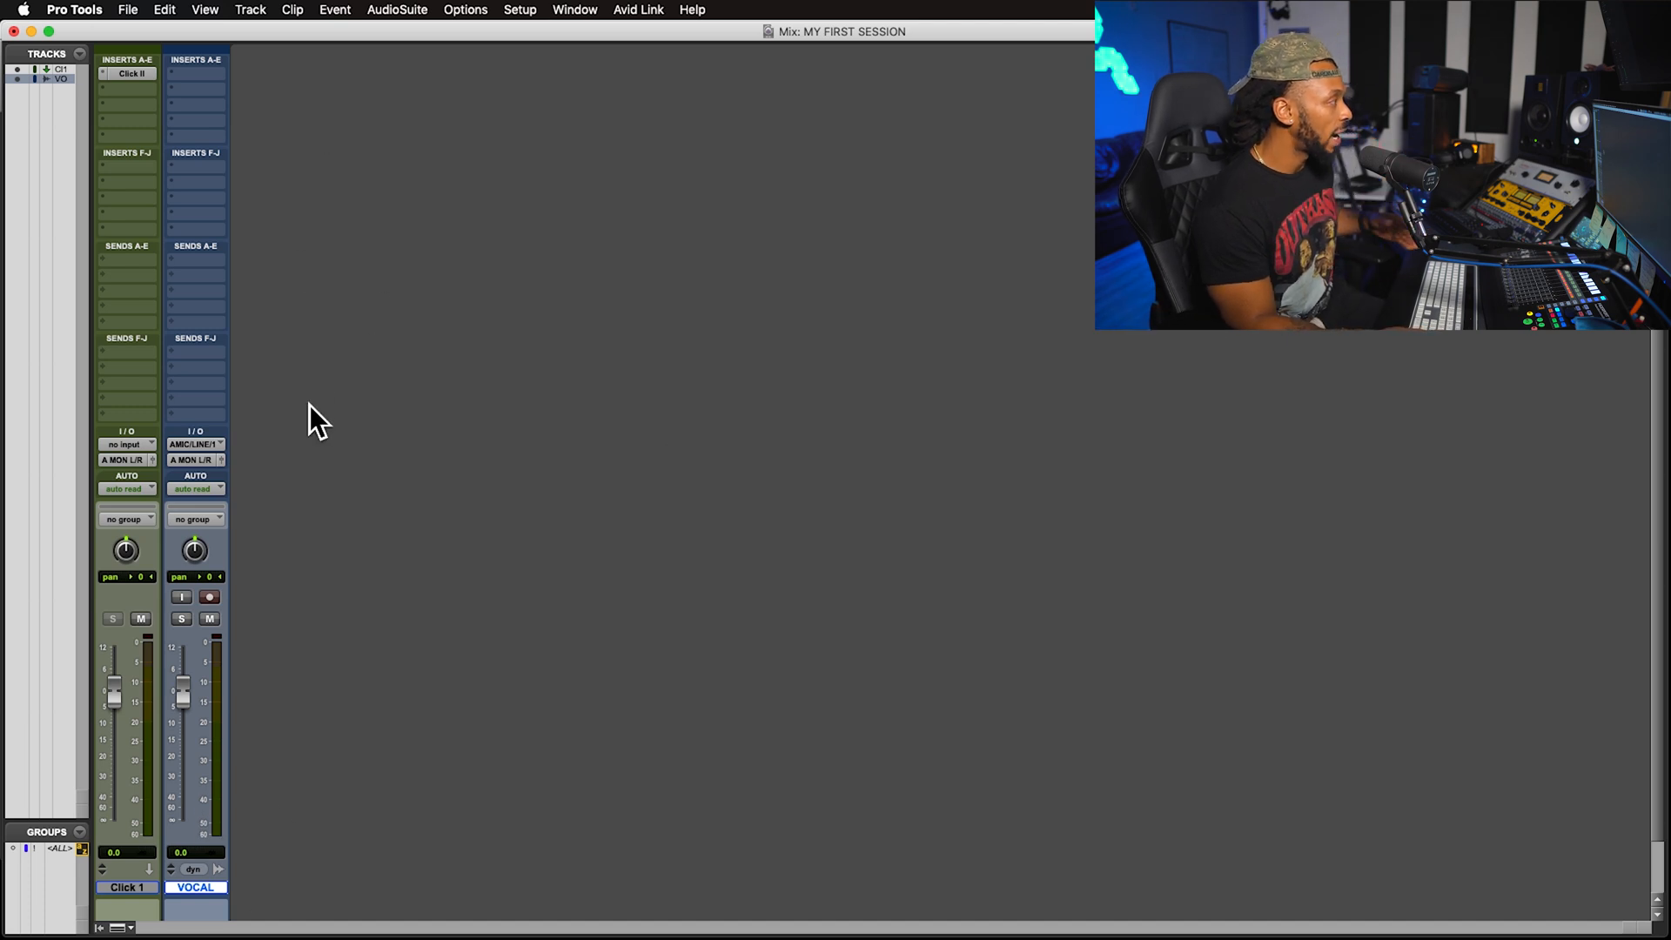
mouse_move(251, 320)
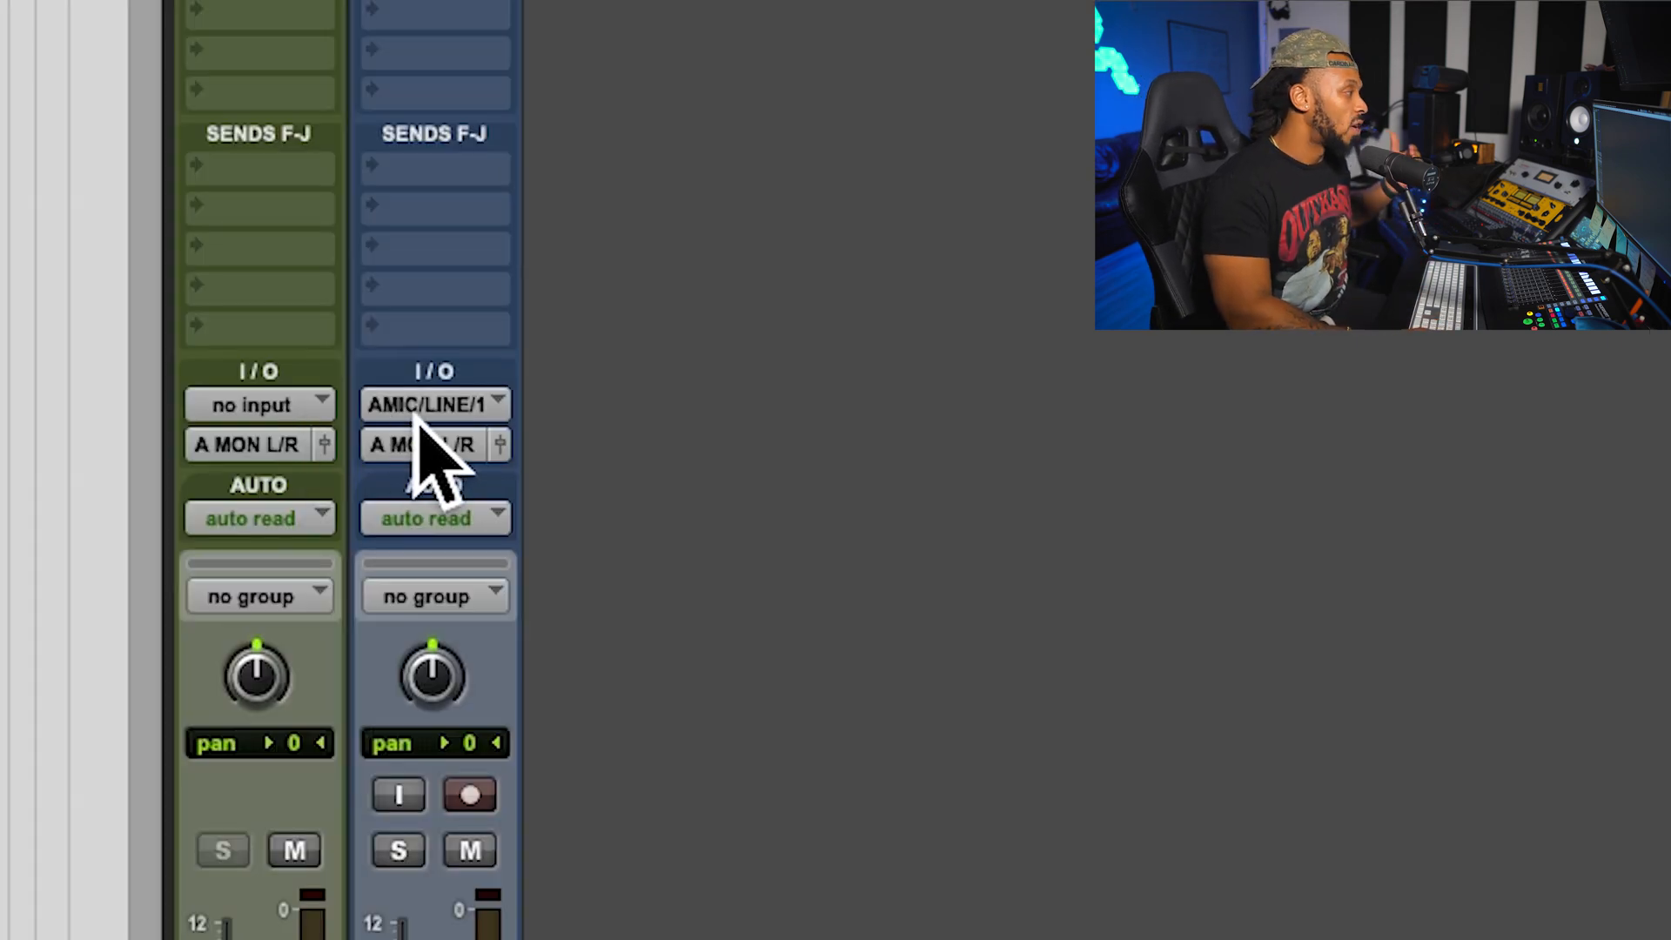
mouse_move(522, 501)
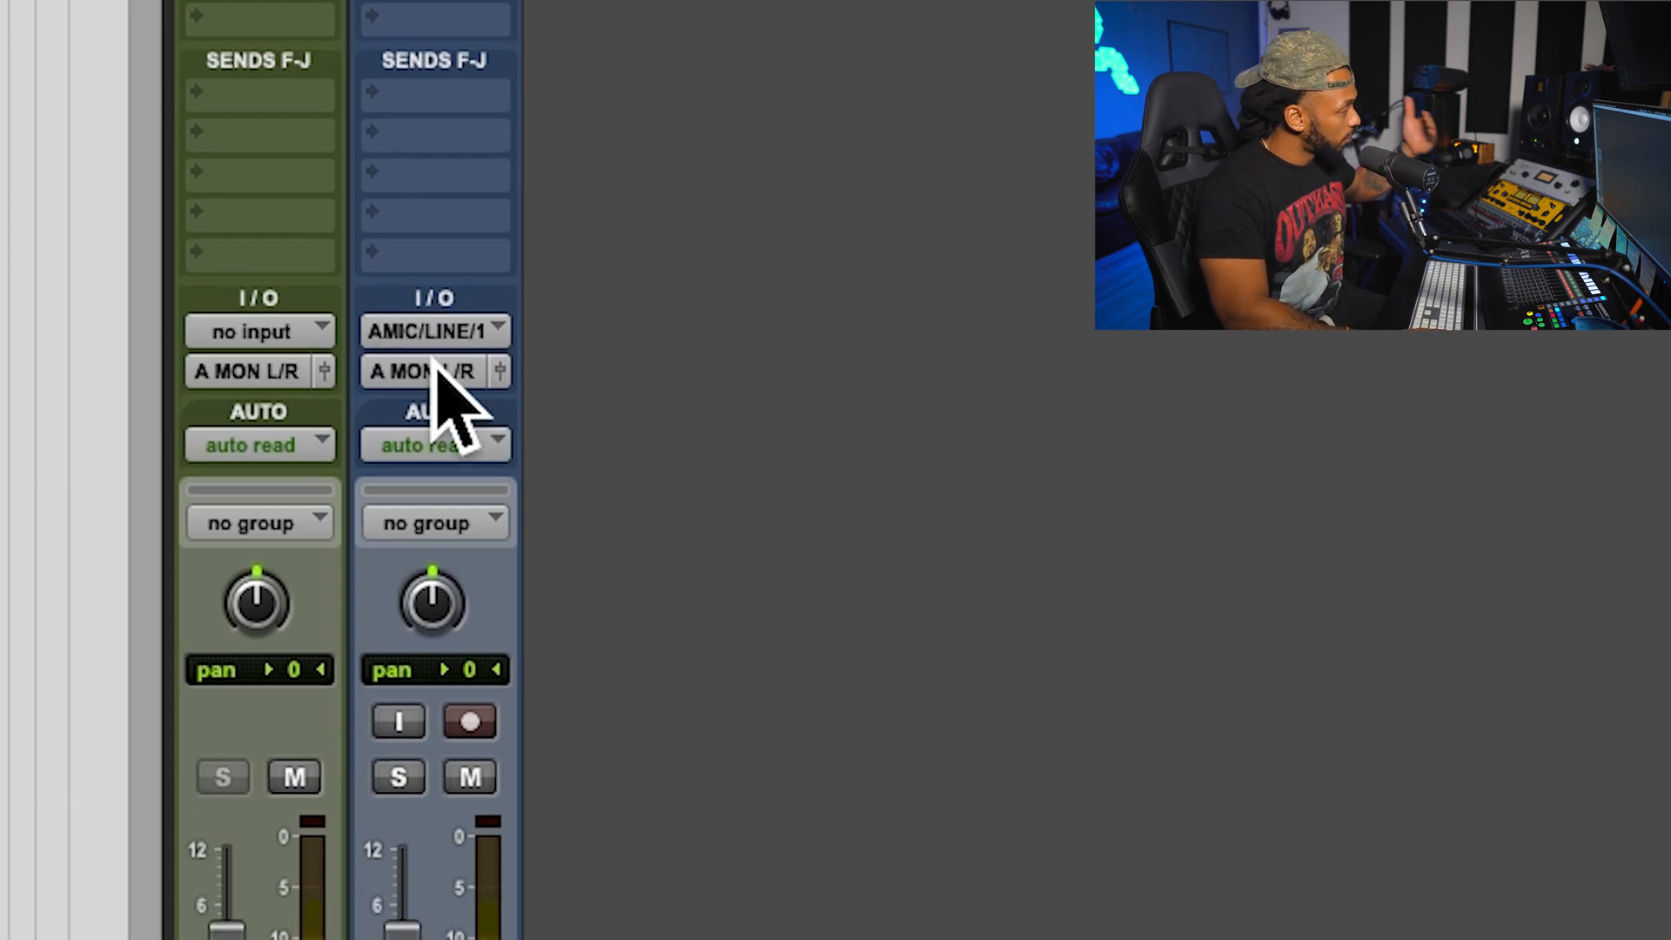
mouse_move(435, 331)
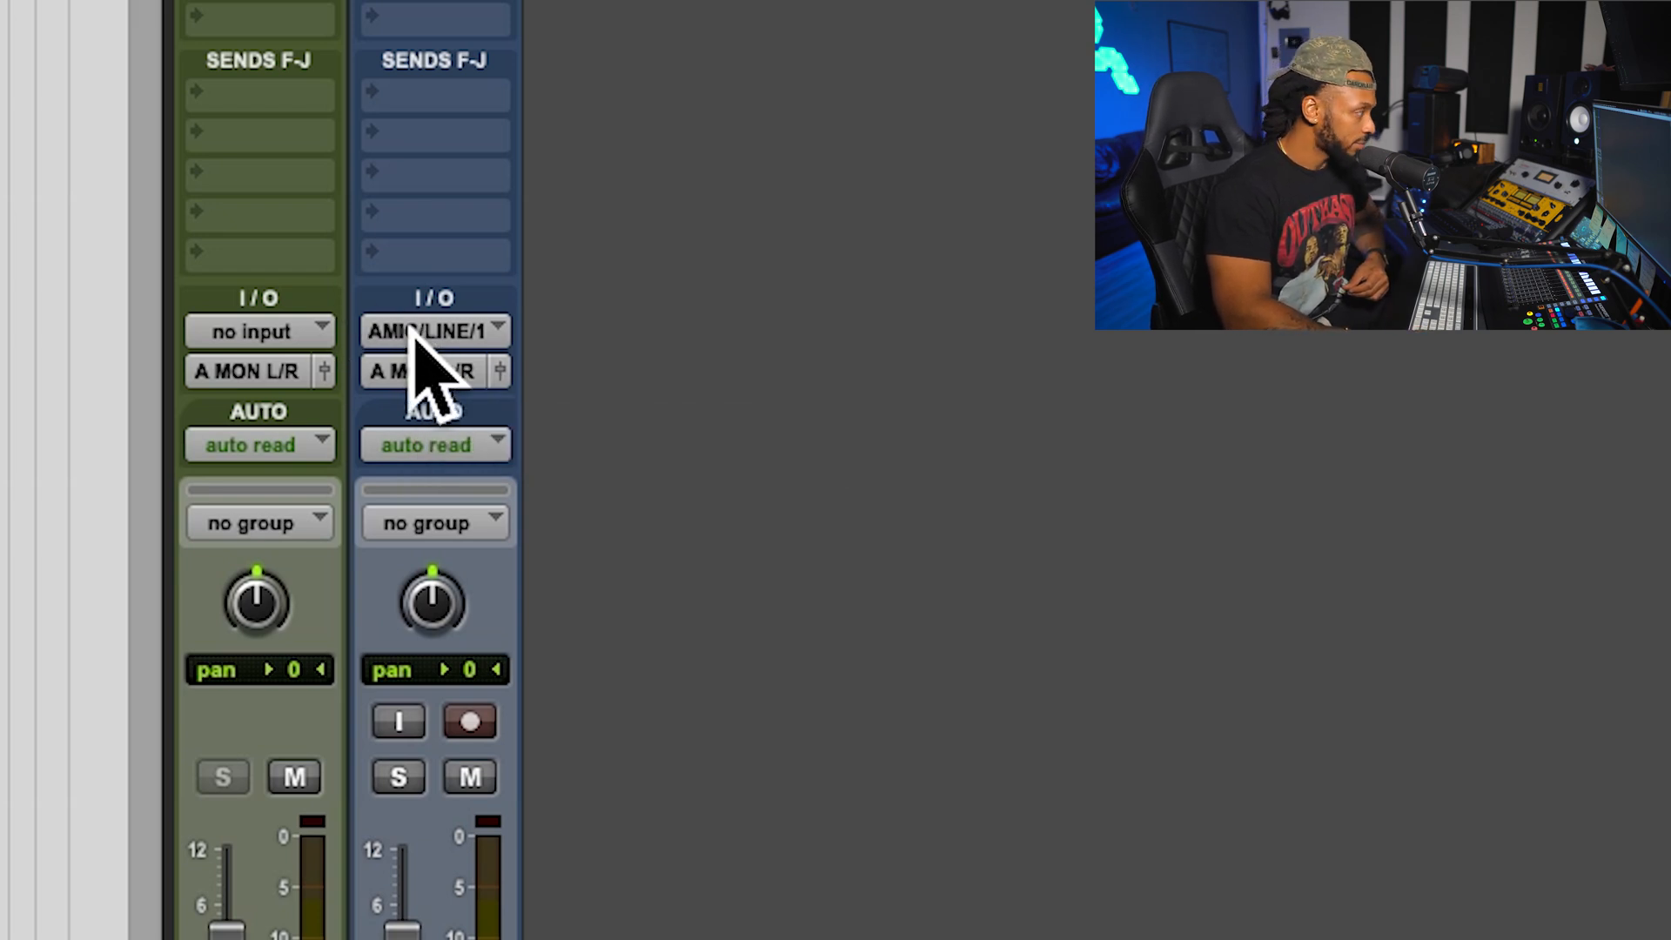
Show the VOCAL track's input list in the Mix window's I/O section
left_click(429, 331)
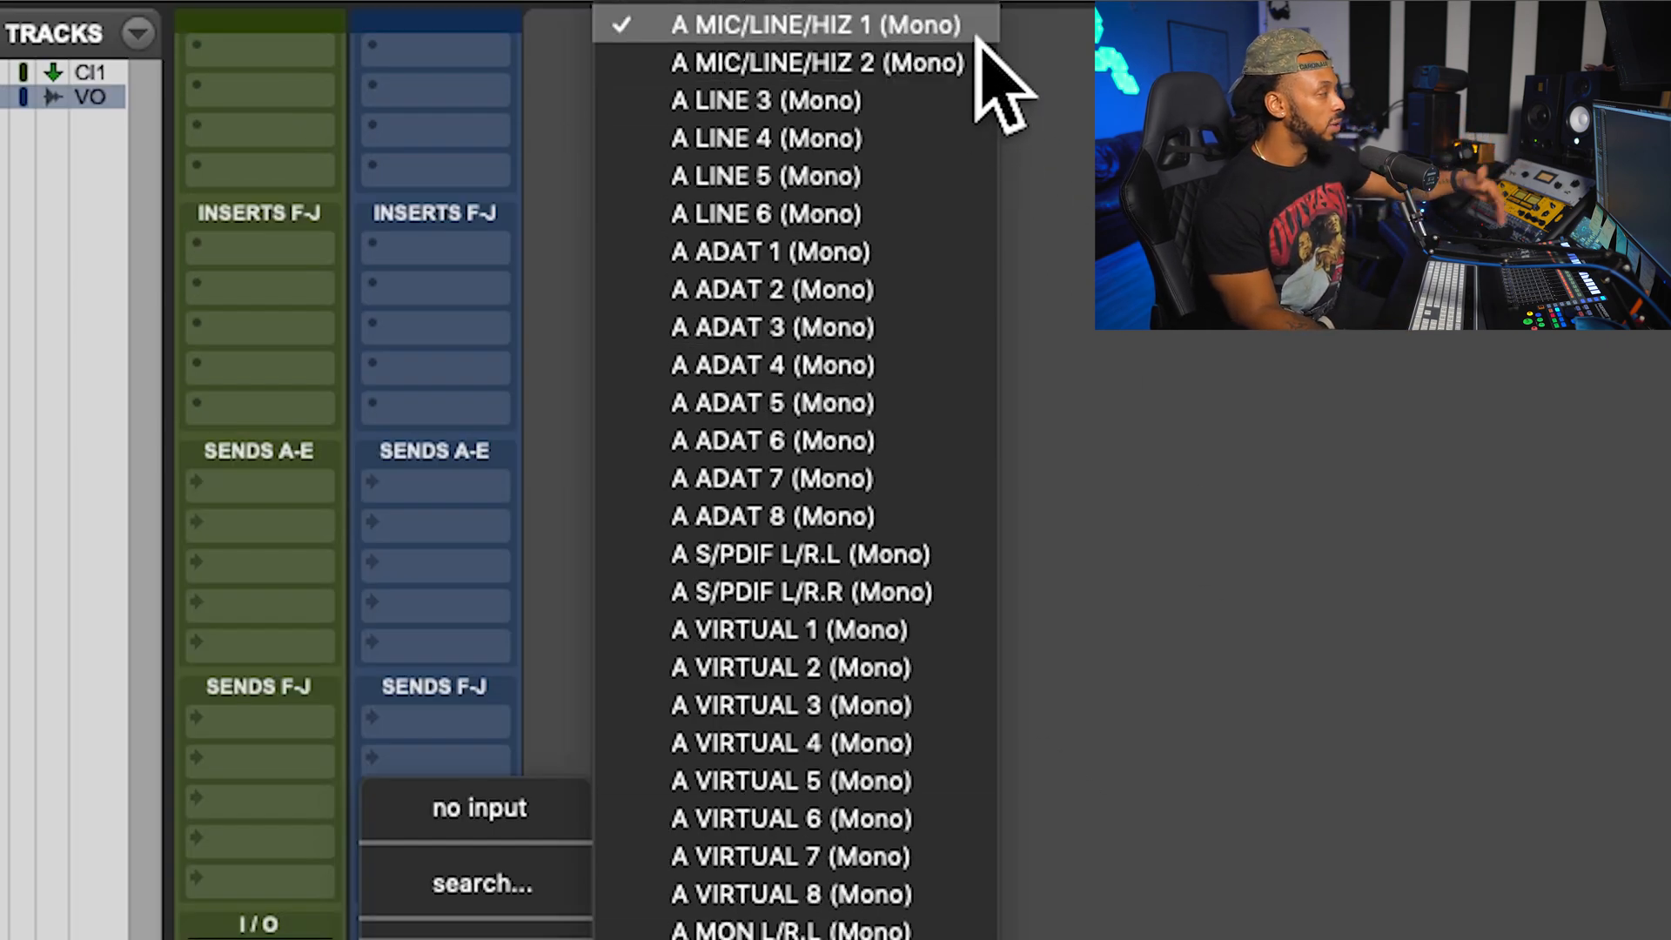
Keep A MIC/LINE/HIZ 1 as the VOCAL input and bring up the Setup menu
left_click(817, 24)
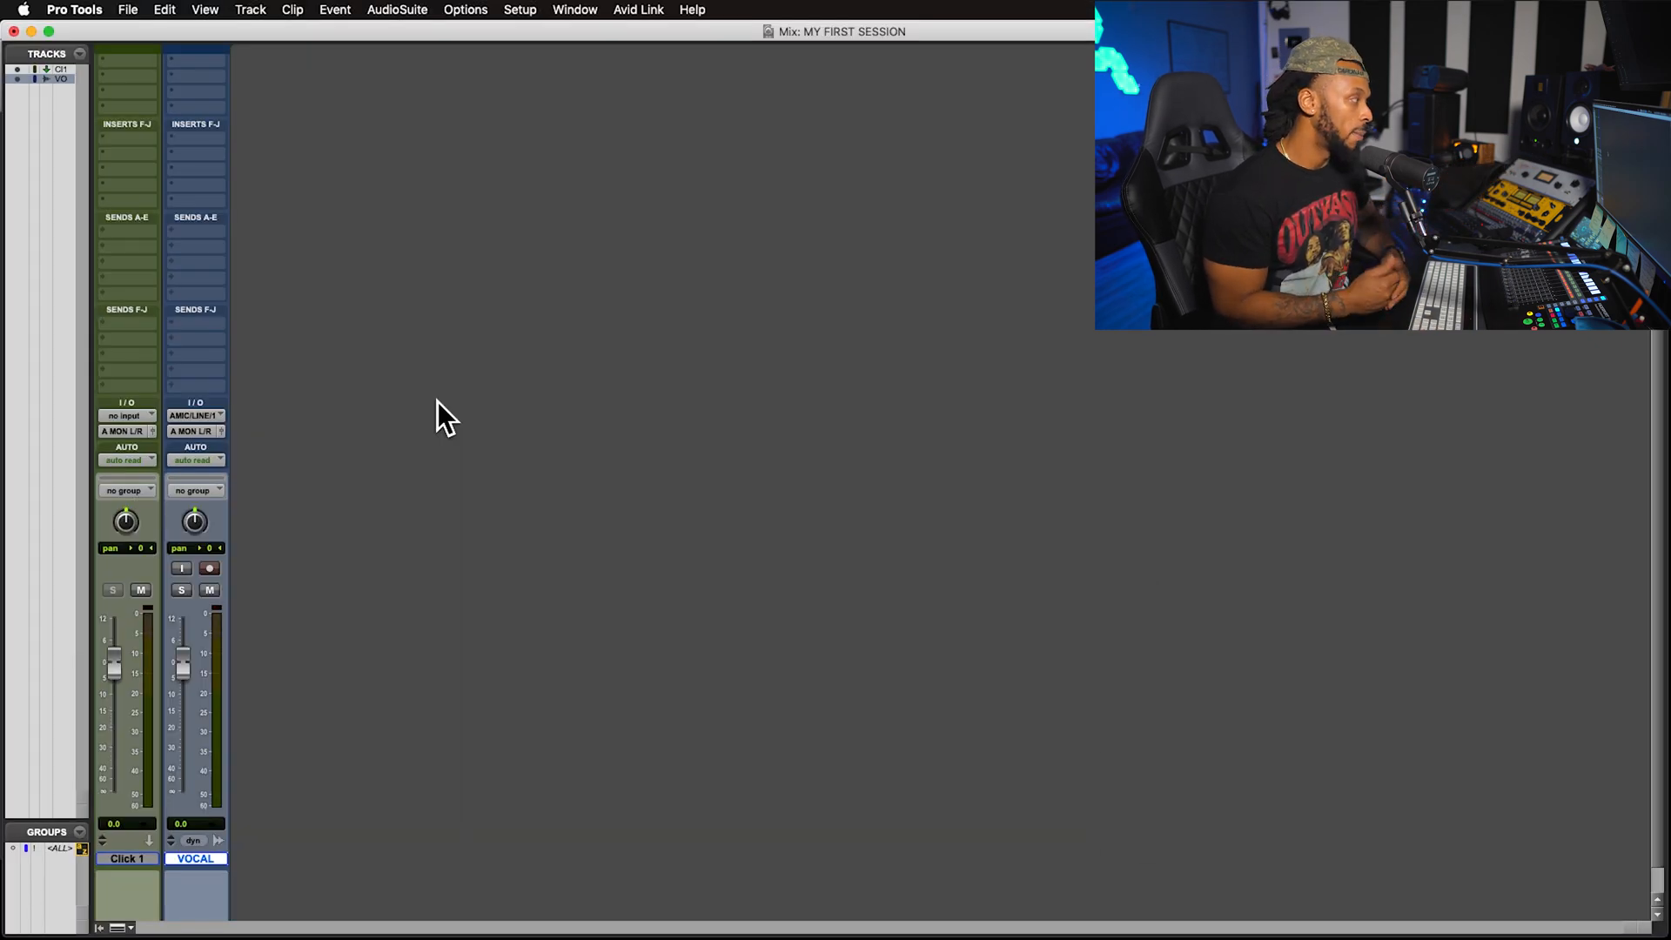
mouse_move(219, 448)
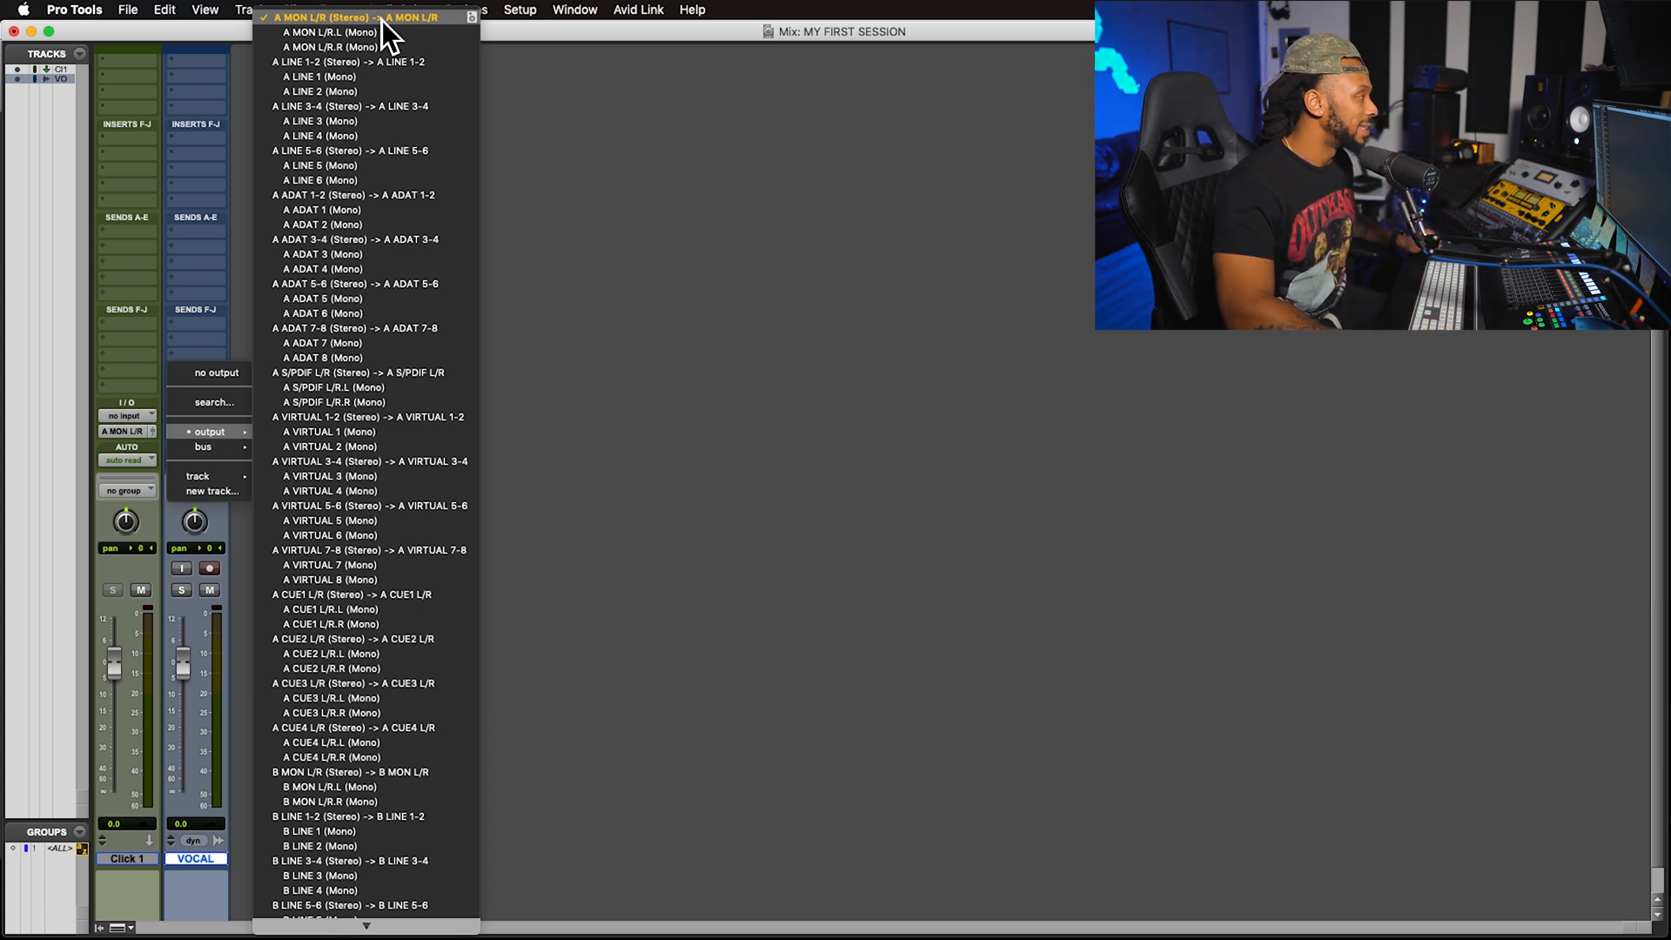
left_click(518, 9)
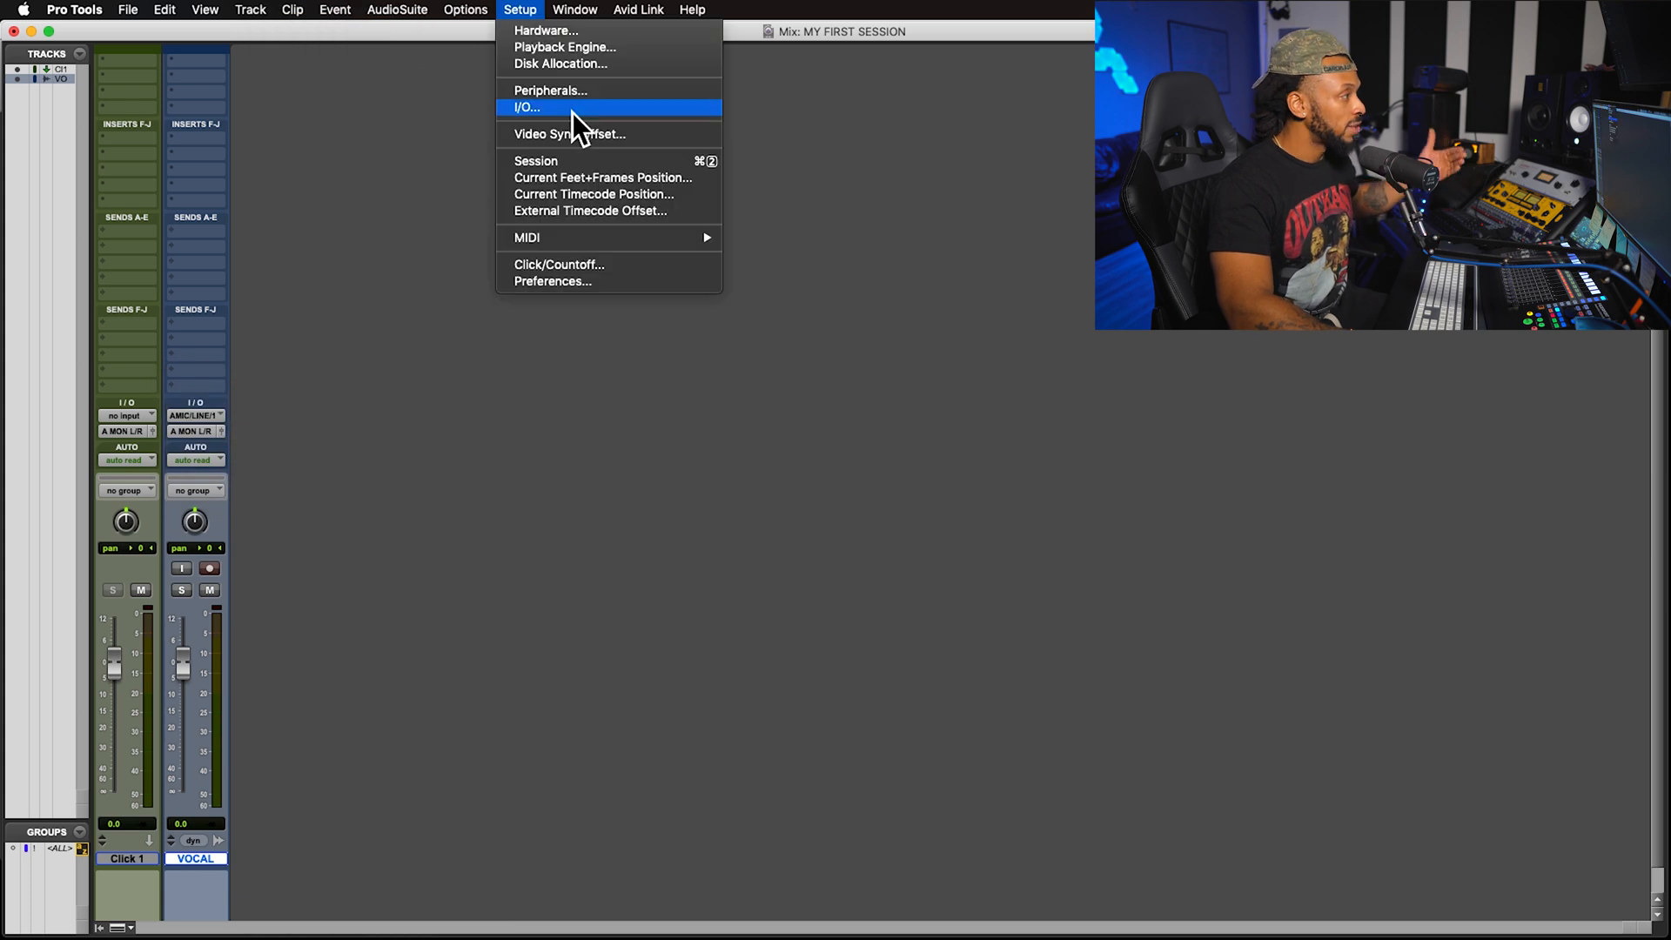
Review the session's output and input paths in I/O Setup, then close it
left_click(526, 106)
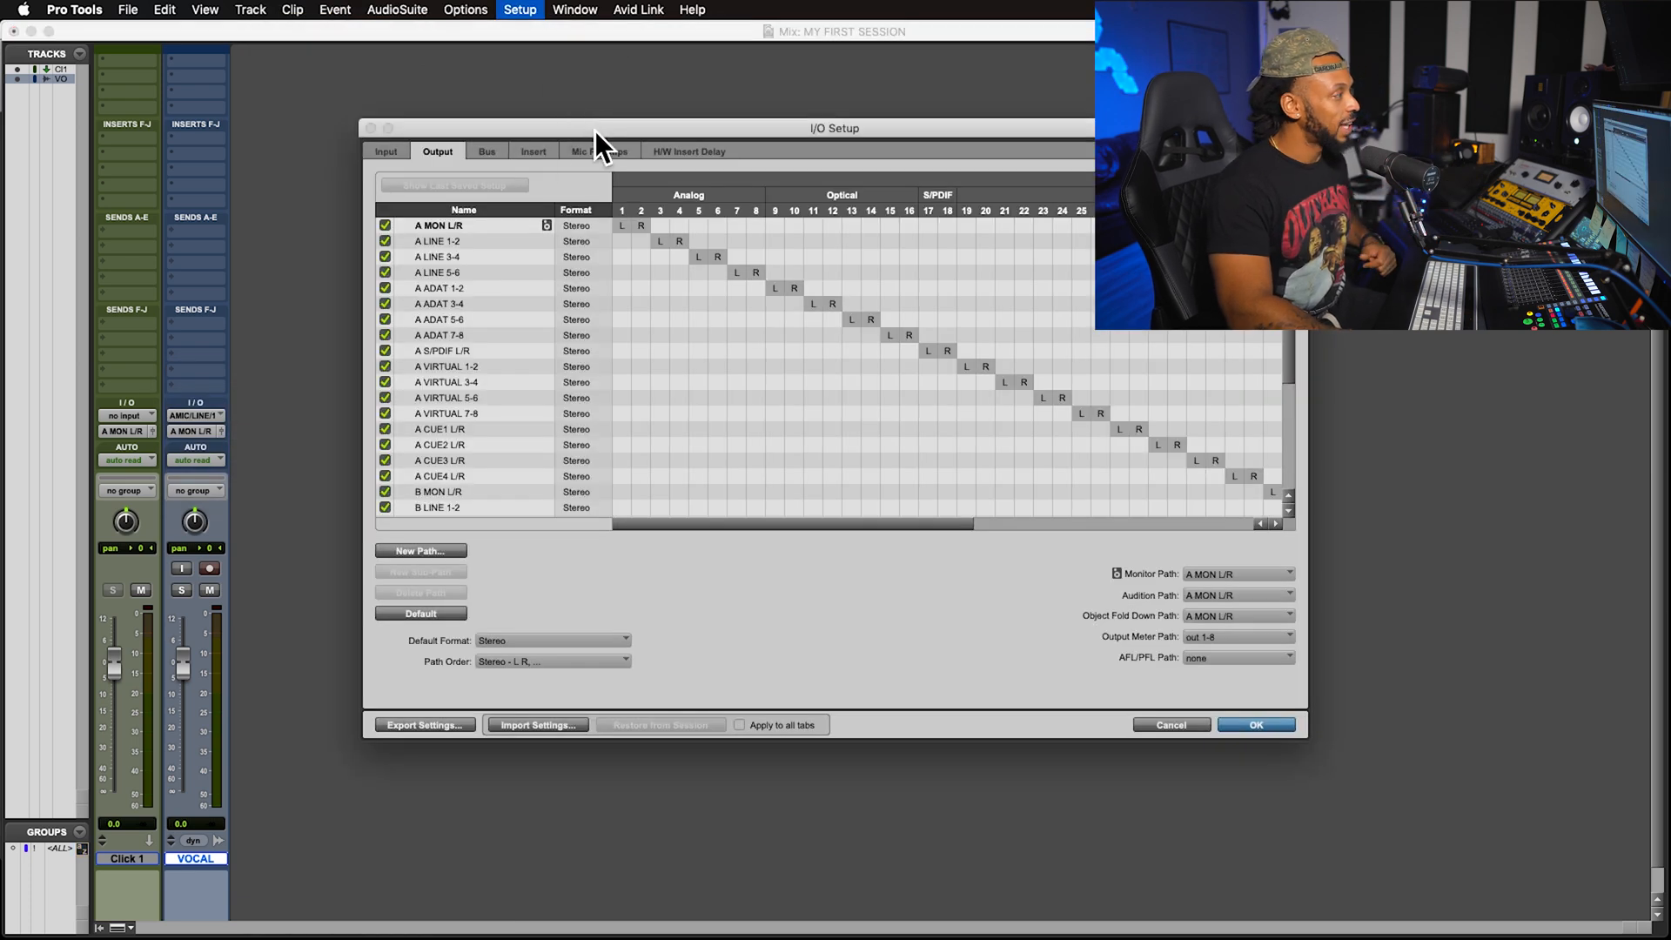
mouse_move(389, 158)
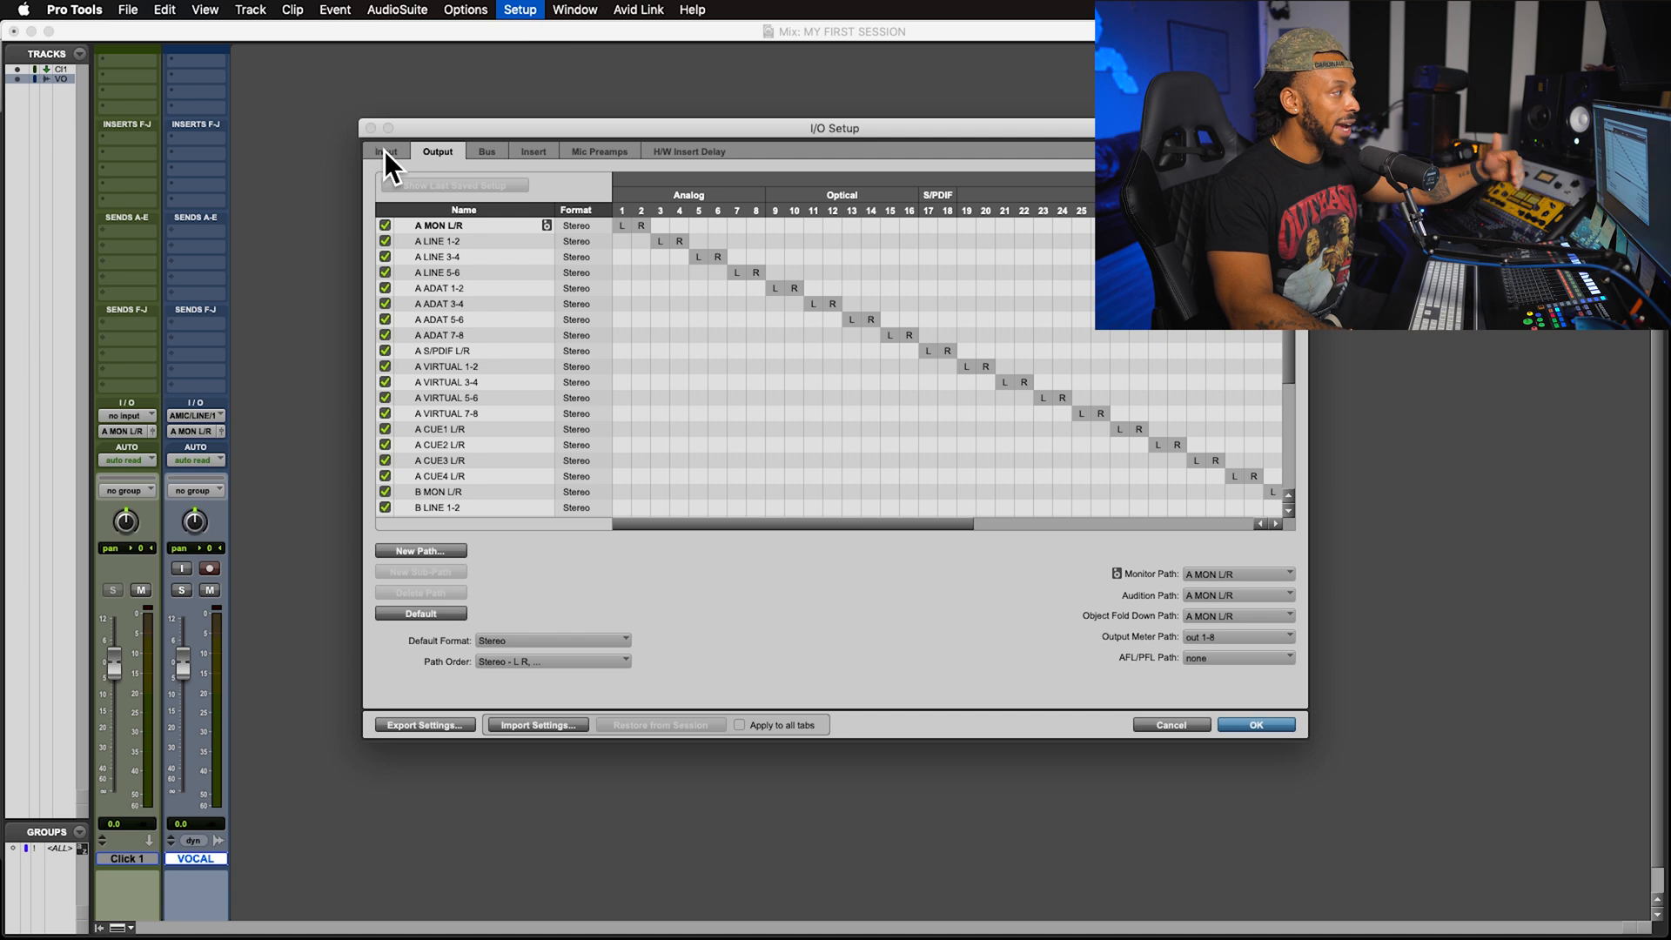
left_click(385, 151)
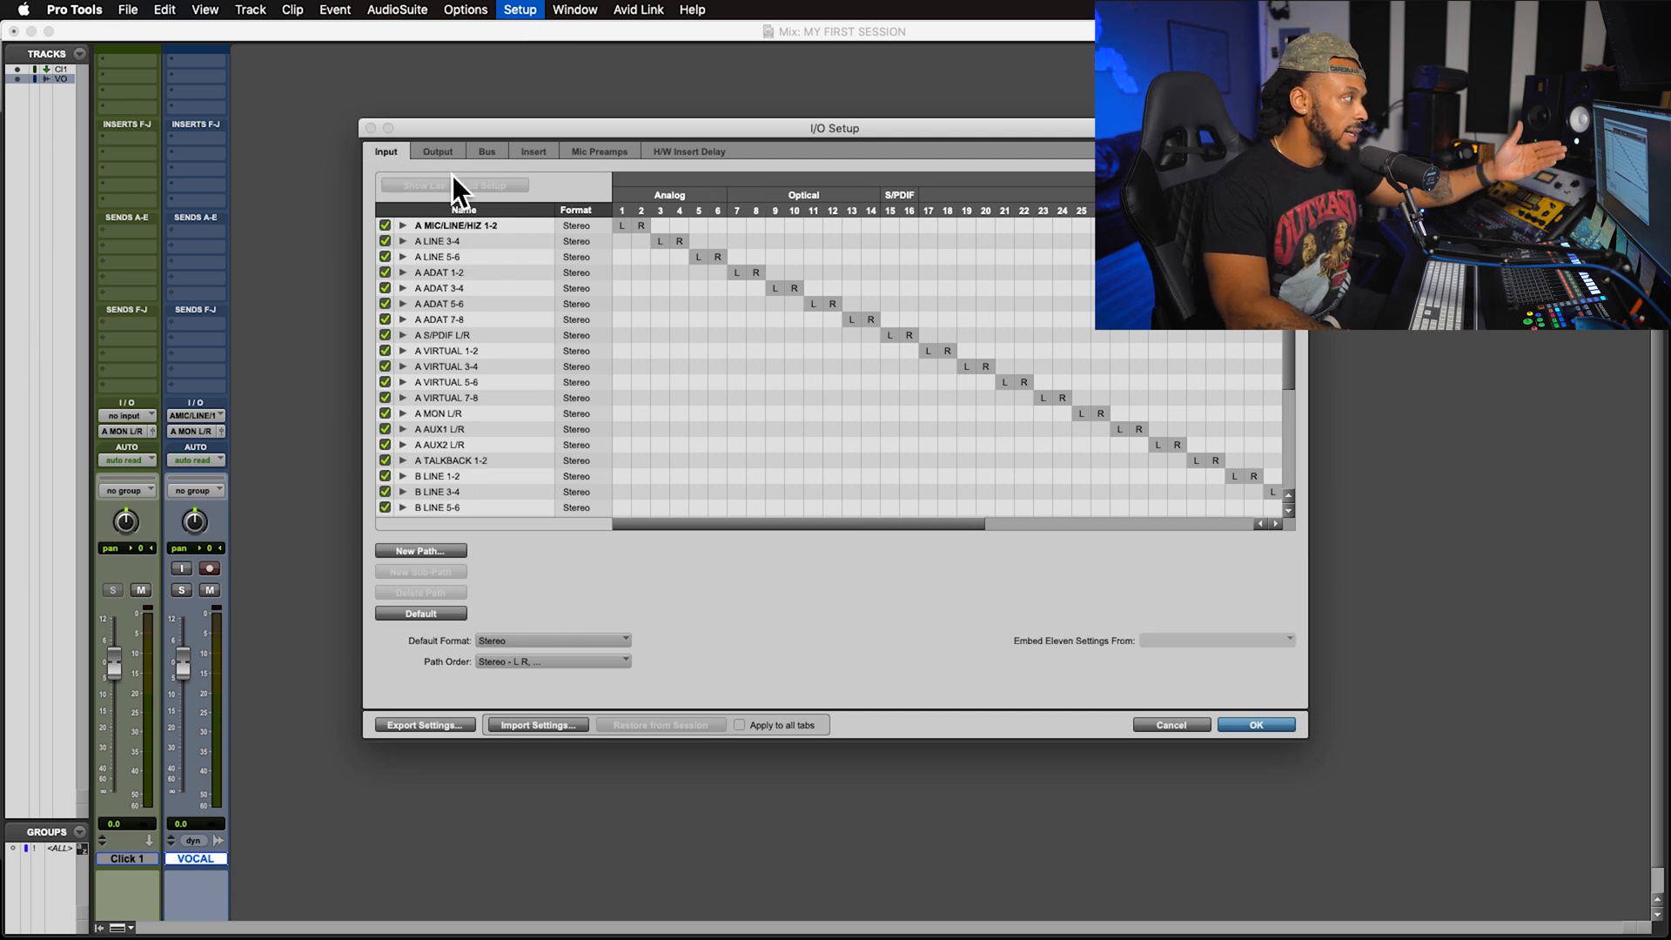
left_click(486, 150)
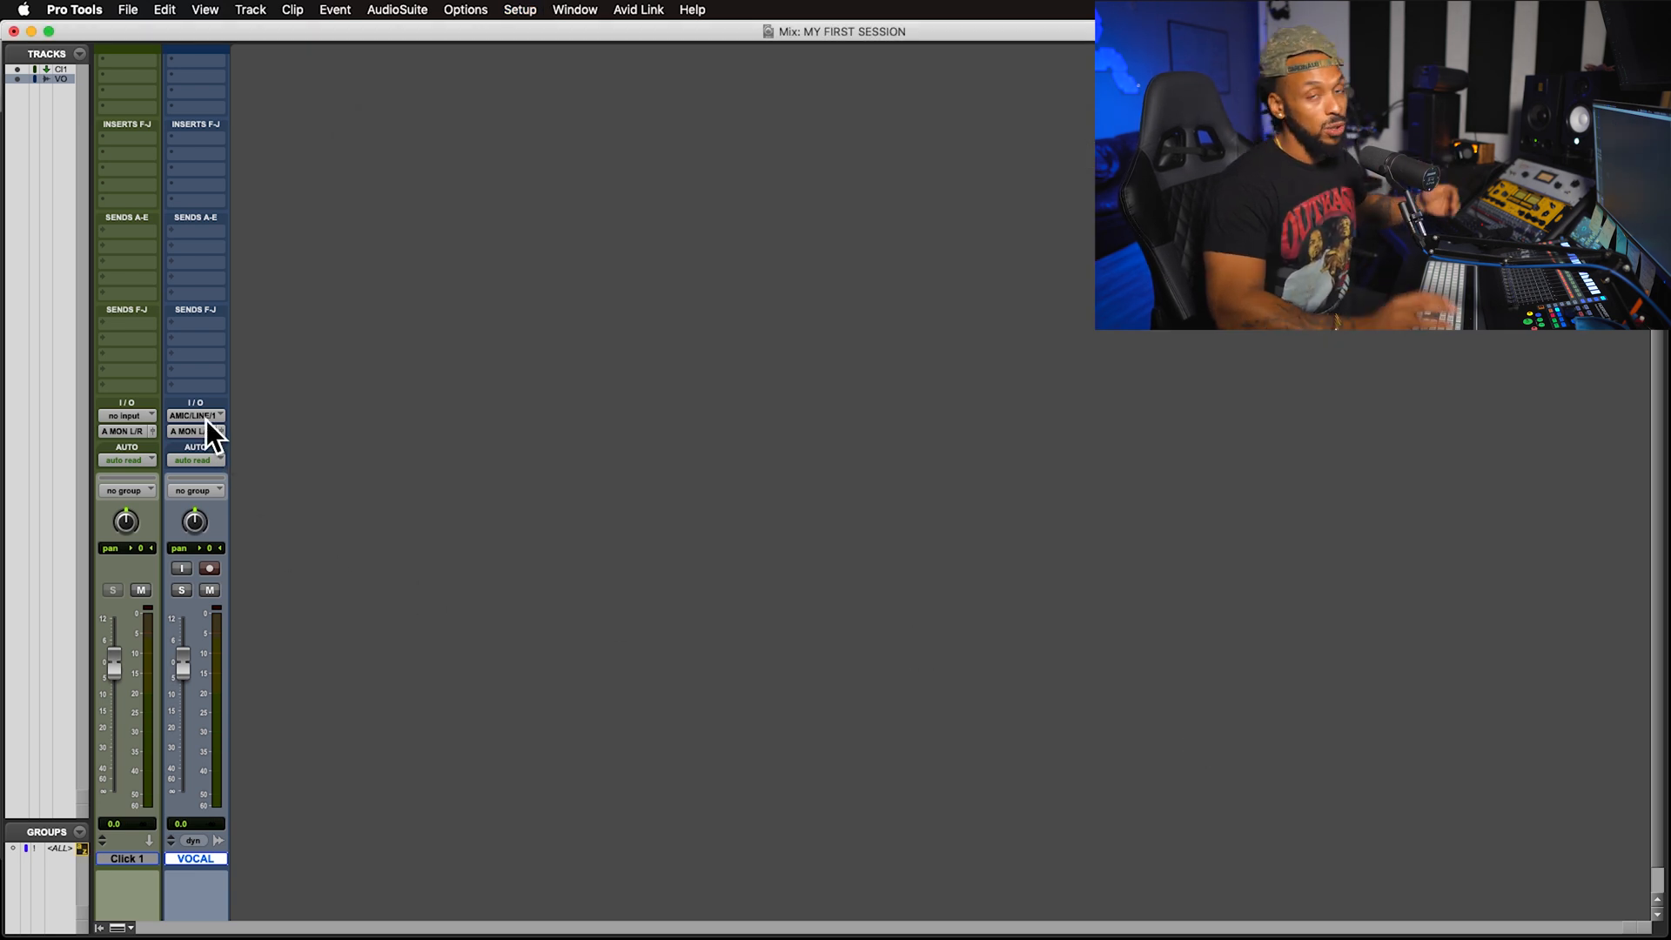
mouse_move(214, 430)
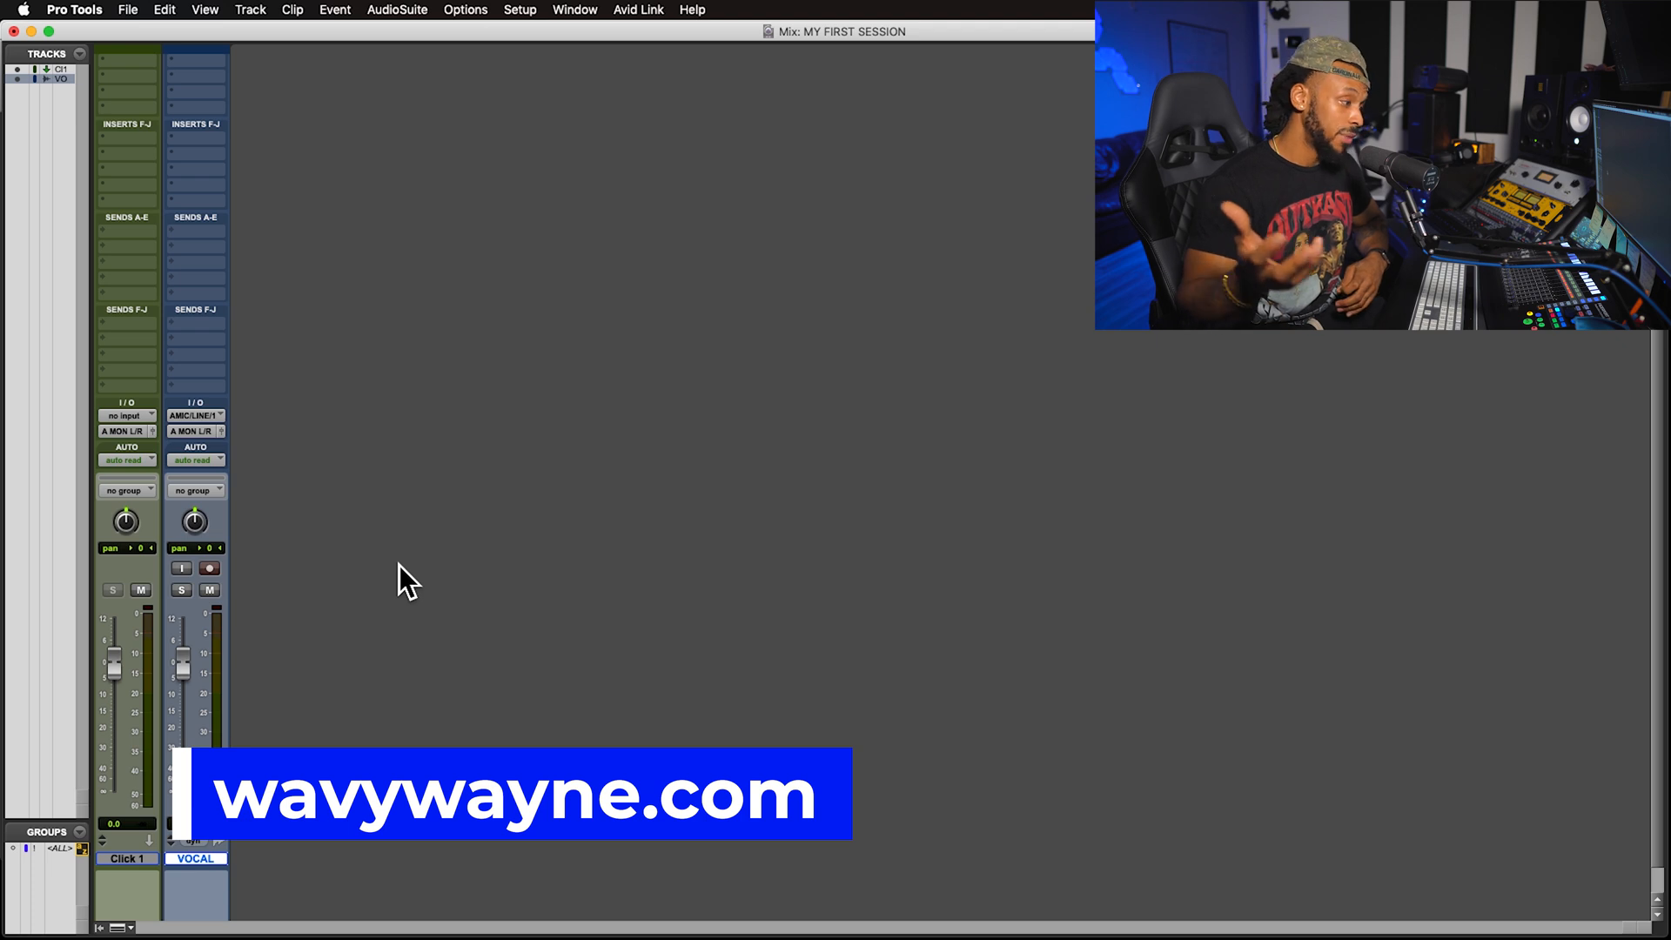
mouse_move(246, 623)
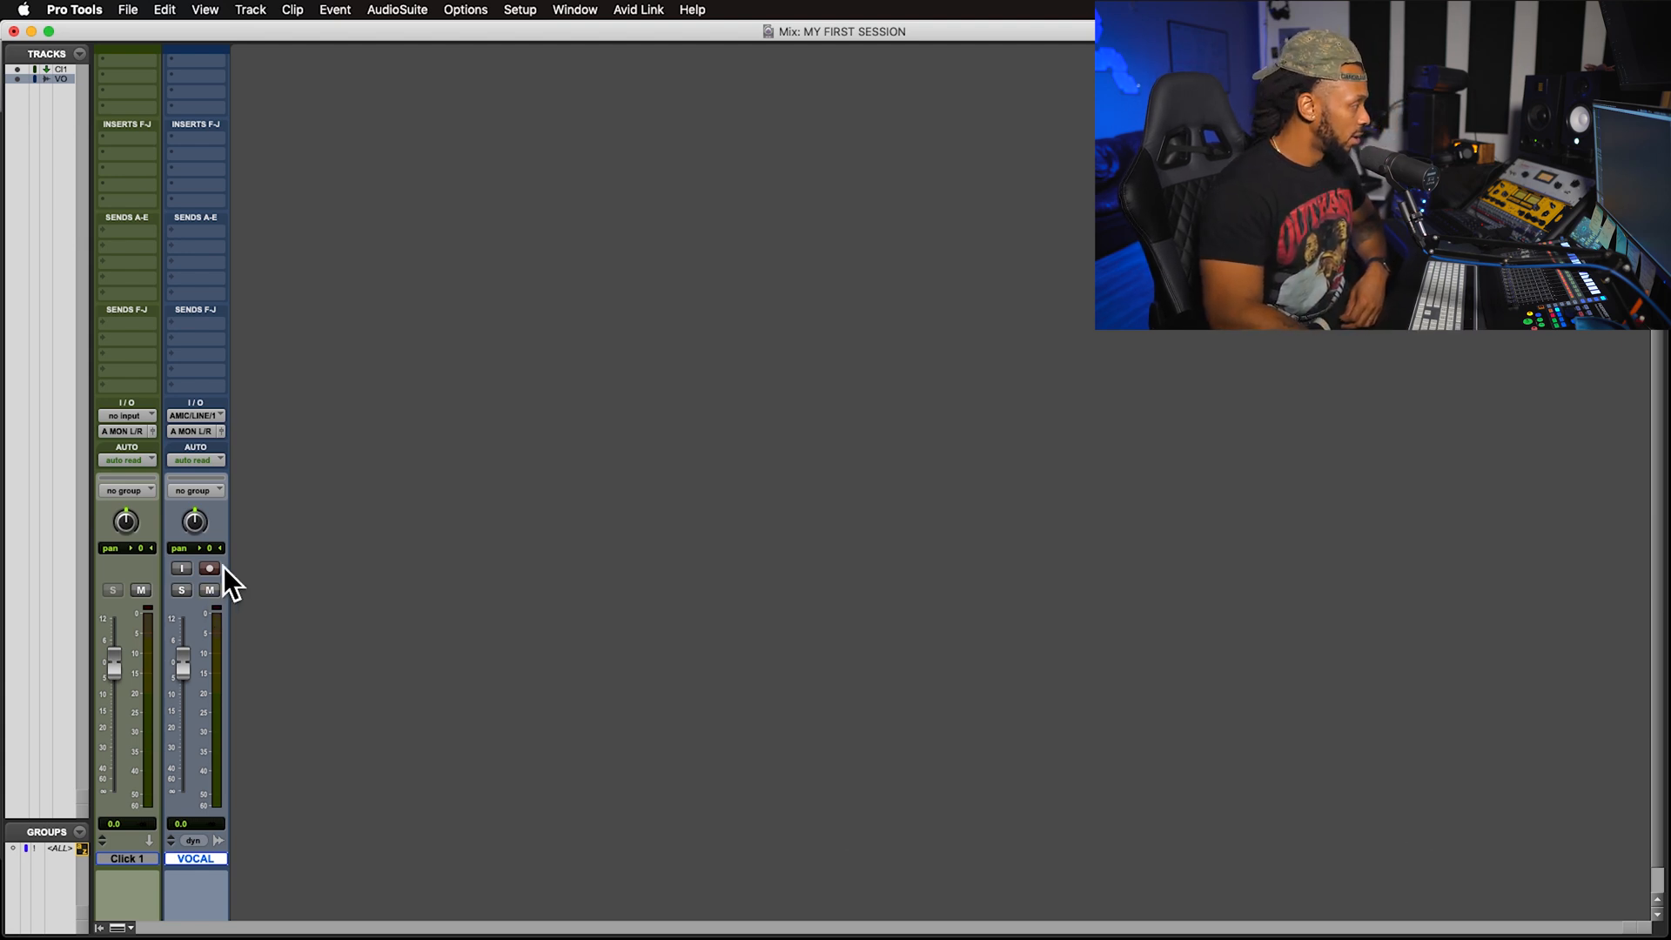
Arm the VOCAL track for recording and mute its playback
left_click(209, 567)
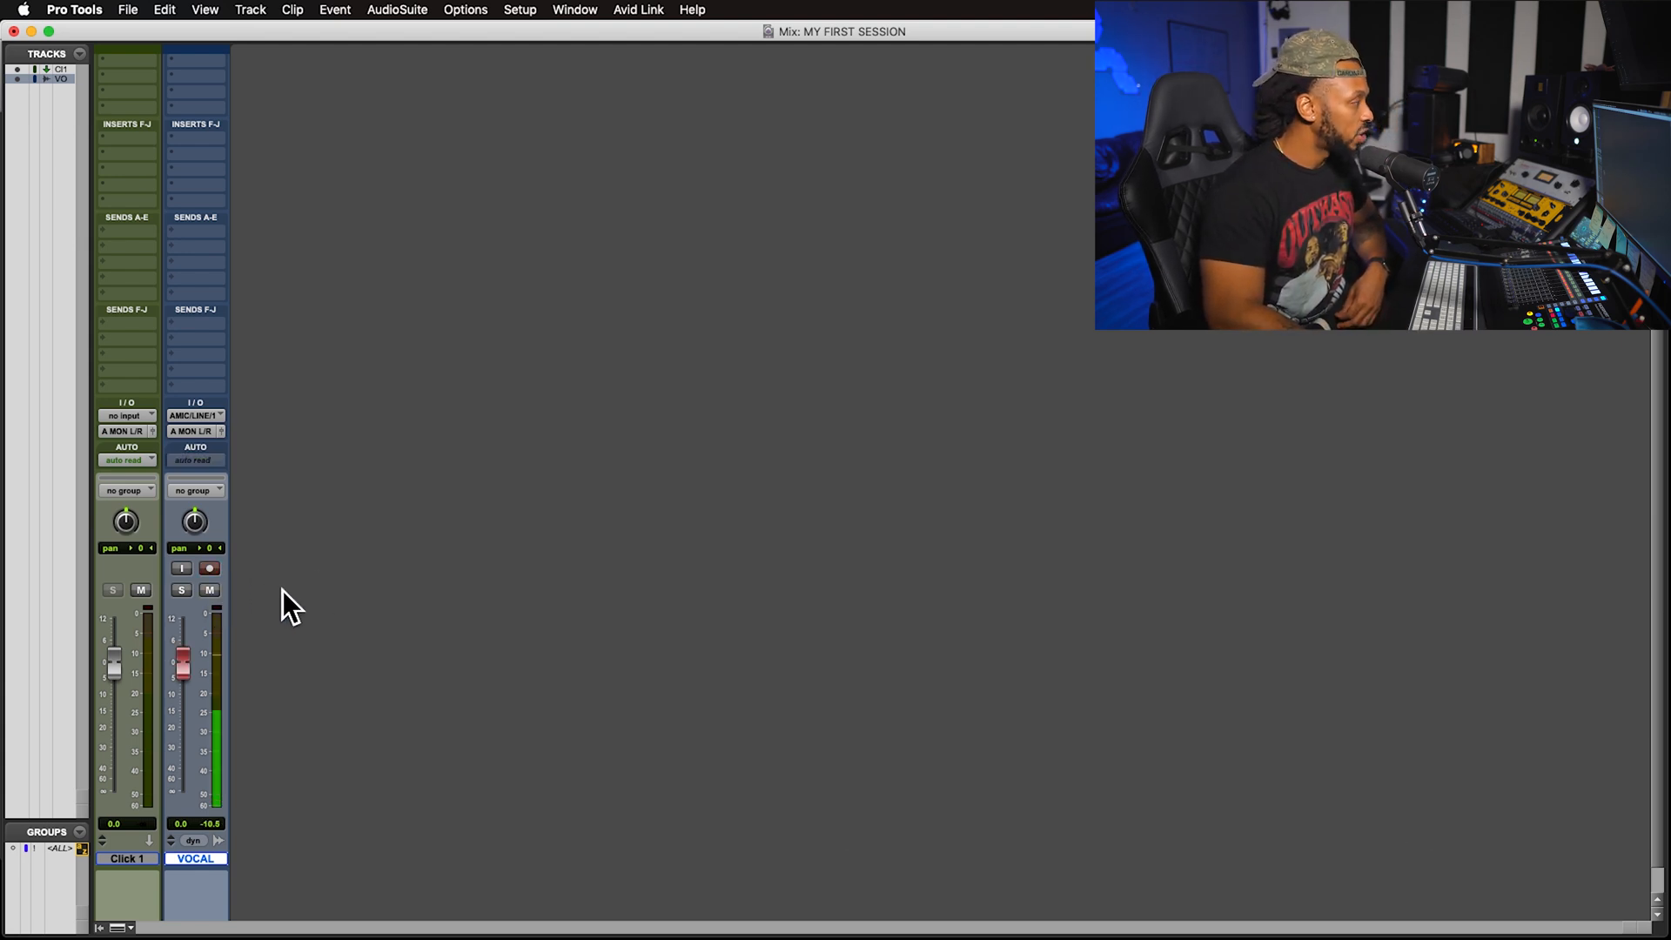
left_click(209, 589)
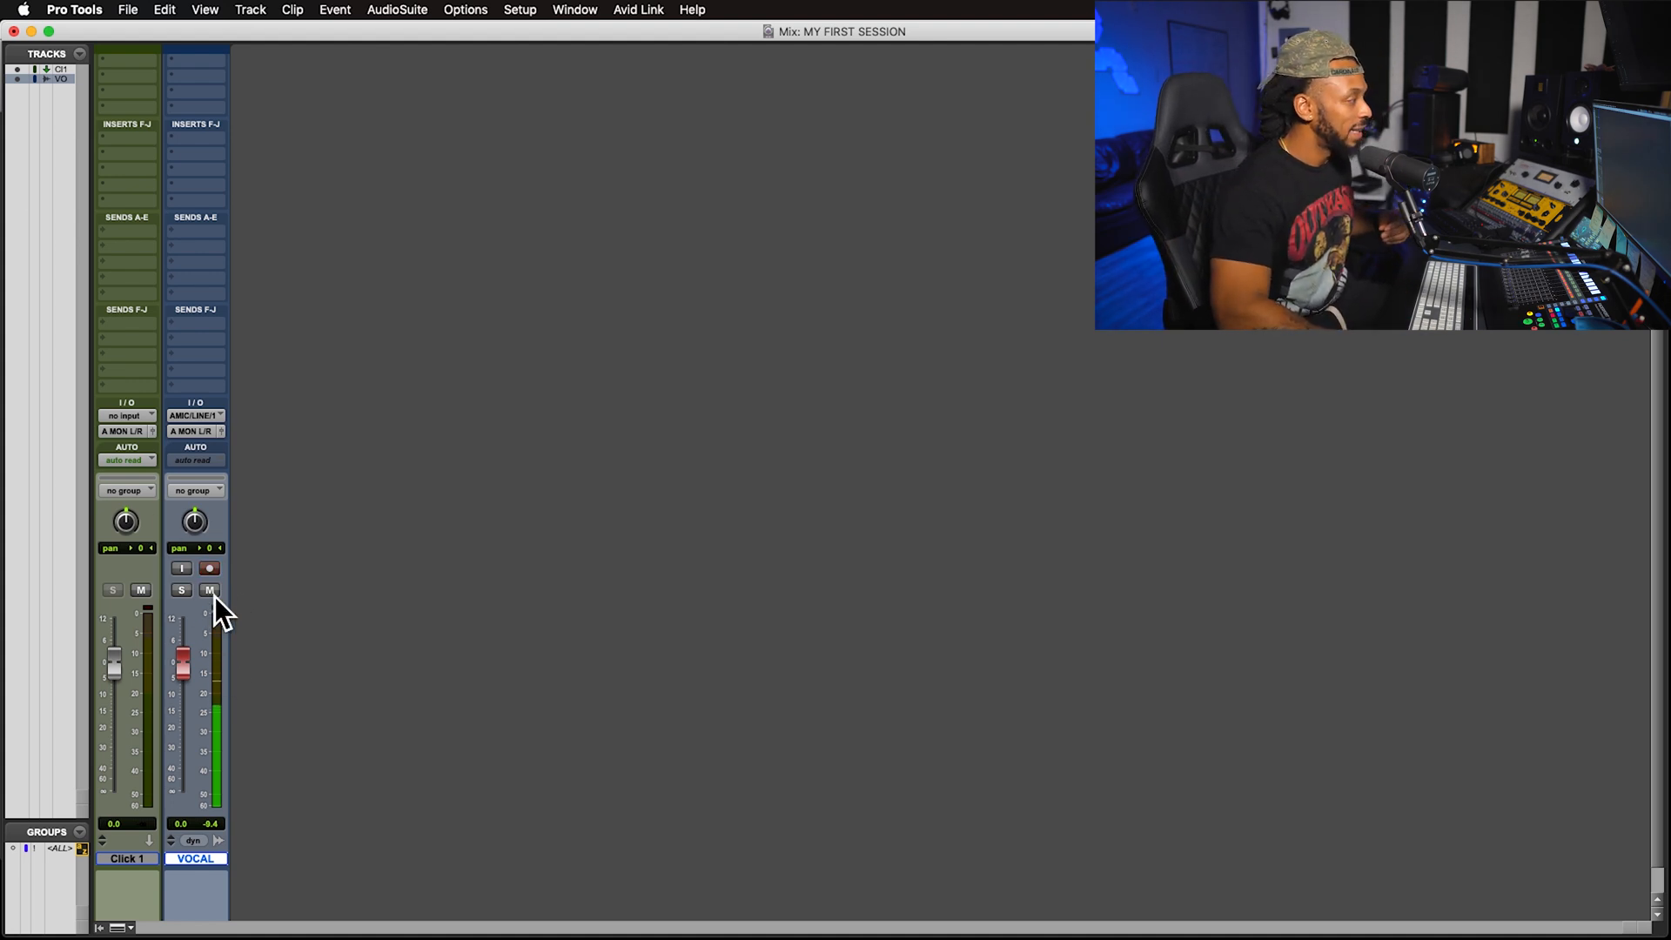
left_click(209, 590)
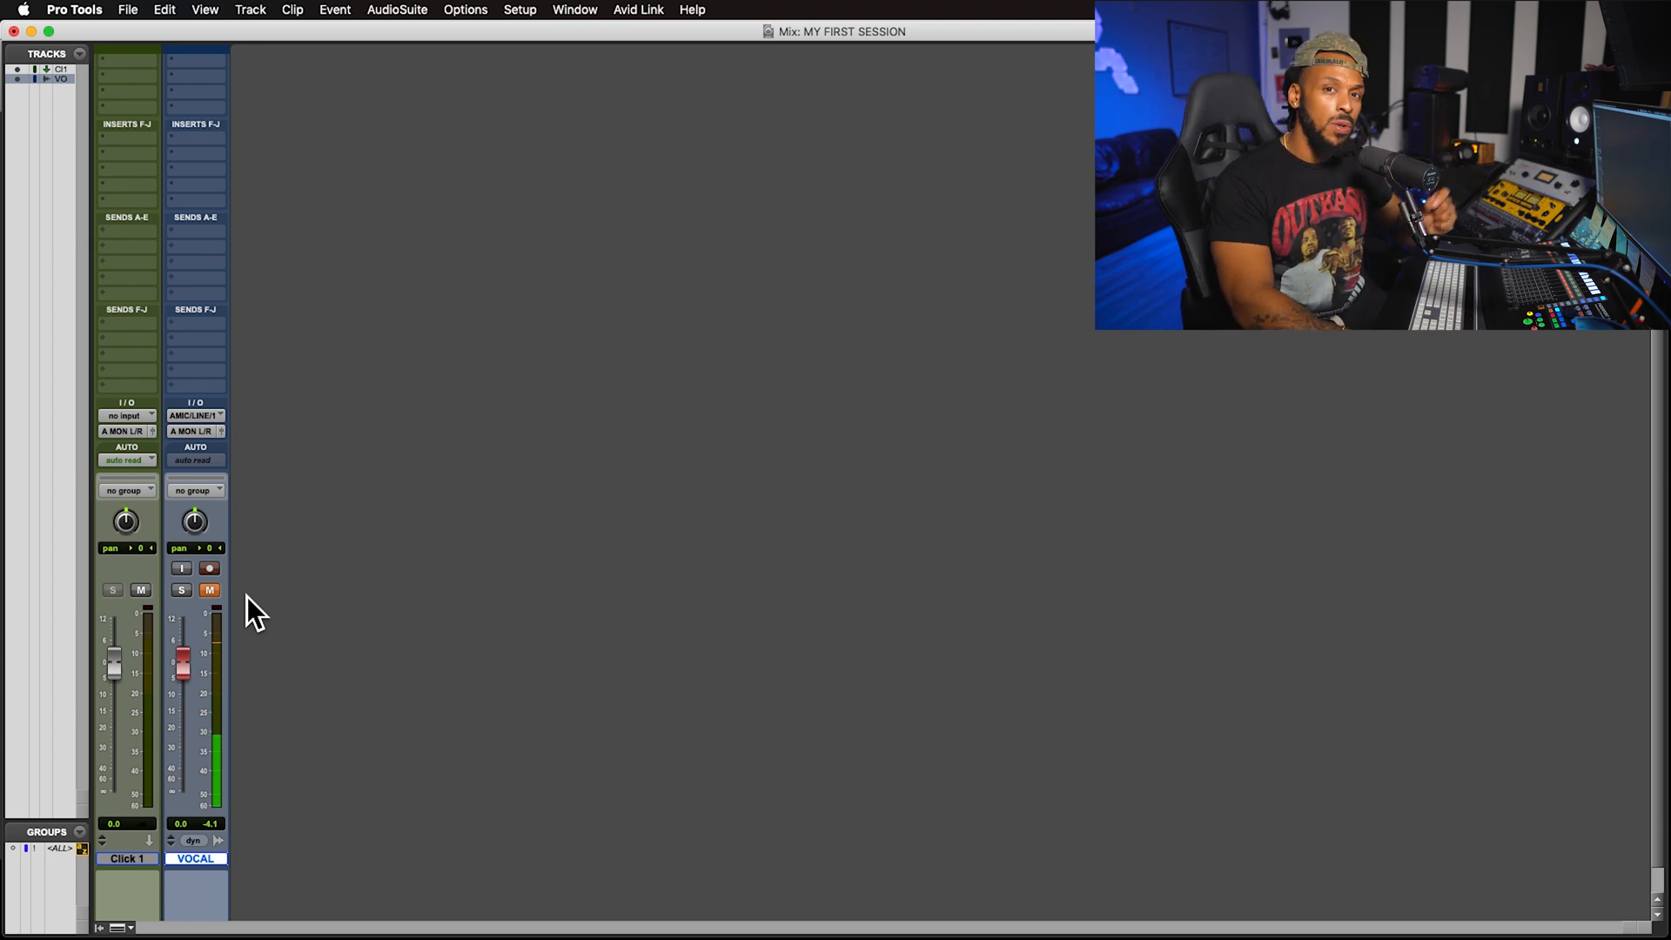
Pull the VOCAL fader down, then bring it back up to 0 dB
left_click_drag(182, 668, 182, 703)
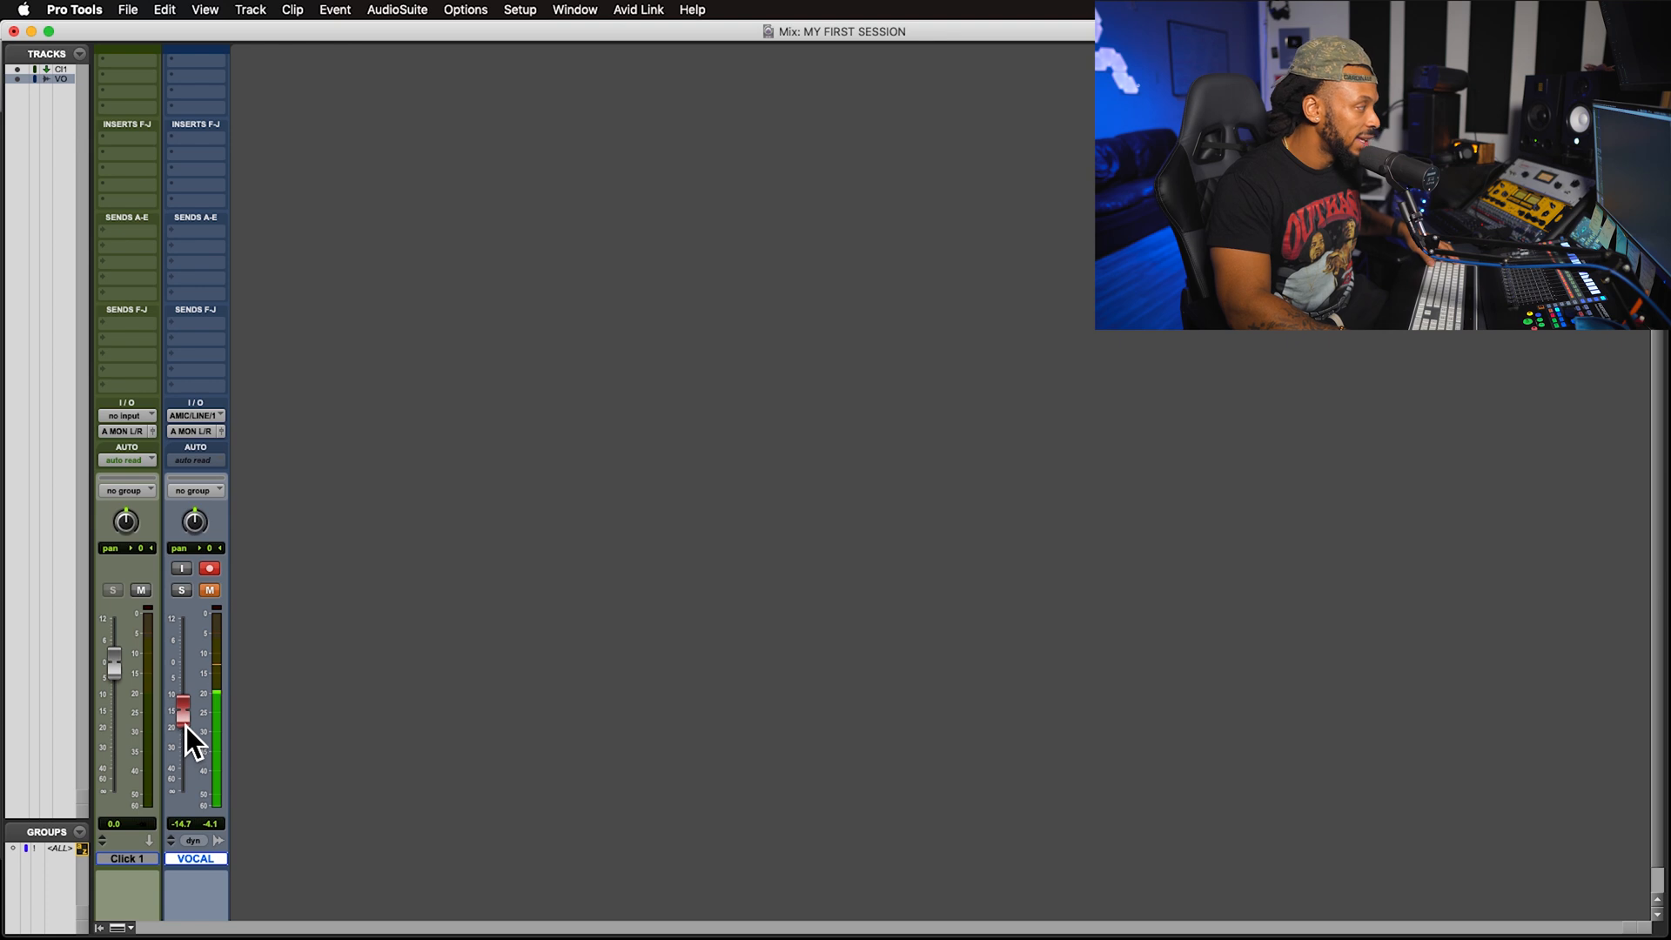
left_click_drag(181, 713, 181, 666)
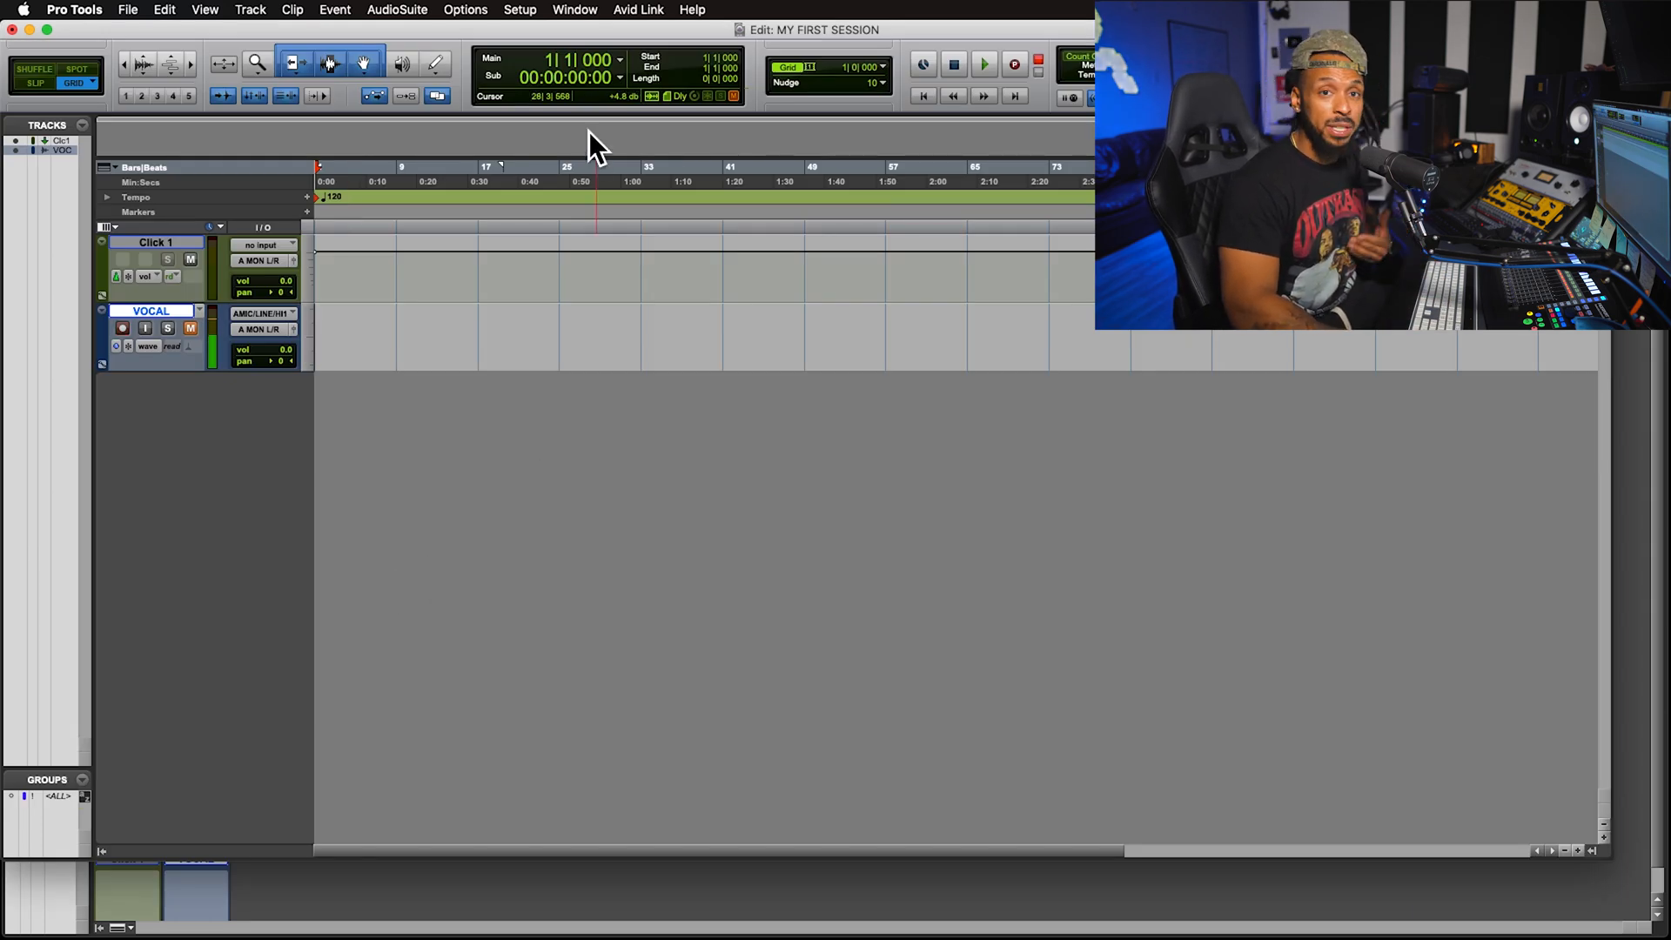
Open the Transport window and arm its Record button
left_click(574, 10)
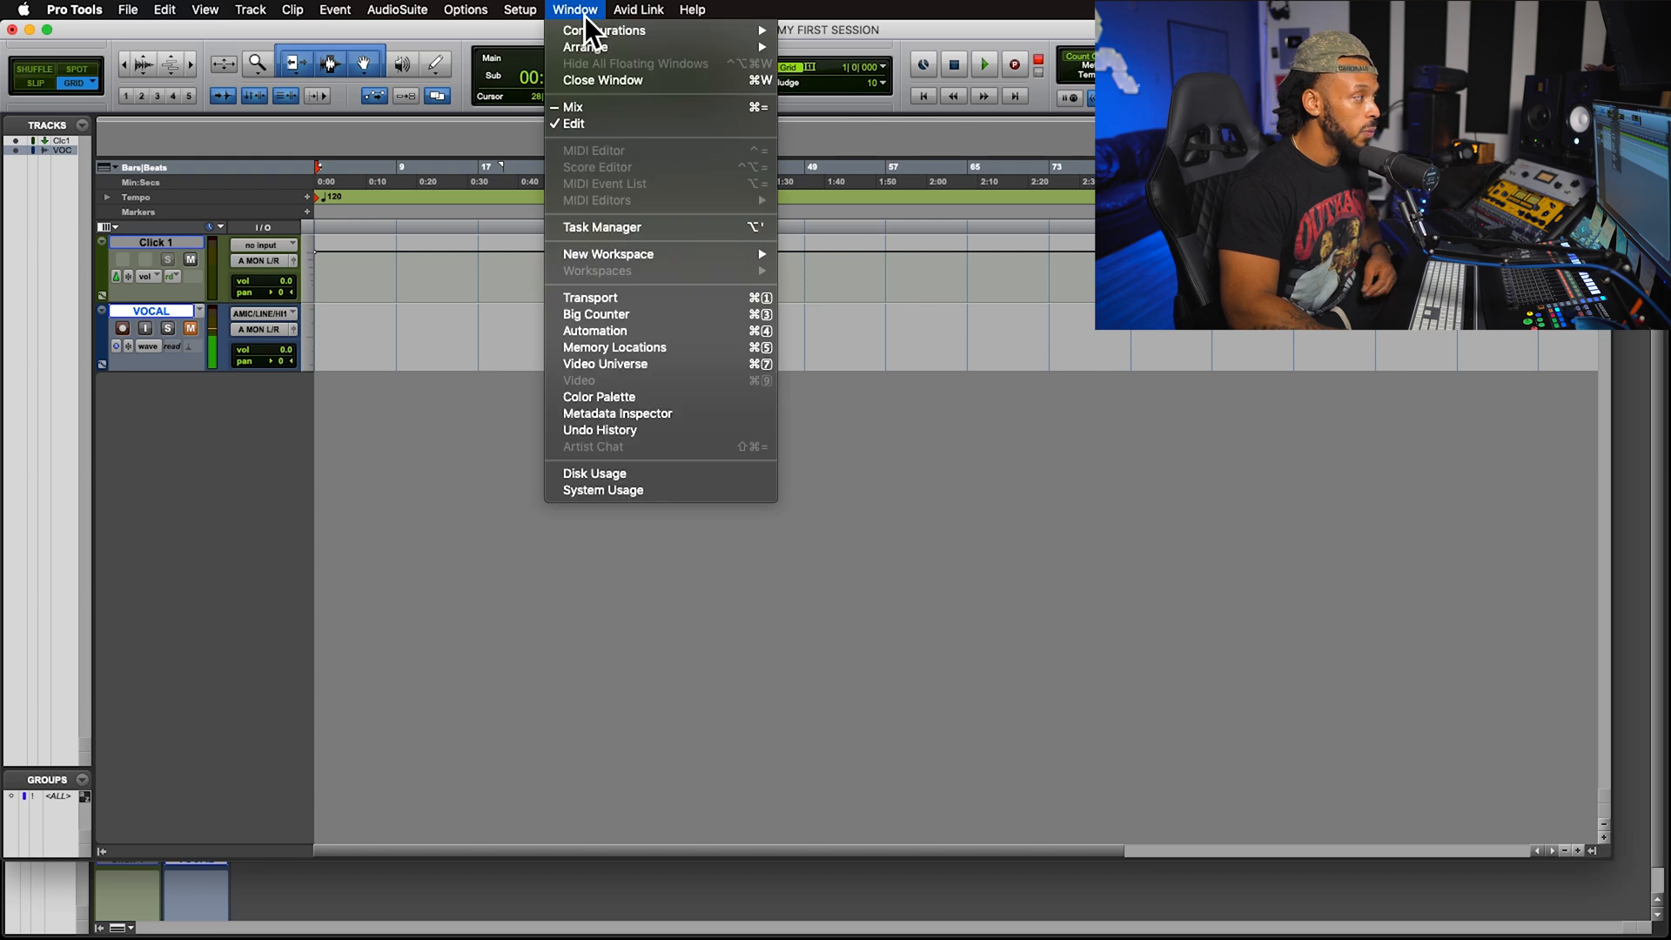
left_click(589, 297)
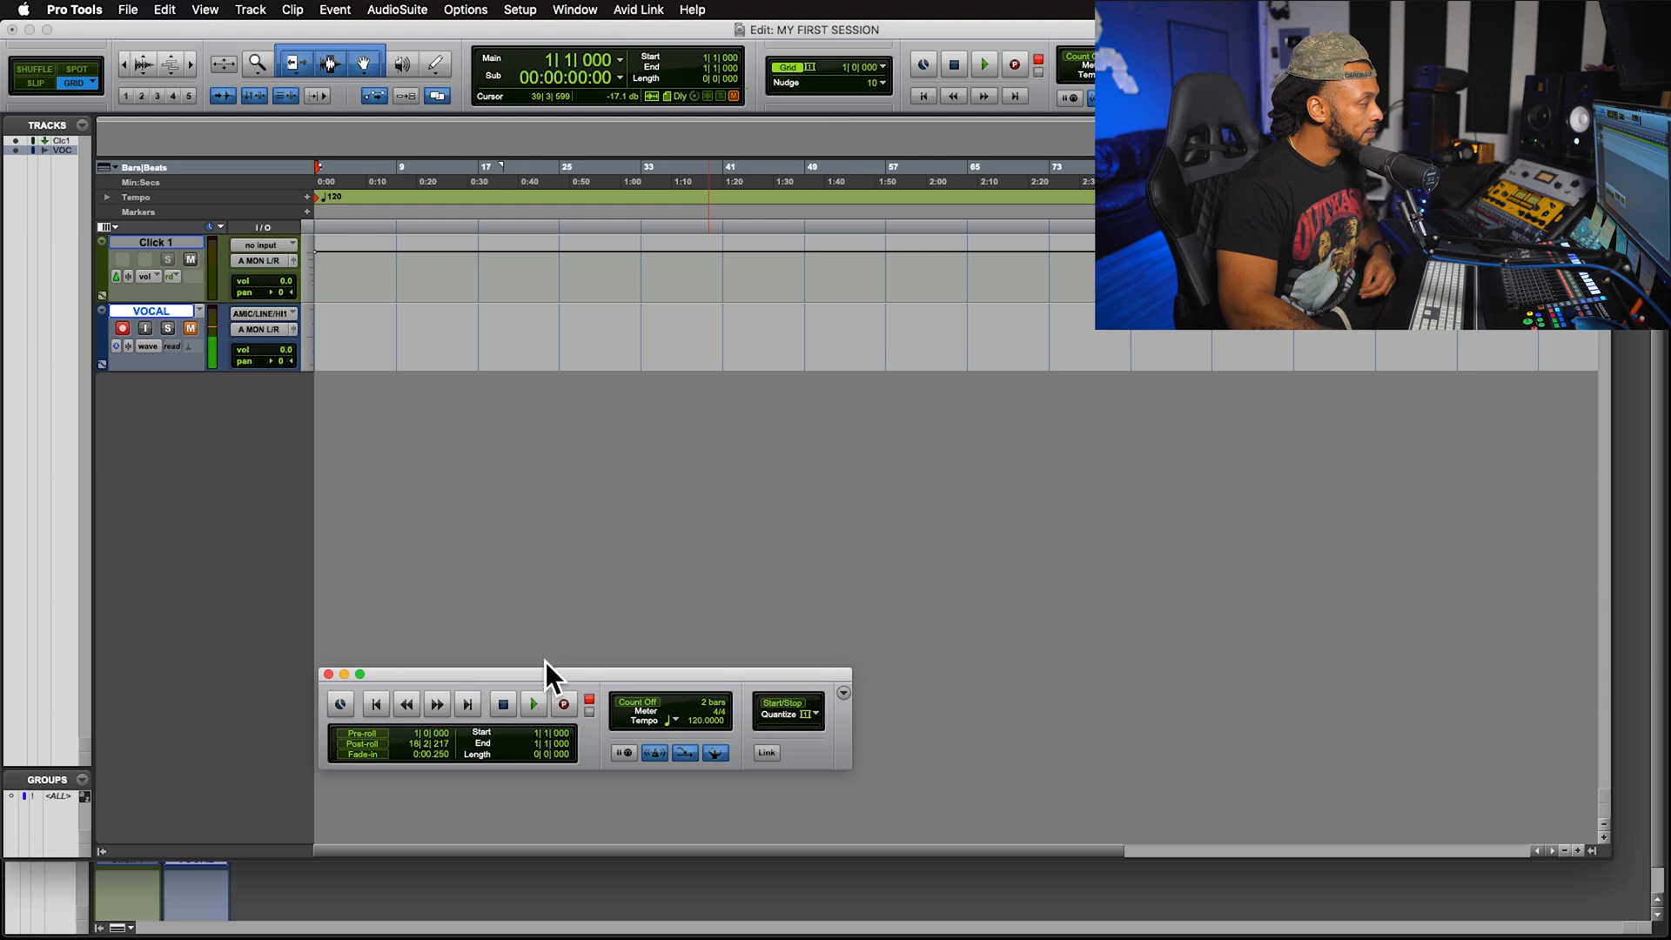
left_click(563, 703)
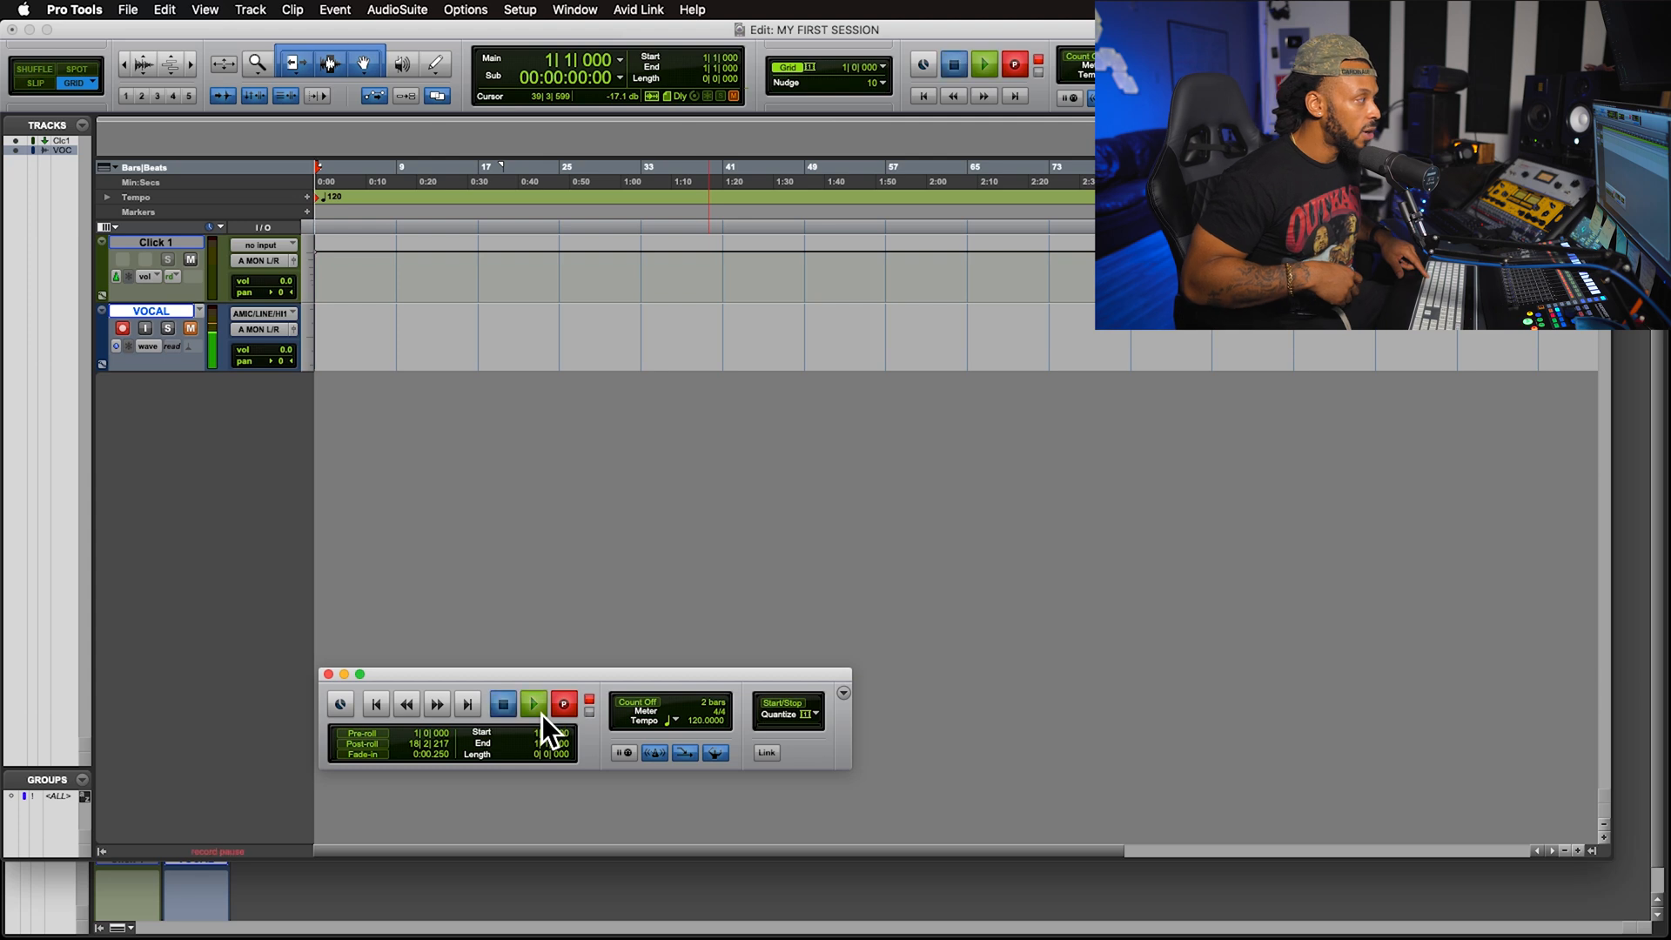
Record the VOCAL_04 take onto the VOCAL track using Play and Stop
left_click(533, 703)
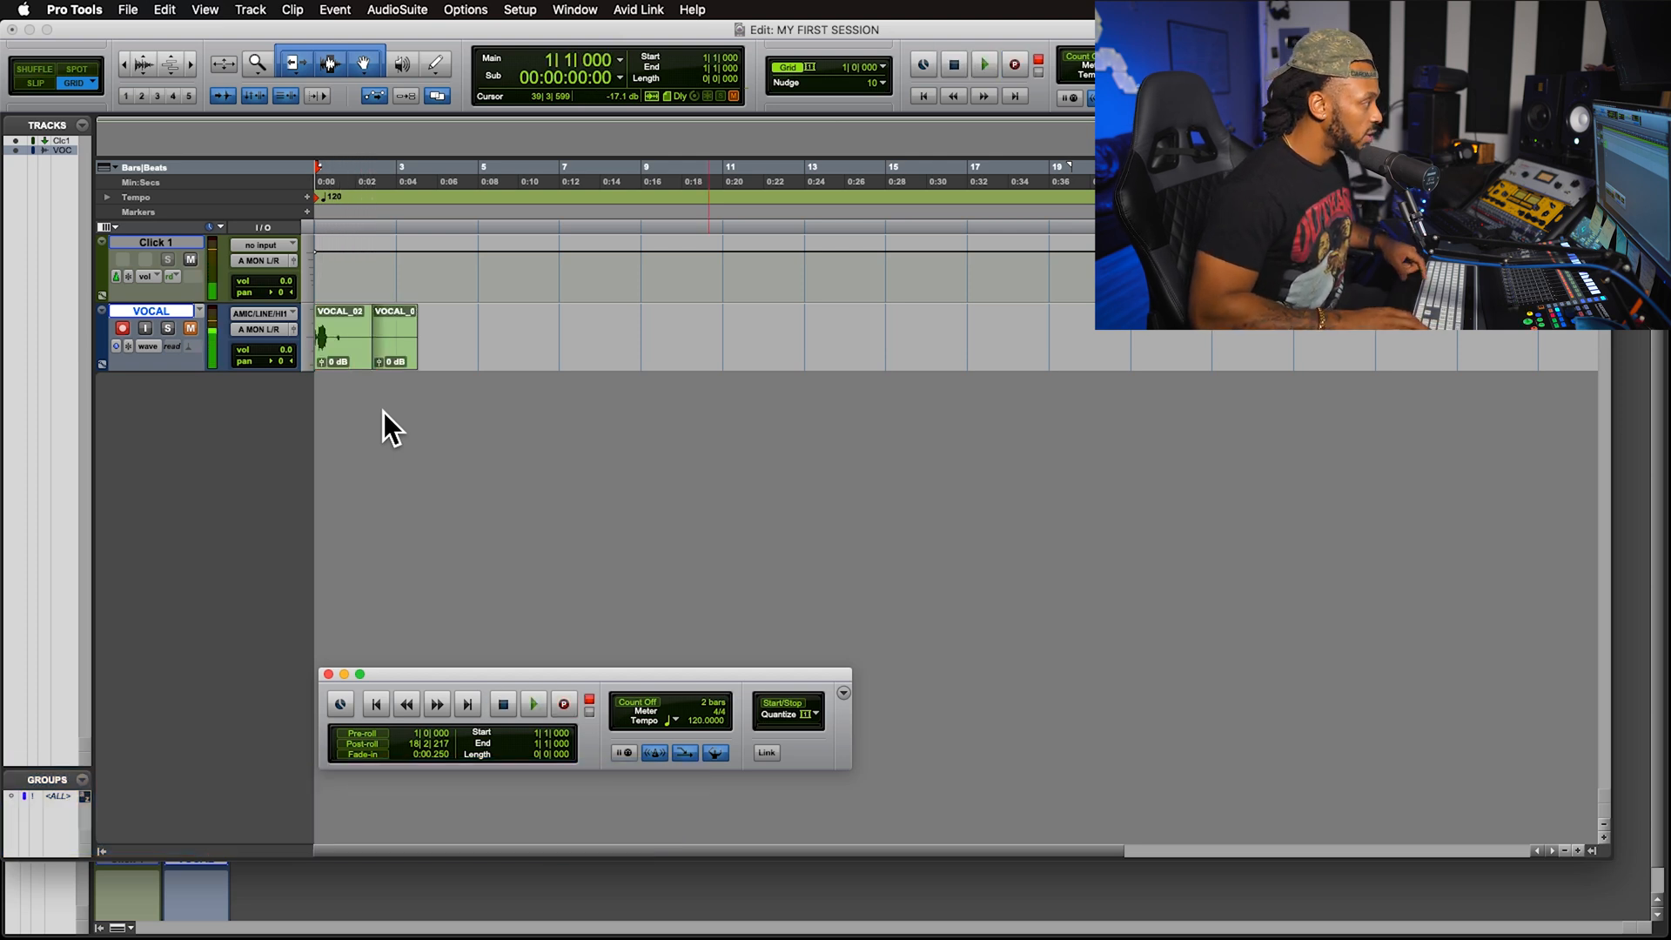
left_click(564, 703)
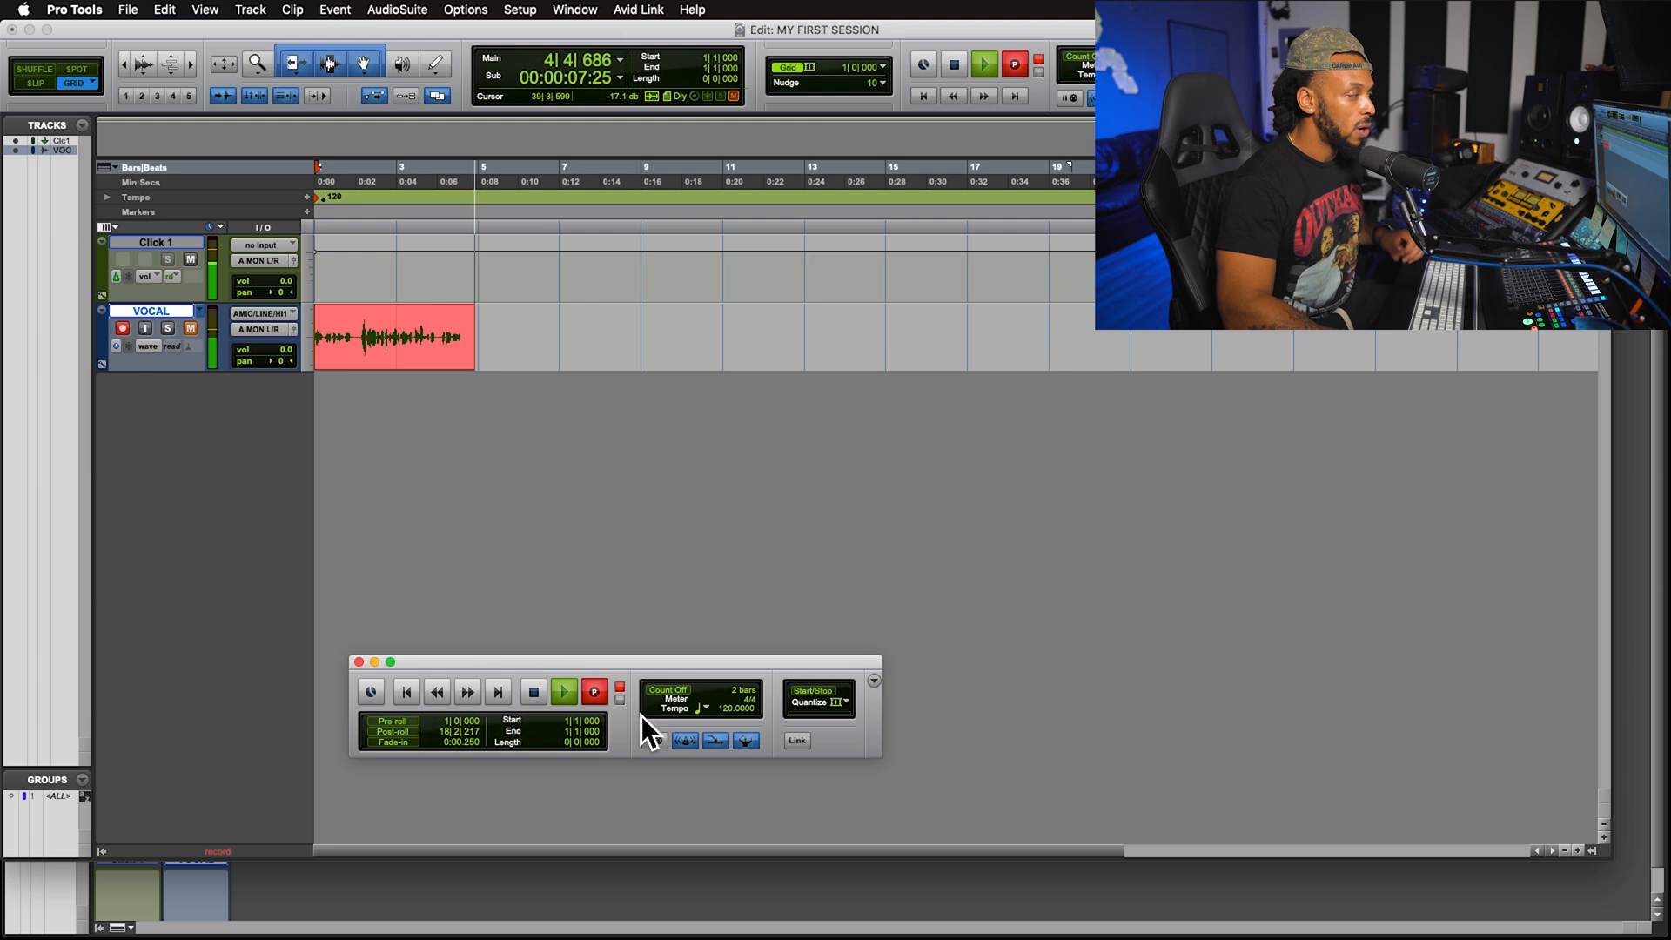
left_click(563, 692)
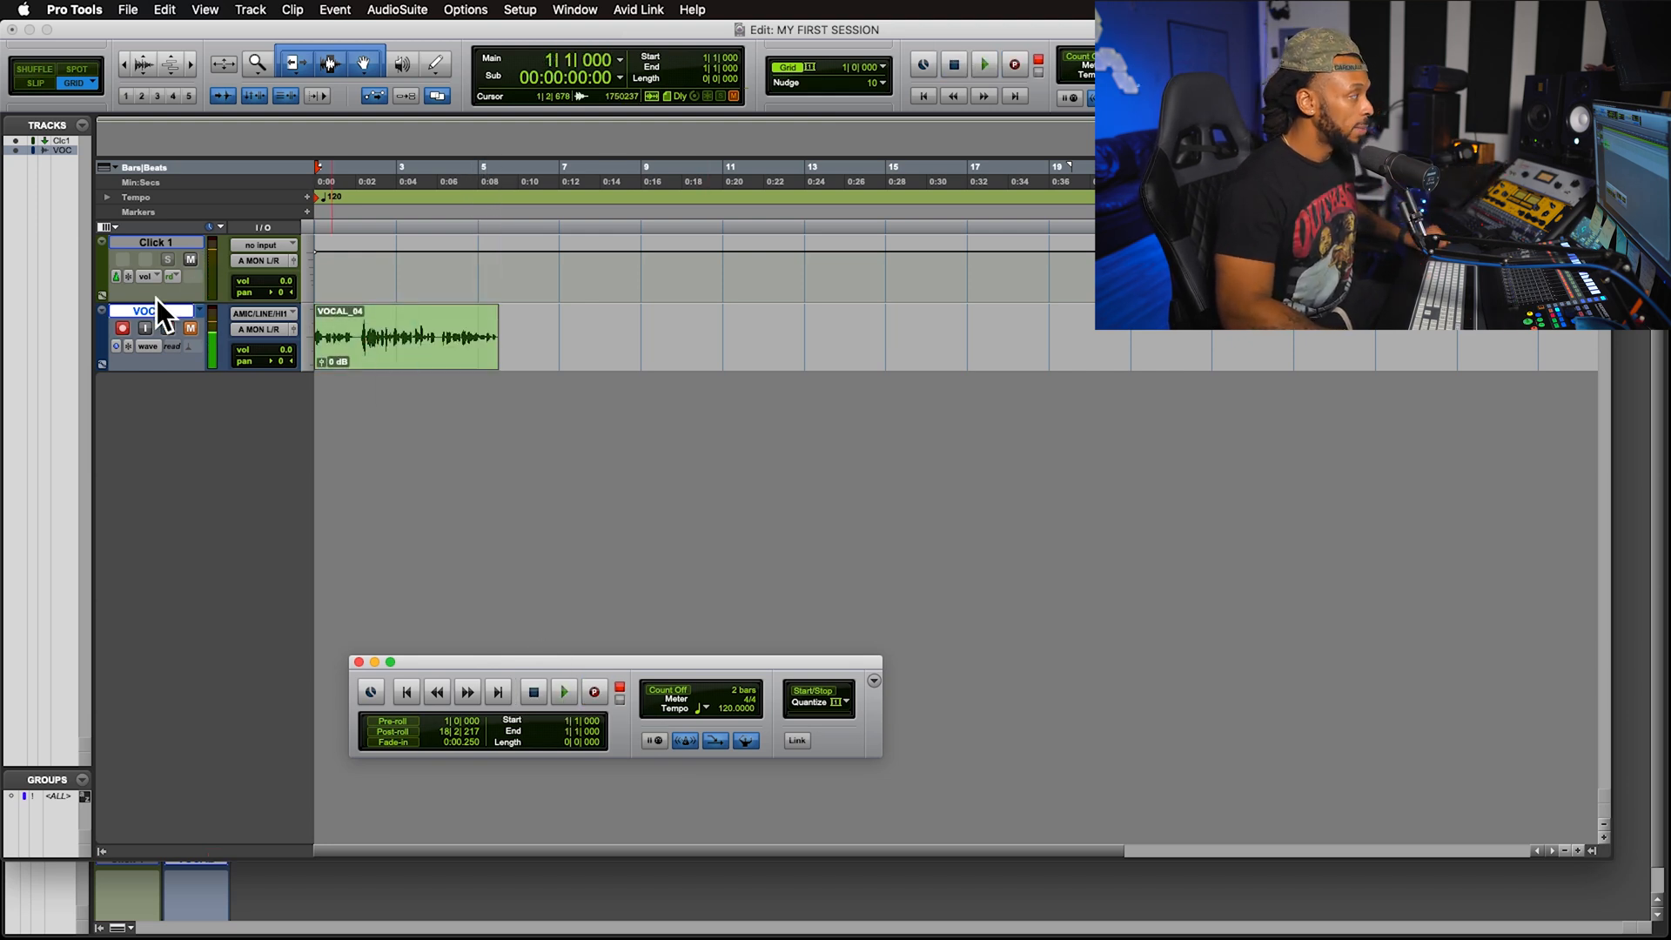
left_click(151, 310)
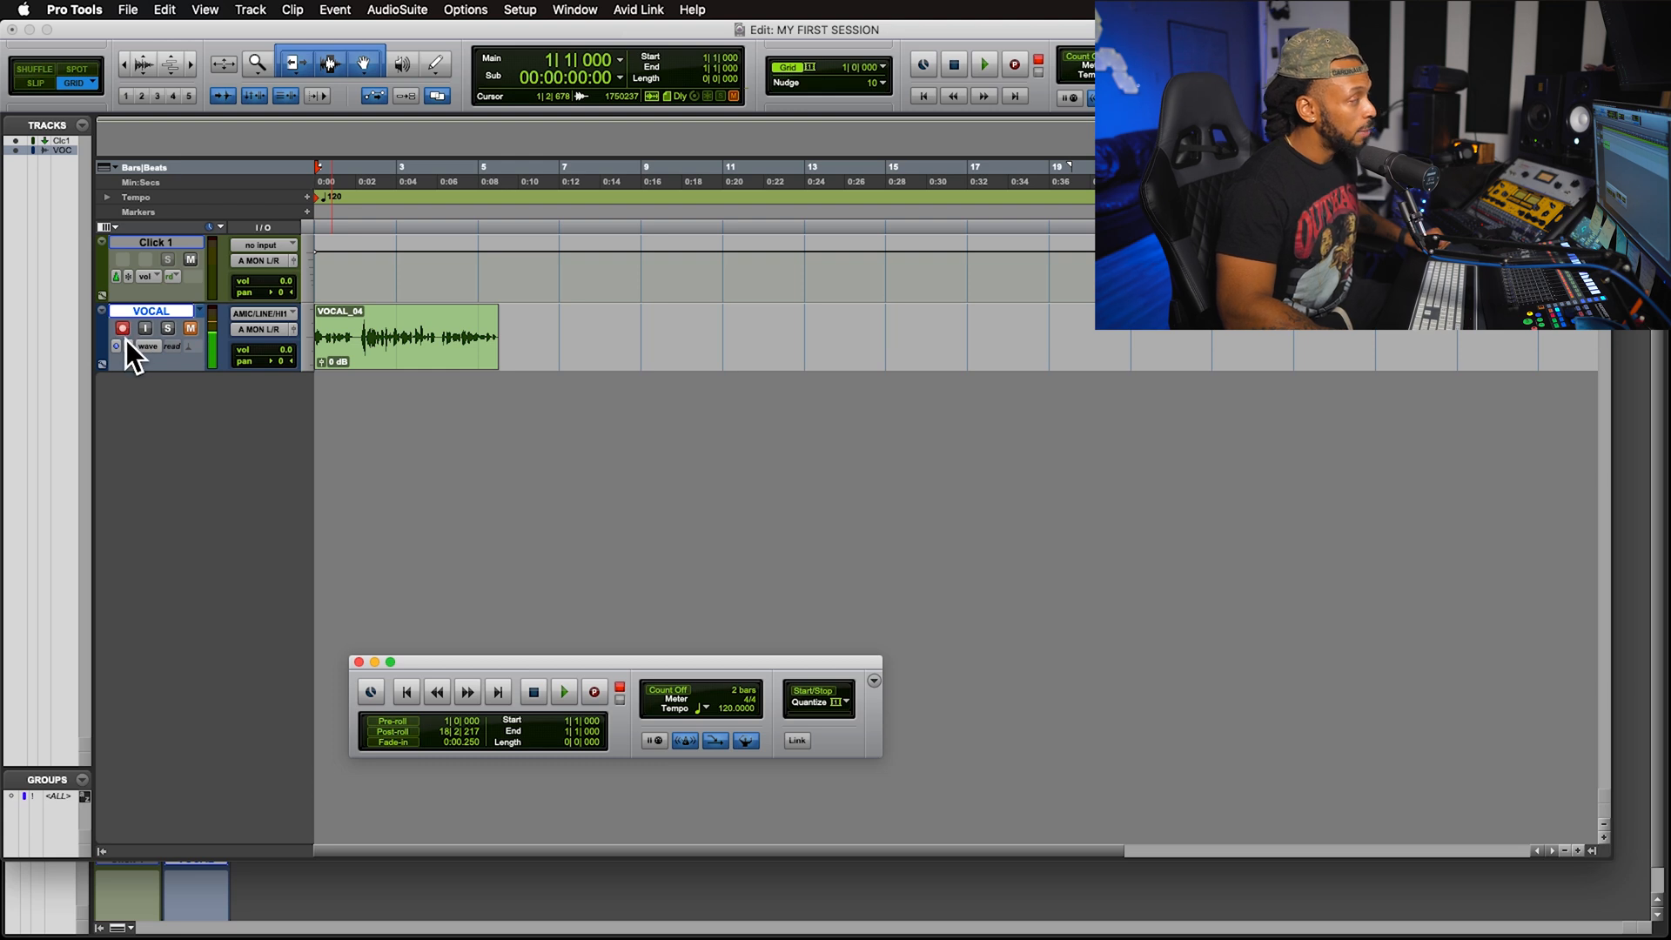